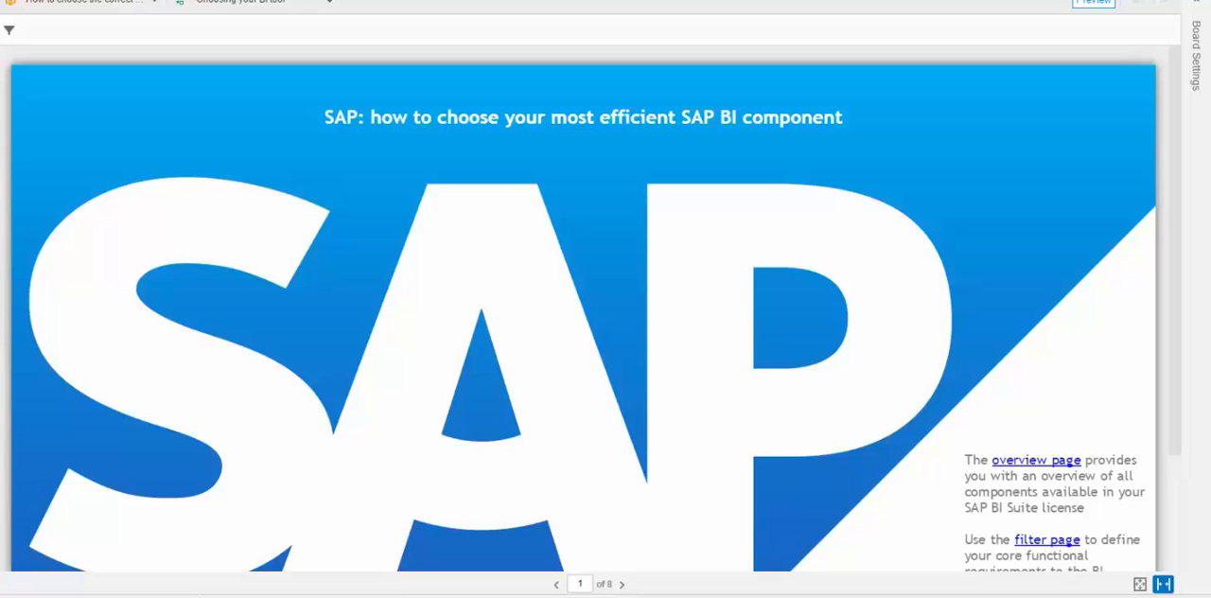
{"action": "mouse_move", "coordinate": [1103, 134]}
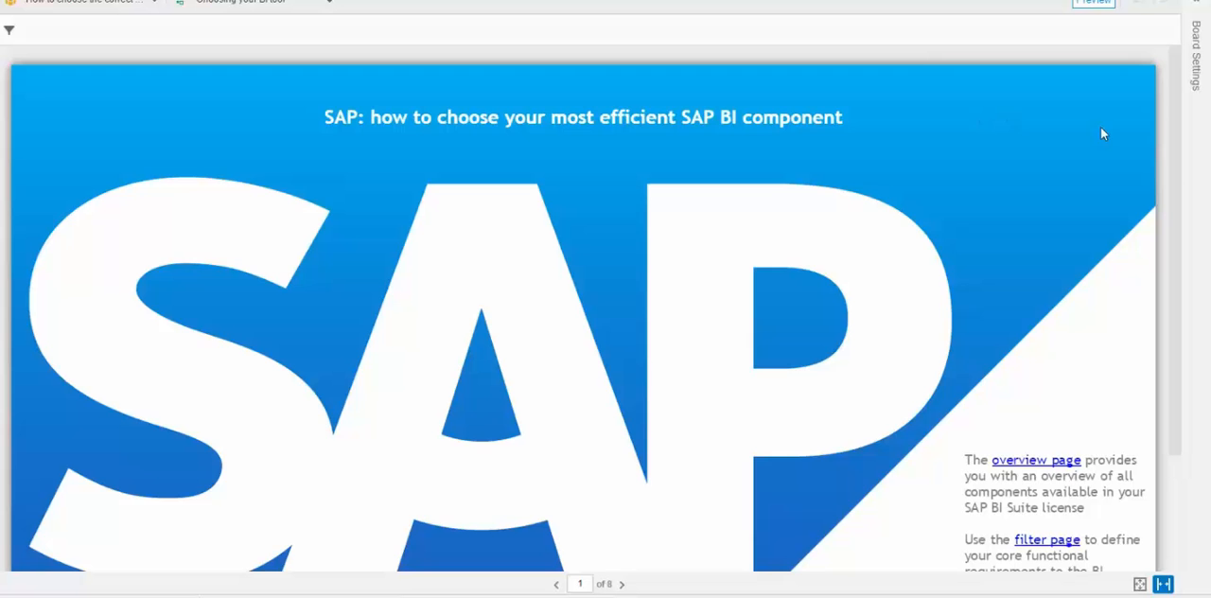
Step: Scroll through the current page, then advance to page 3's word cloud of upfront domains
{"action": "scroll", "scroll_direction": "down", "scroll_amount": 3}
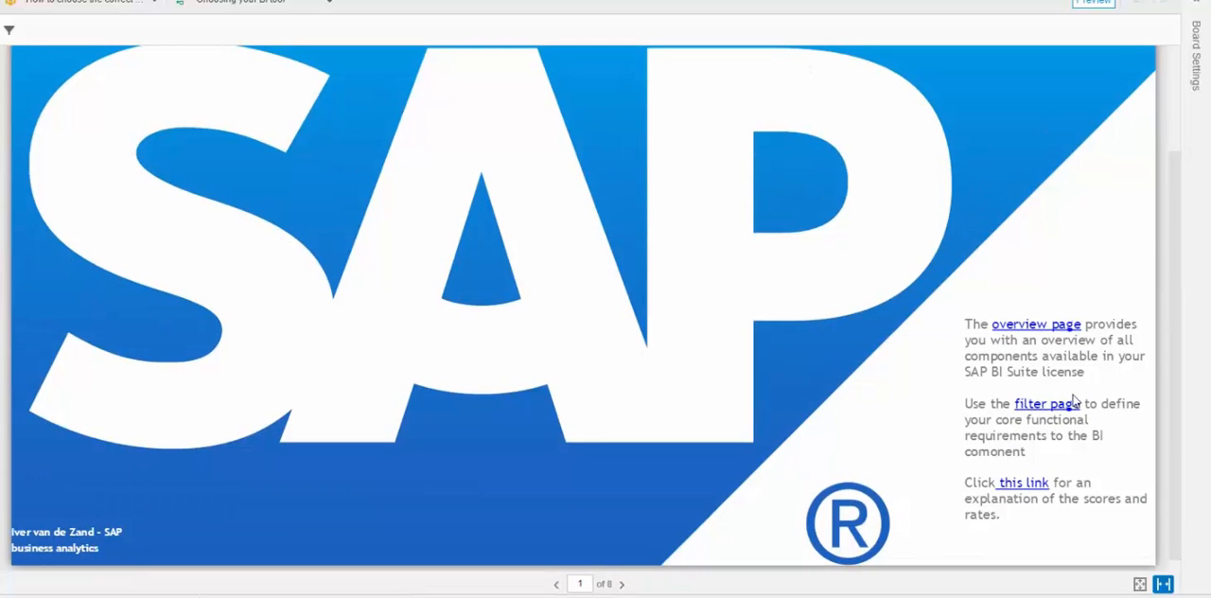
{"action": "mouse_move", "coordinate": [1082, 209]}
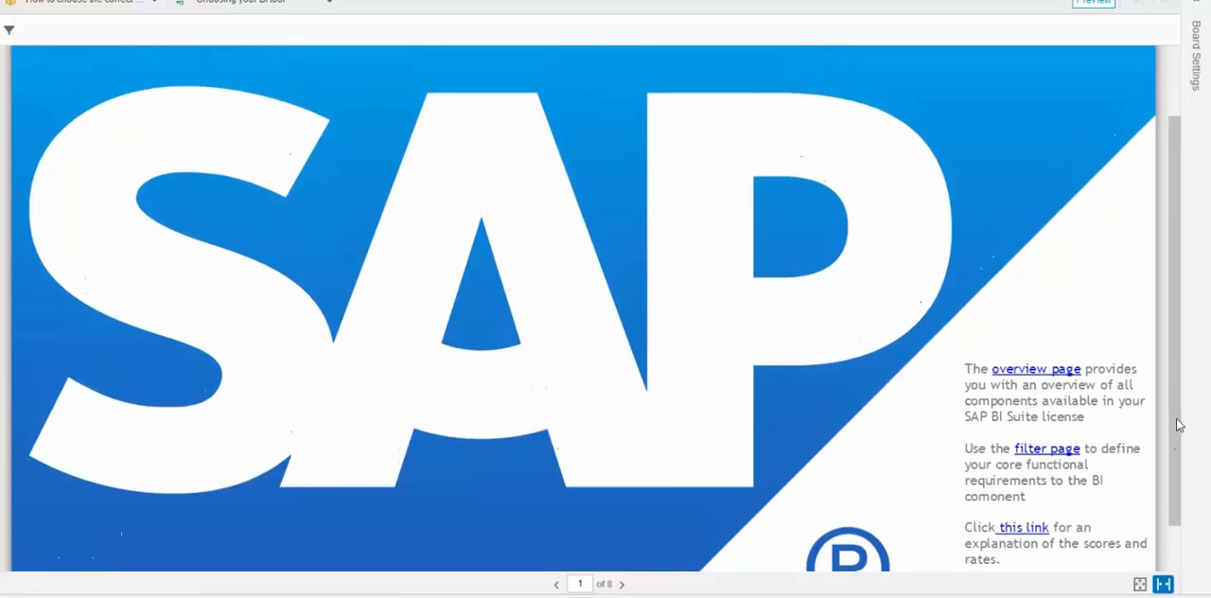
{"action": "scroll", "scroll_direction": "up", "scroll_amount": 3}
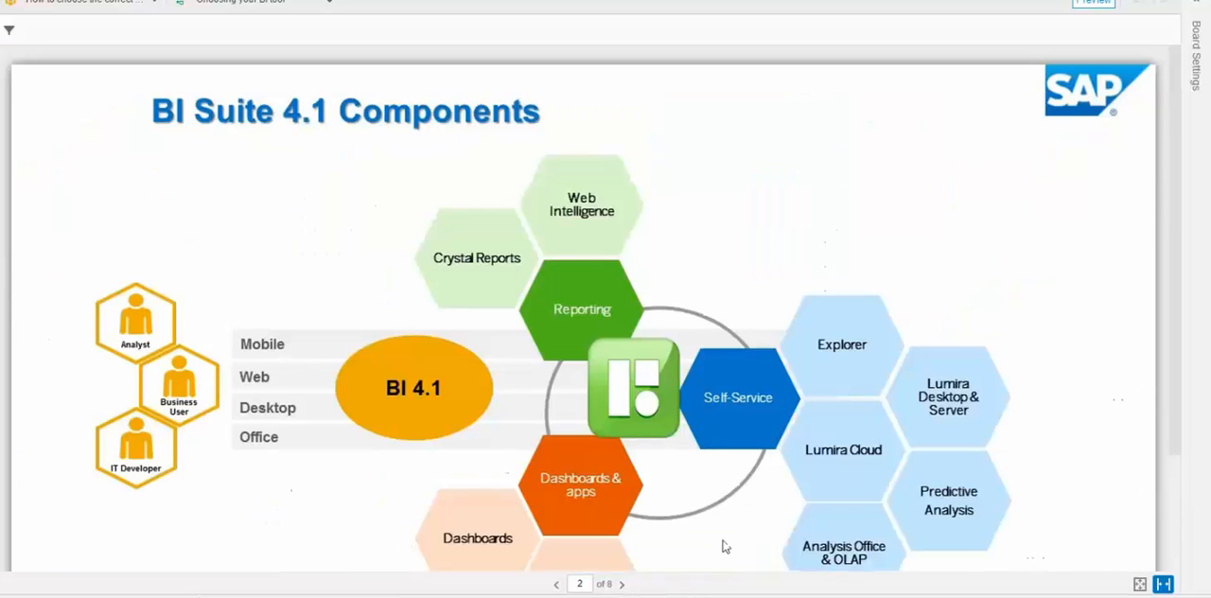
{"action": "scroll", "scroll_direction": "down", "scroll_amount": 3}
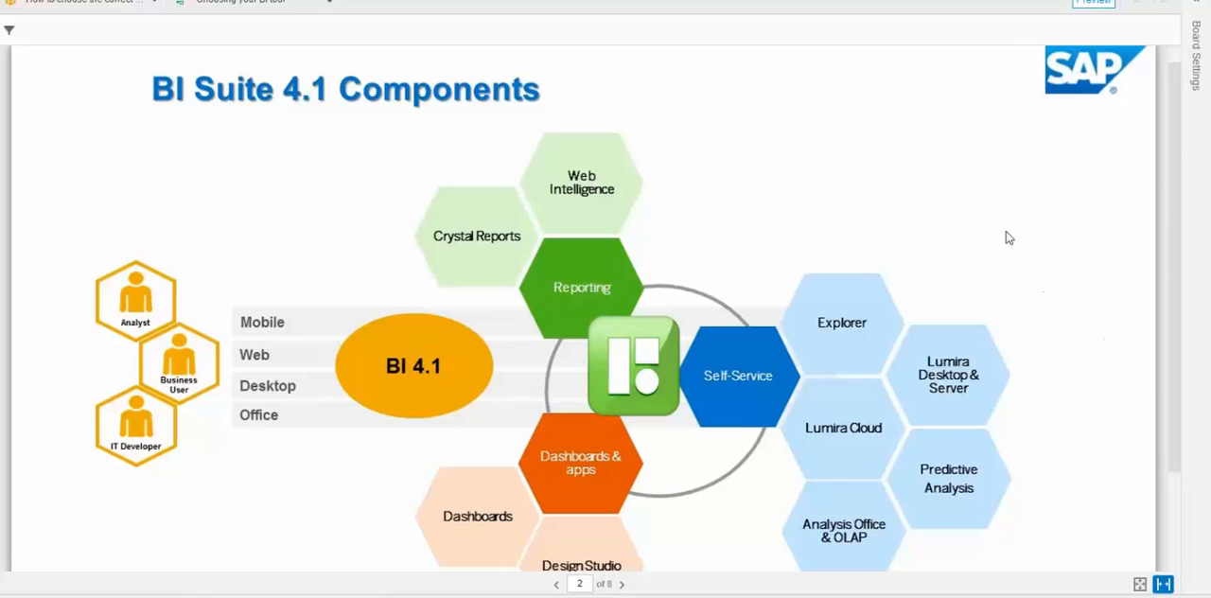
{"action": "mouse_move", "coordinate": [1186, 252]}
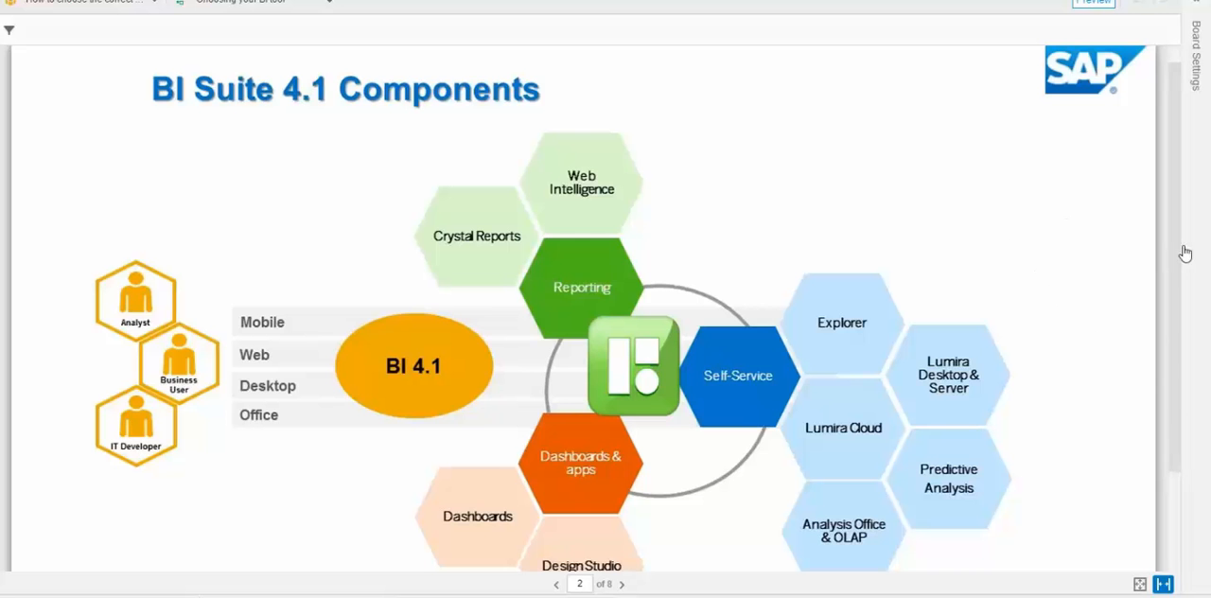
{"action": "scroll", "scroll_direction": "down", "scroll_amount": 3}
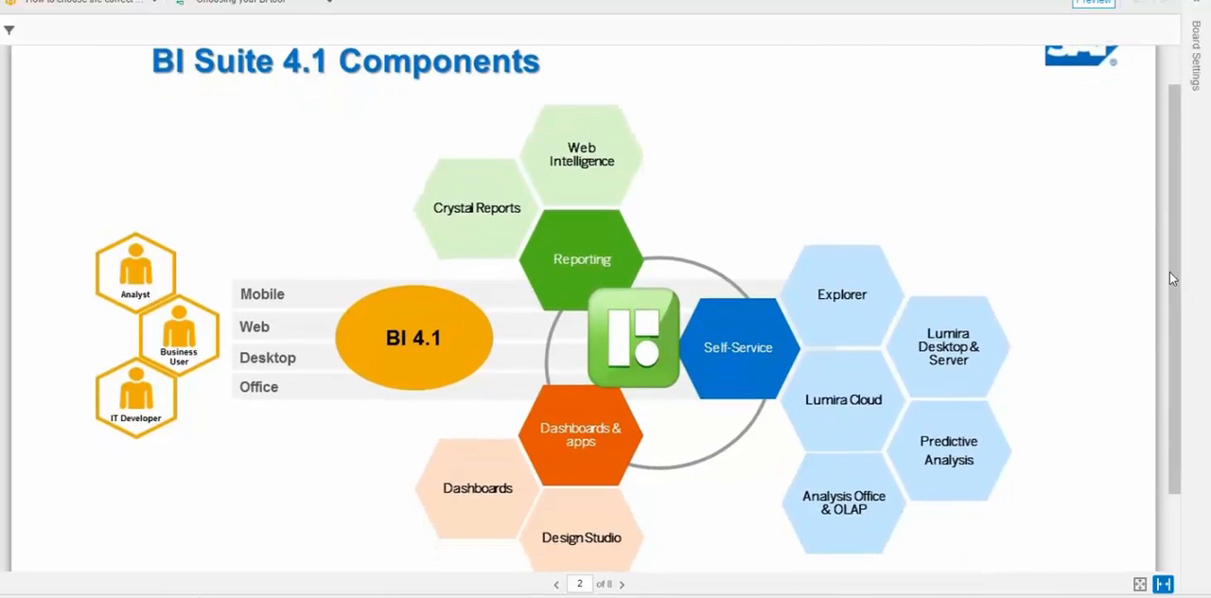
{"action": "scroll", "scroll_direction": "up", "scroll_amount": 3}
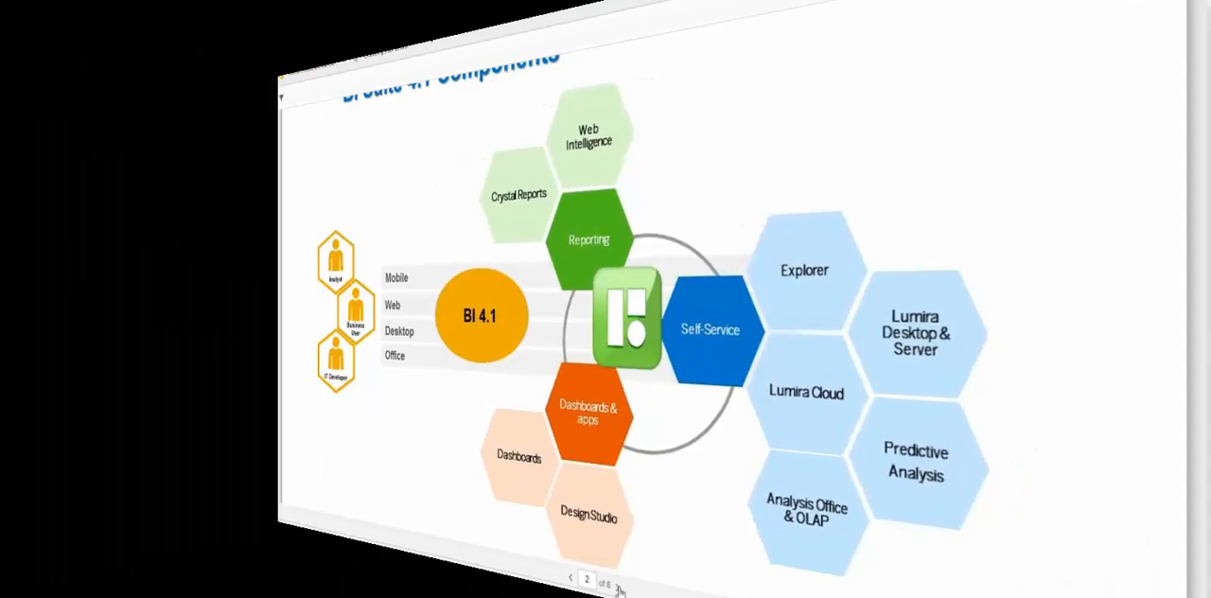
{"action": "left_click", "coordinate": [622, 583]}
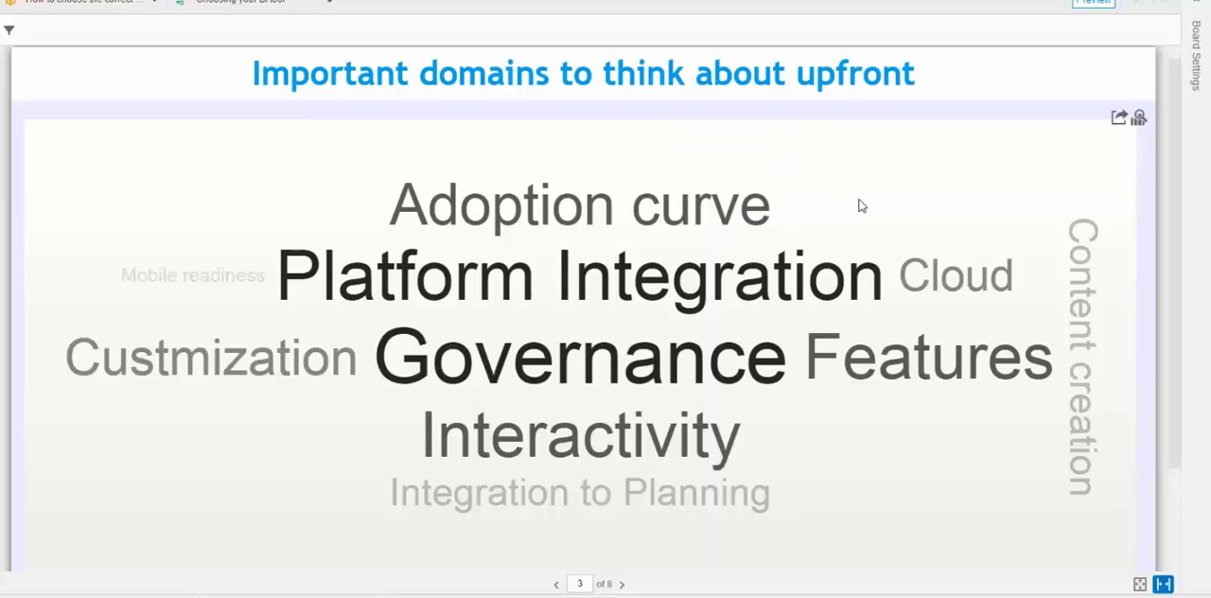
{"action": "mouse_move", "coordinate": [805, 219]}
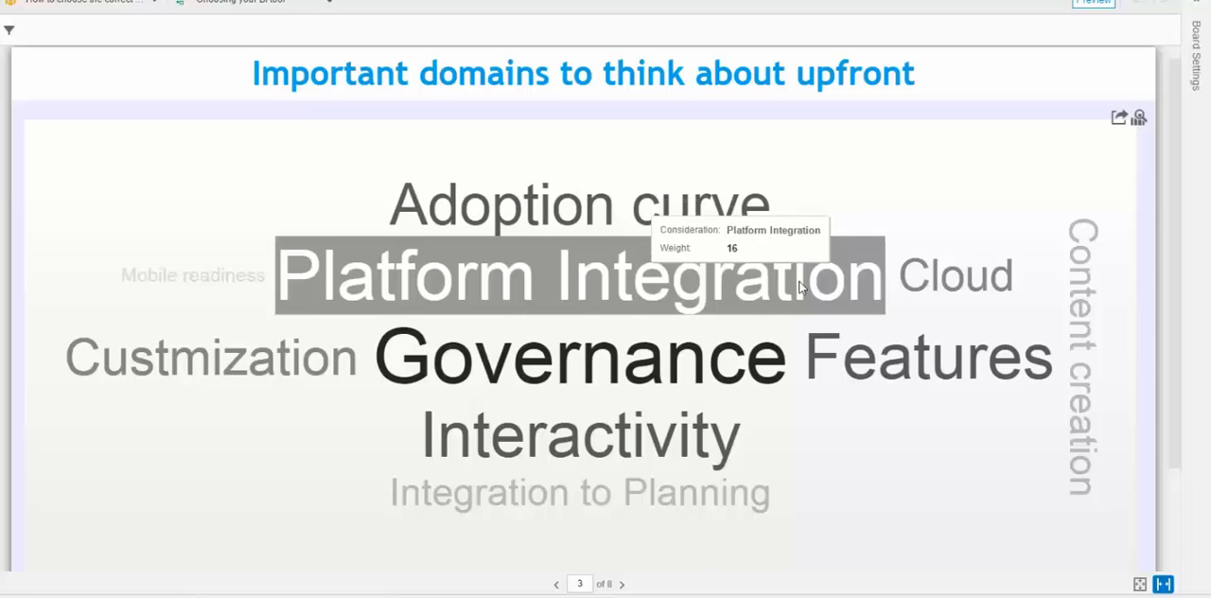
{"action": "mouse_move", "coordinate": [804, 301]}
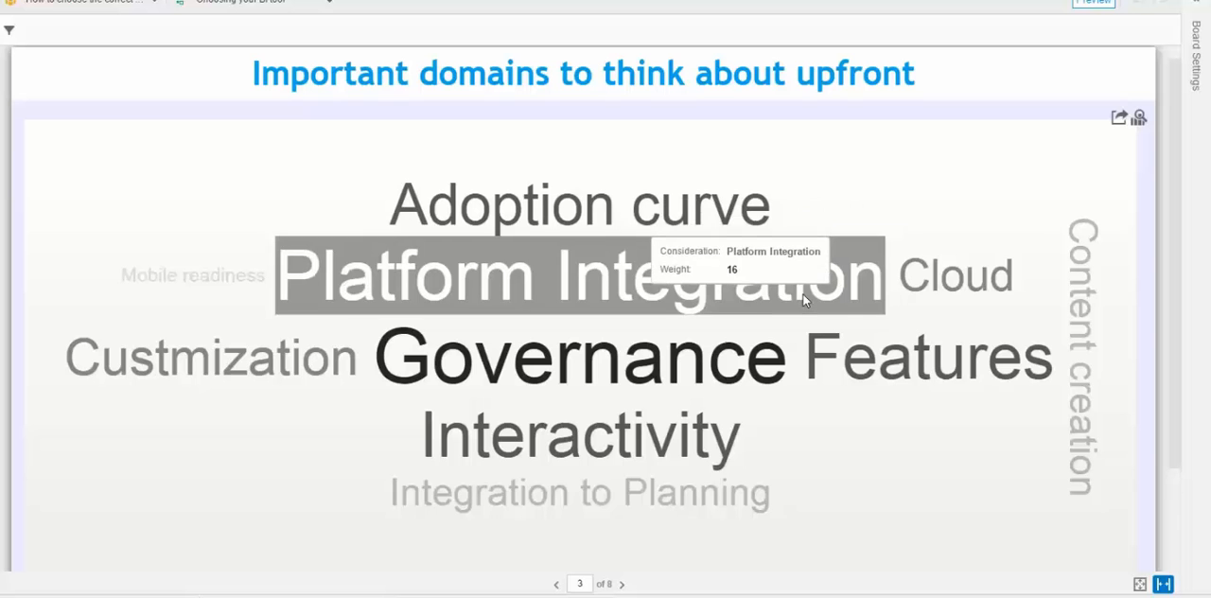
{"action": "mouse_move", "coordinate": [955, 275]}
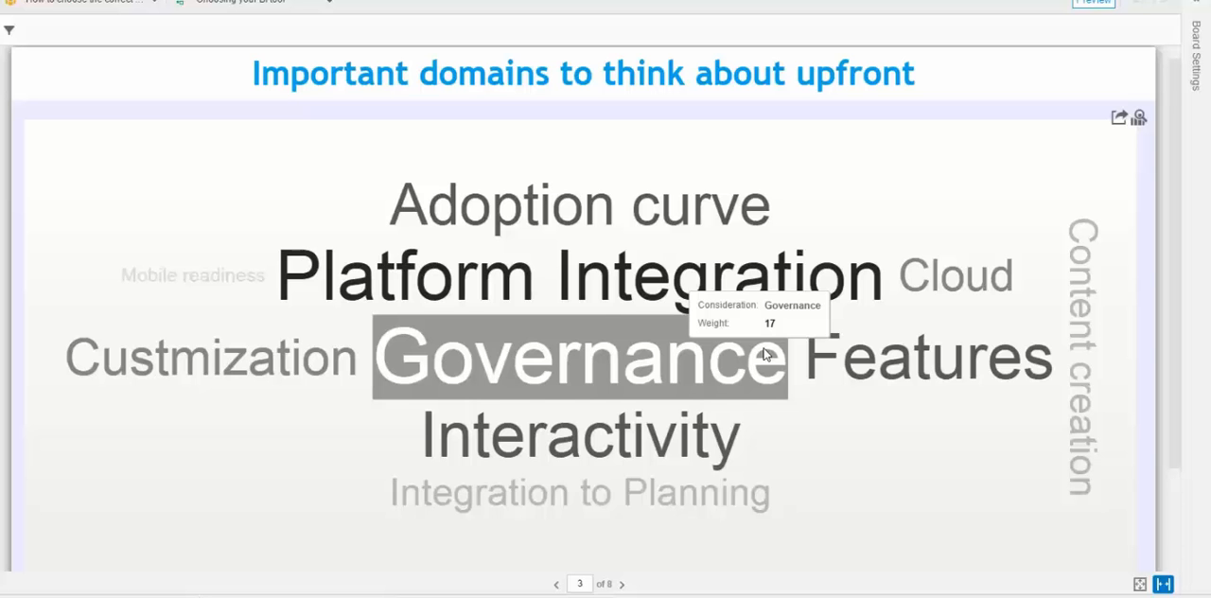
{"action": "mouse_move", "coordinate": [856, 358]}
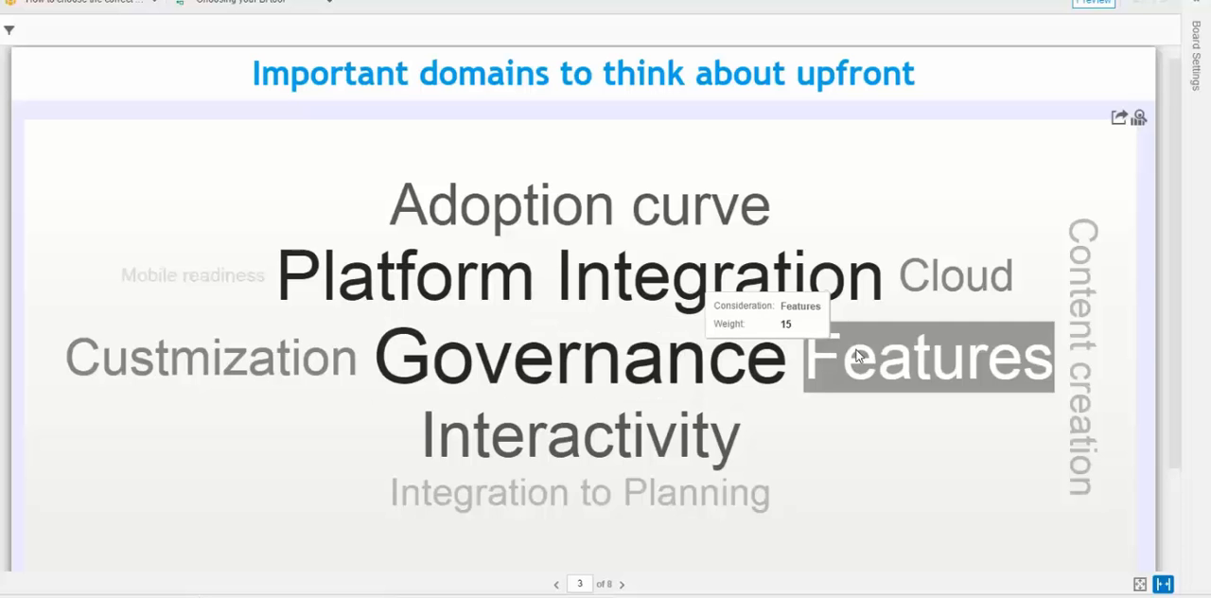
{"action": "mouse_move", "coordinate": [634, 459]}
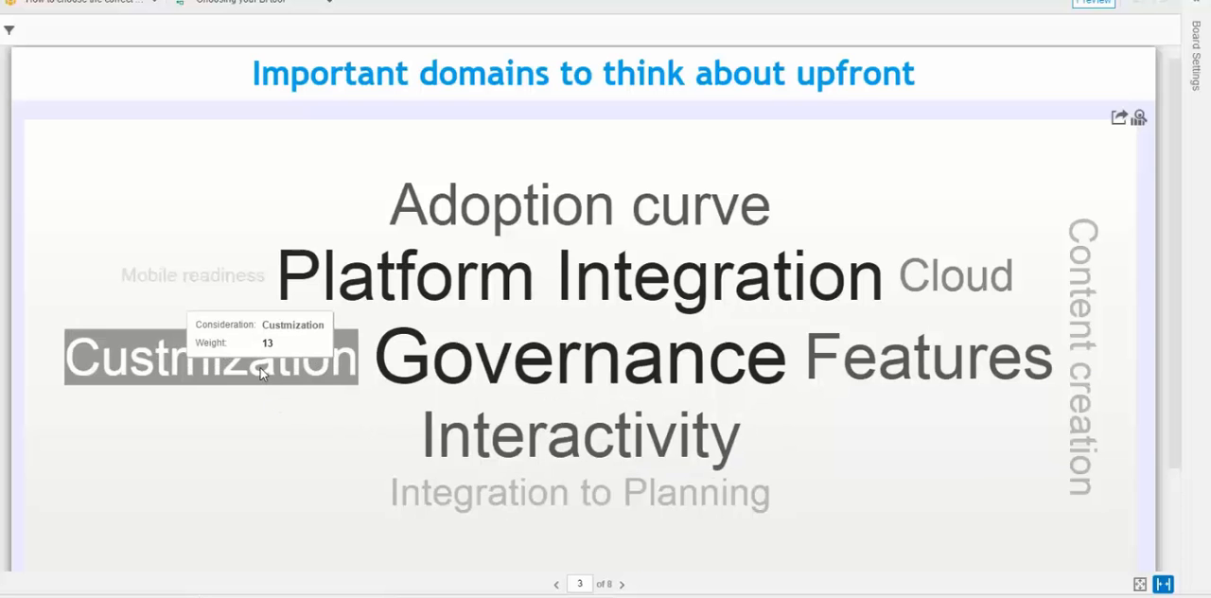
{"action": "mouse_move", "coordinate": [226, 286]}
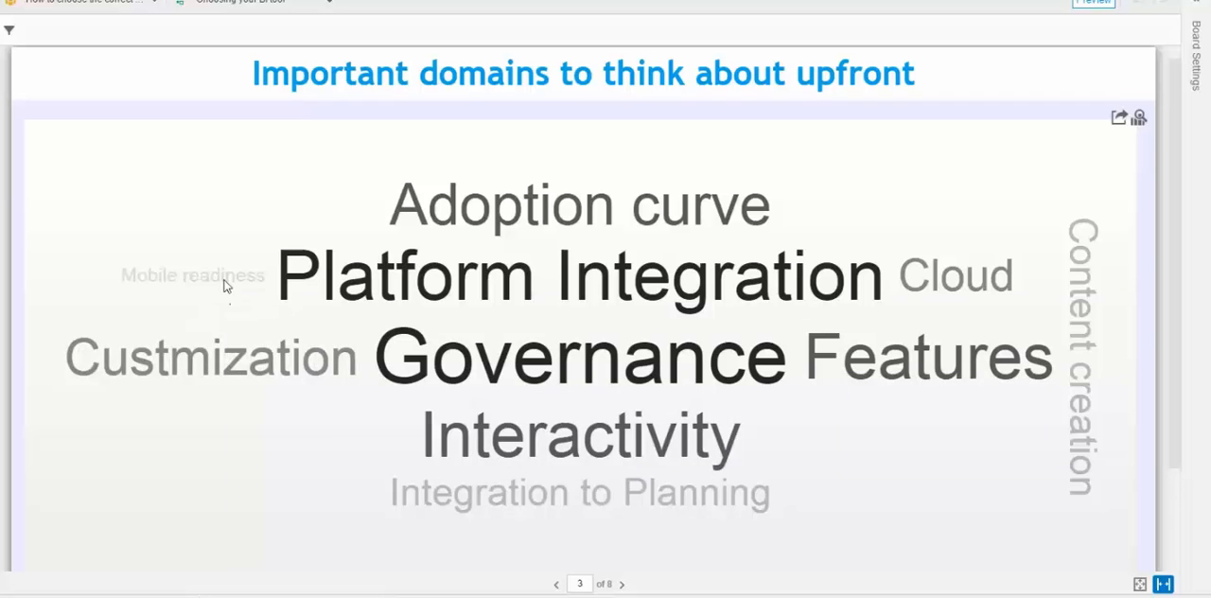
{"action": "mouse_move", "coordinate": [193, 275]}
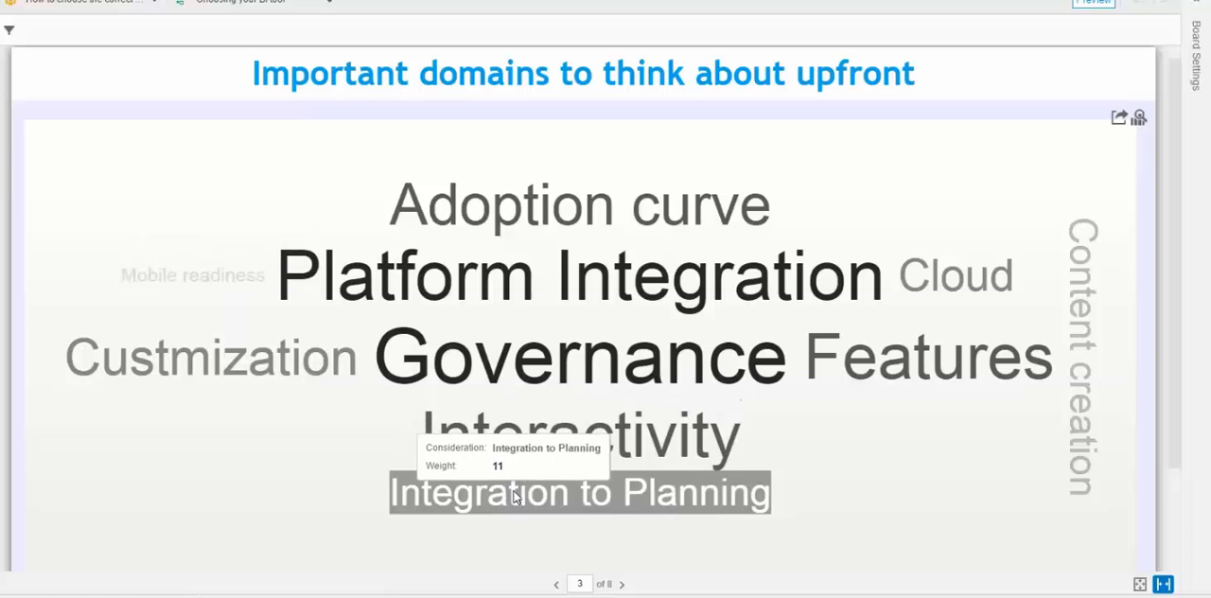
{"action": "mouse_move", "coordinate": [949, 470]}
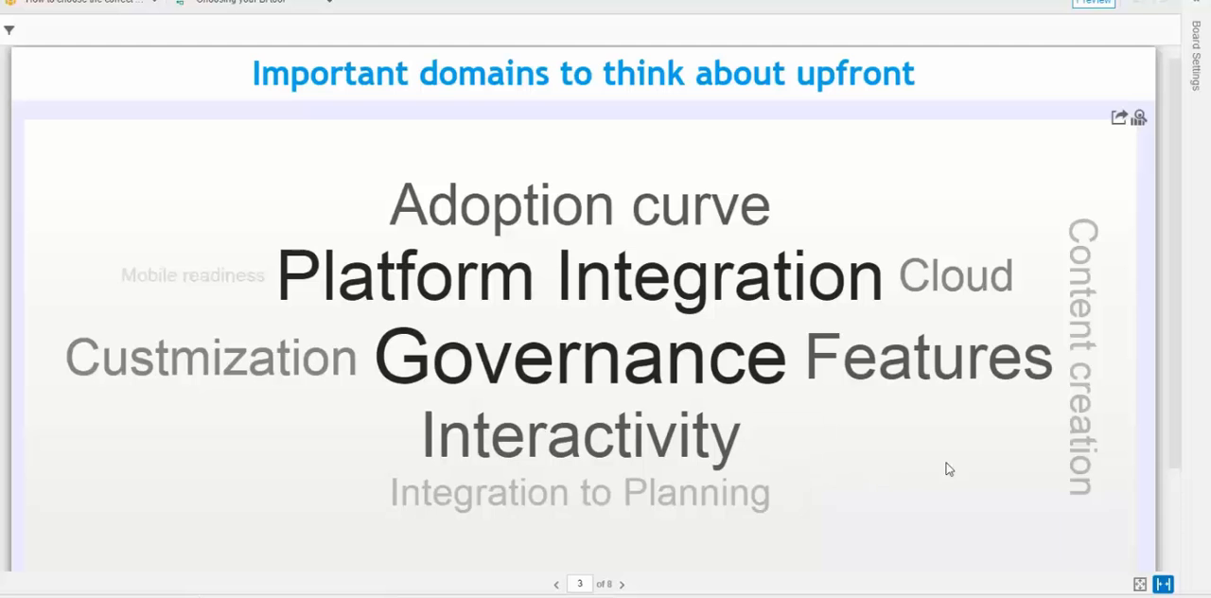
{"action": "mouse_move", "coordinate": [725, 538]}
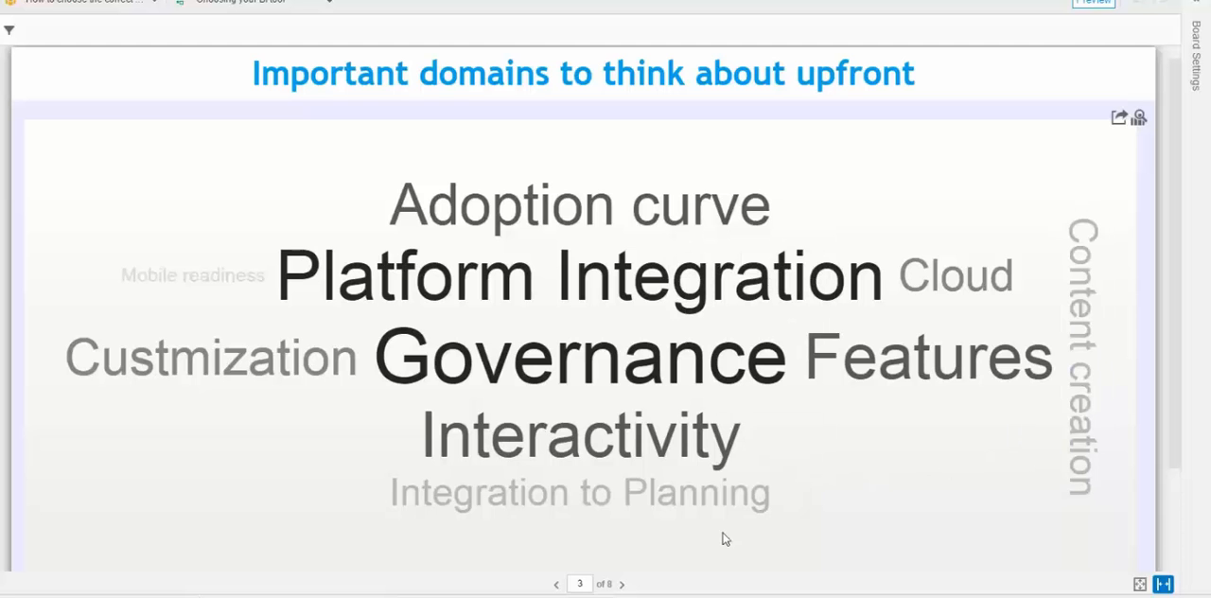
{"action": "mouse_move", "coordinate": [659, 563]}
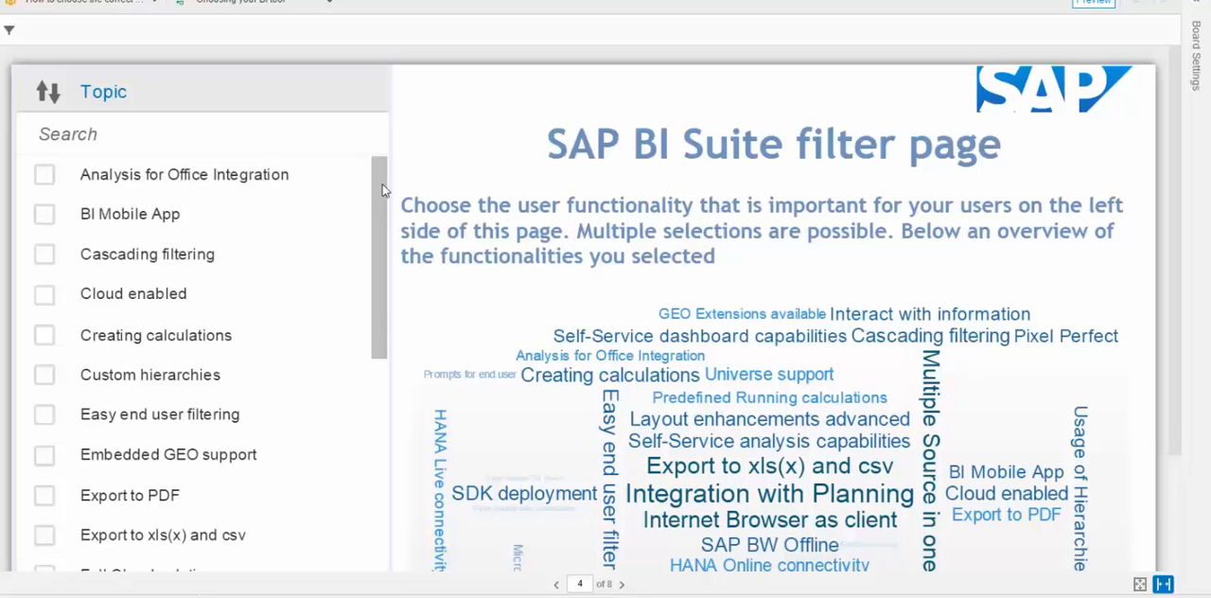
{"action": "mouse_move", "coordinate": [239, 111]}
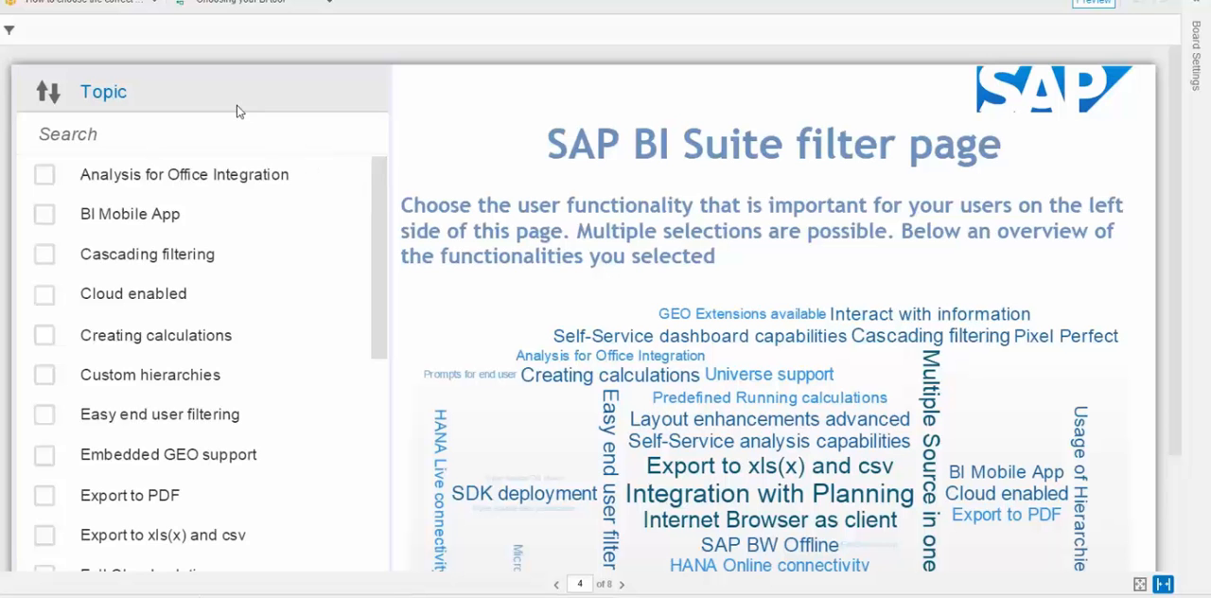
{"action": "scroll", "scroll_direction": "down", "scroll_amount": 3}
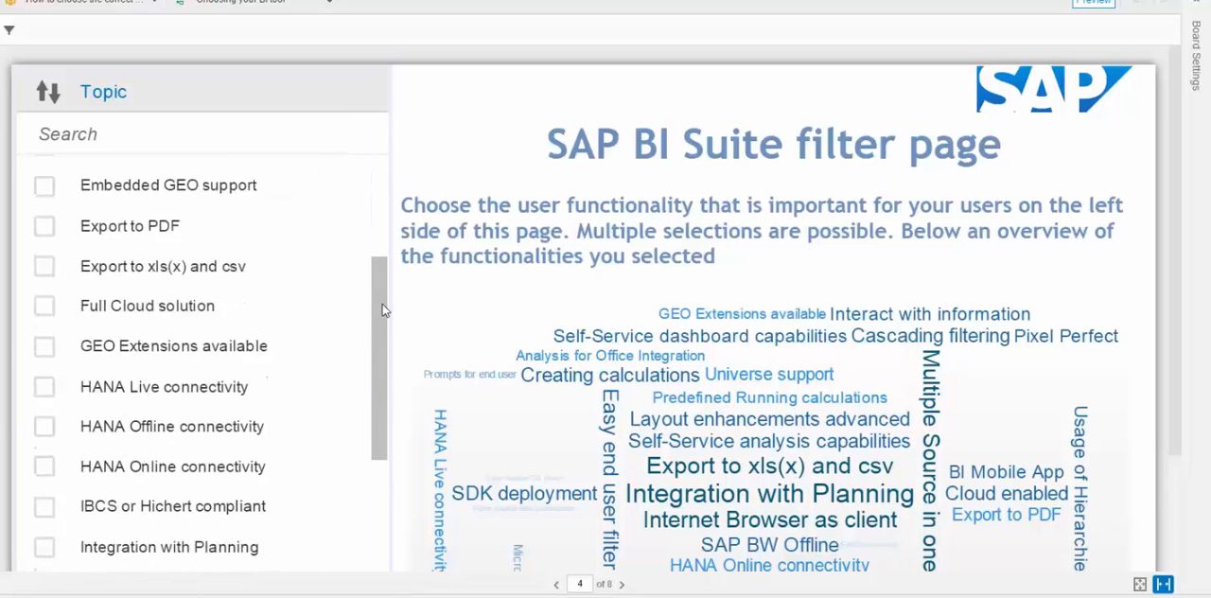
{"action": "scroll", "scroll_direction": "down", "scroll_amount": 3}
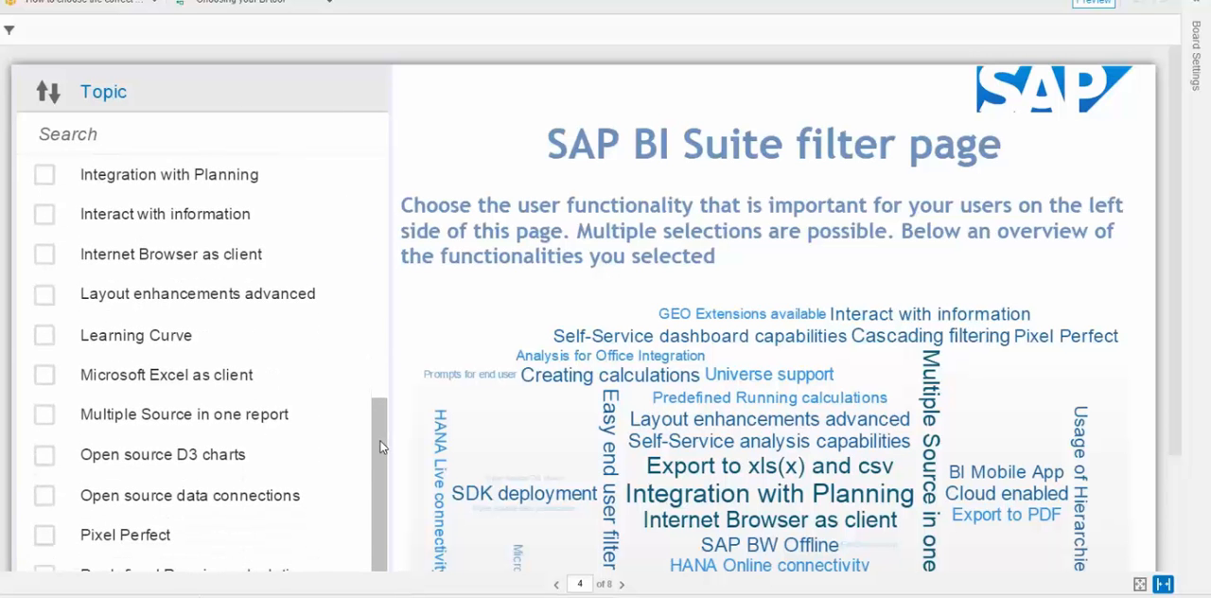
{"action": "scroll", "scroll_direction": "up", "scroll_amount": 3}
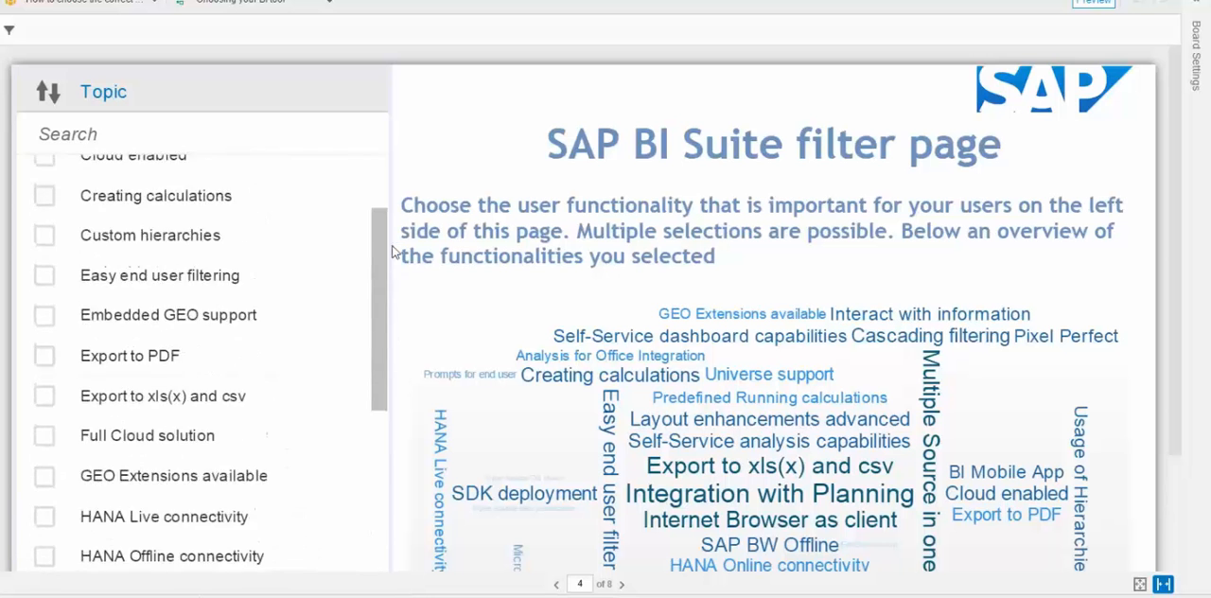
{"action": "scroll", "scroll_direction": "up", "scroll_amount": 3}
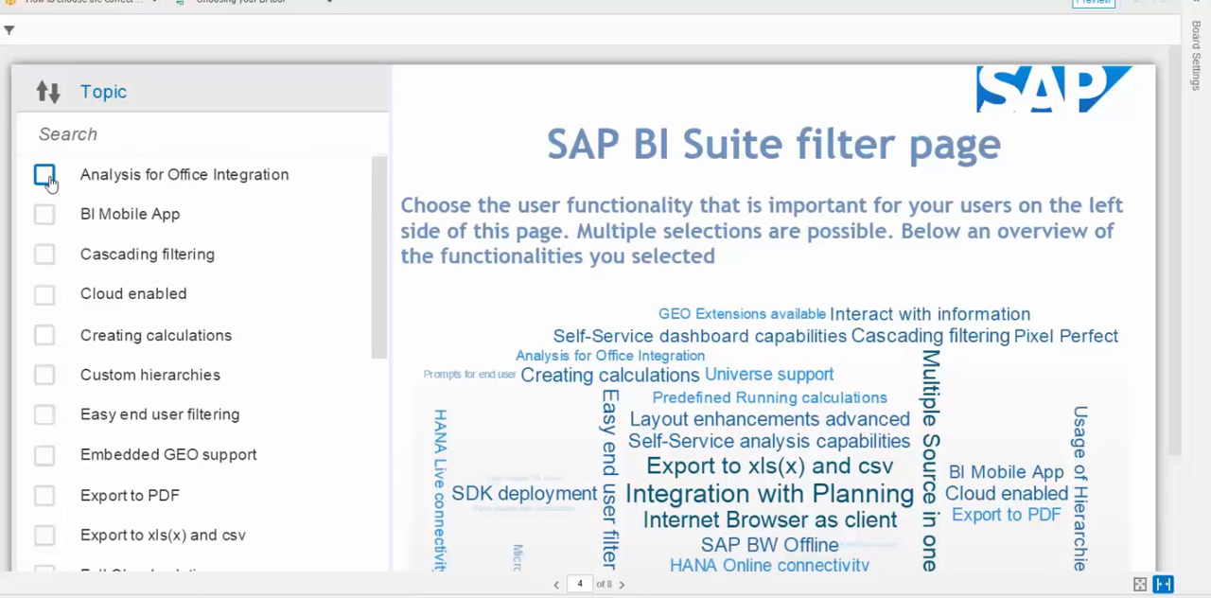
{"action": "mouse_move", "coordinate": [44, 254]}
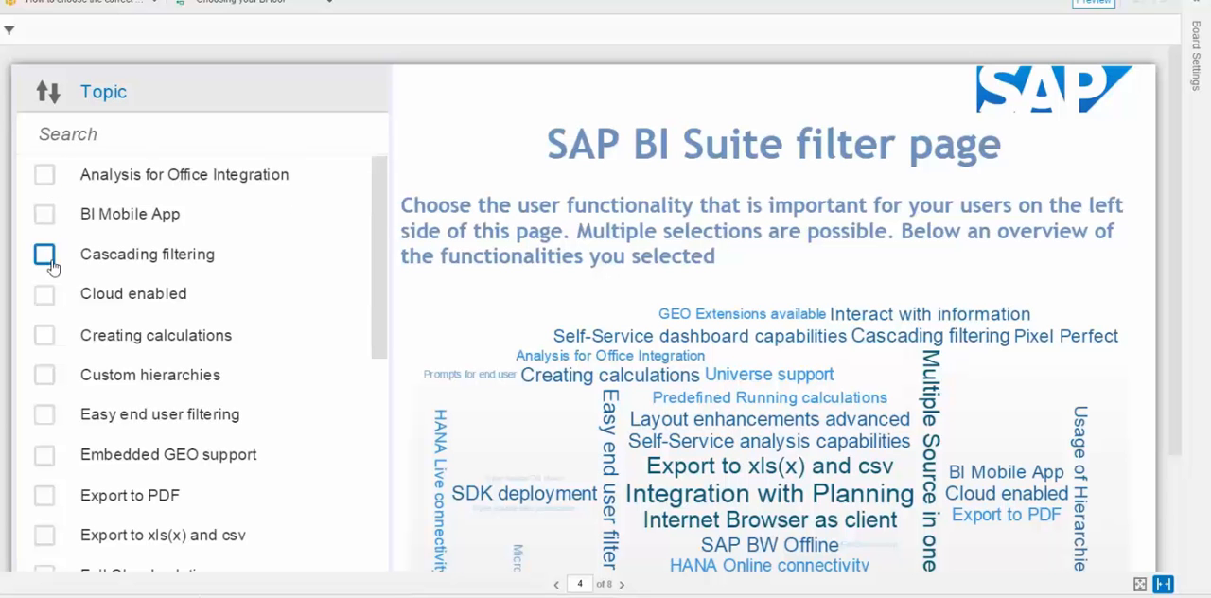
{"action": "mouse_move", "coordinate": [44, 294]}
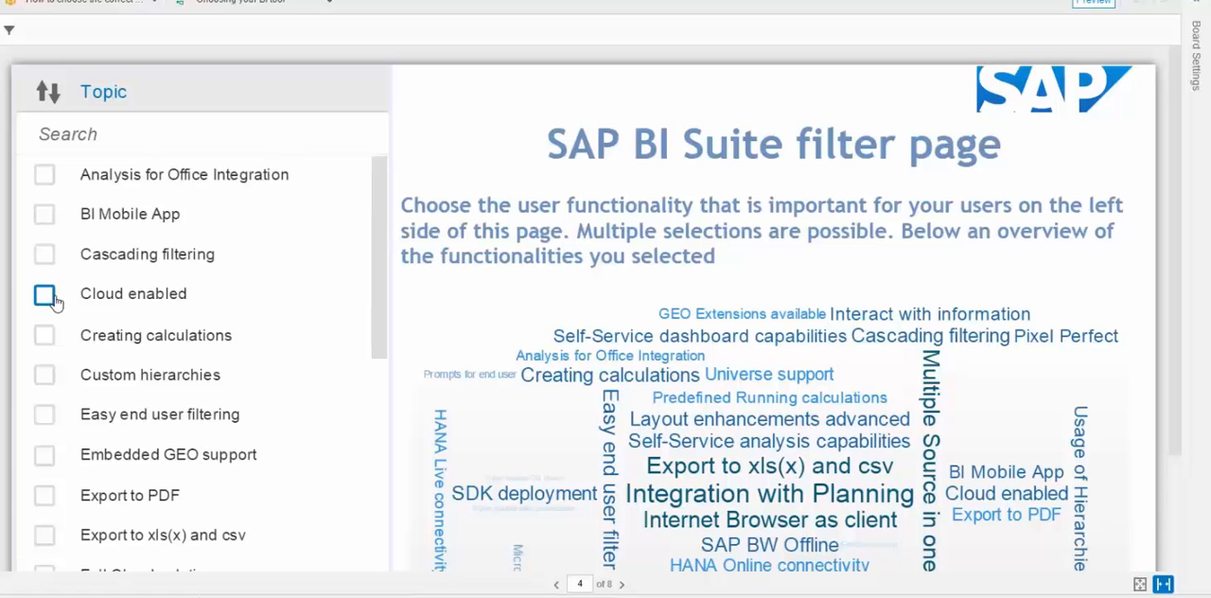
{"action": "mouse_move", "coordinate": [45, 335]}
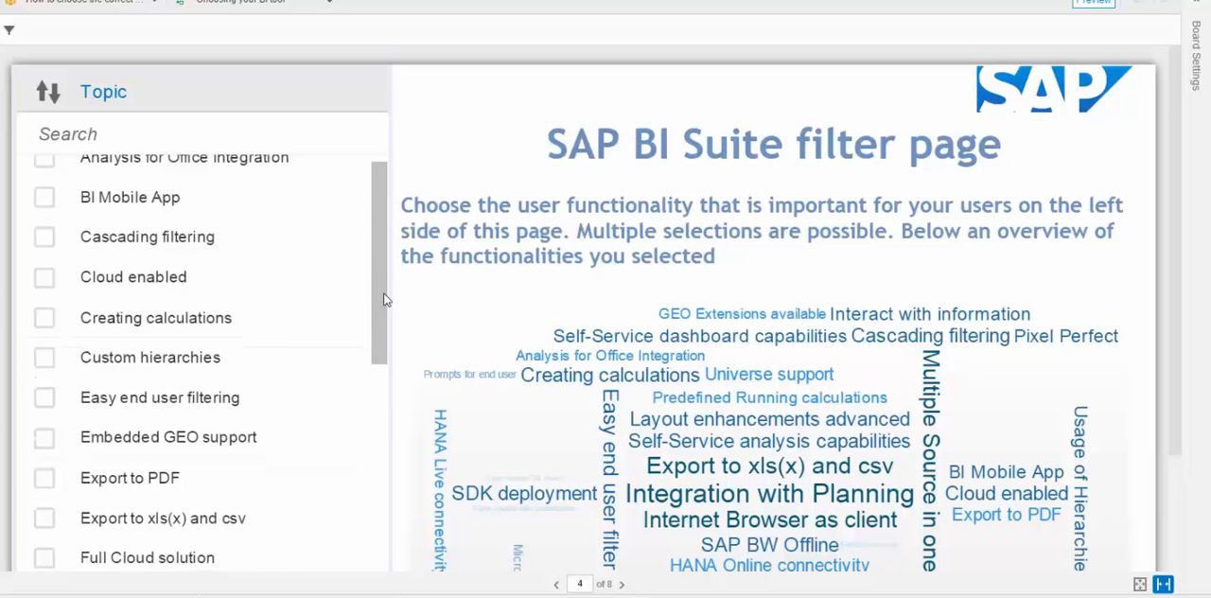
{"action": "scroll", "scroll_direction": "down", "scroll_amount": 3}
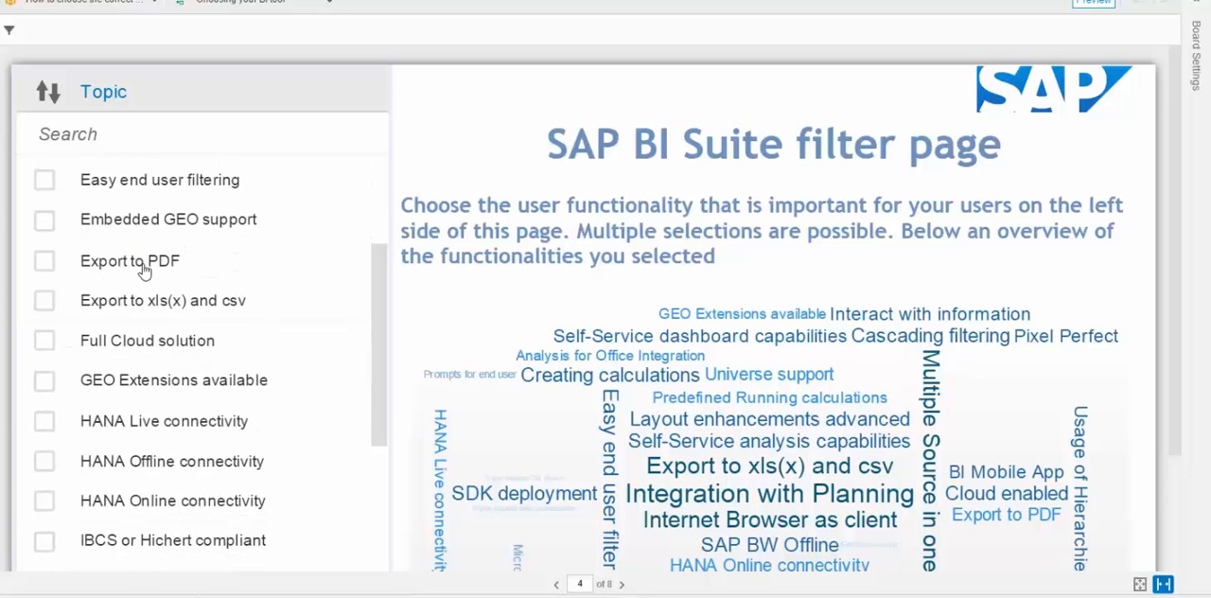
{"action": "scroll", "scroll_direction": "down", "scroll_amount": 3}
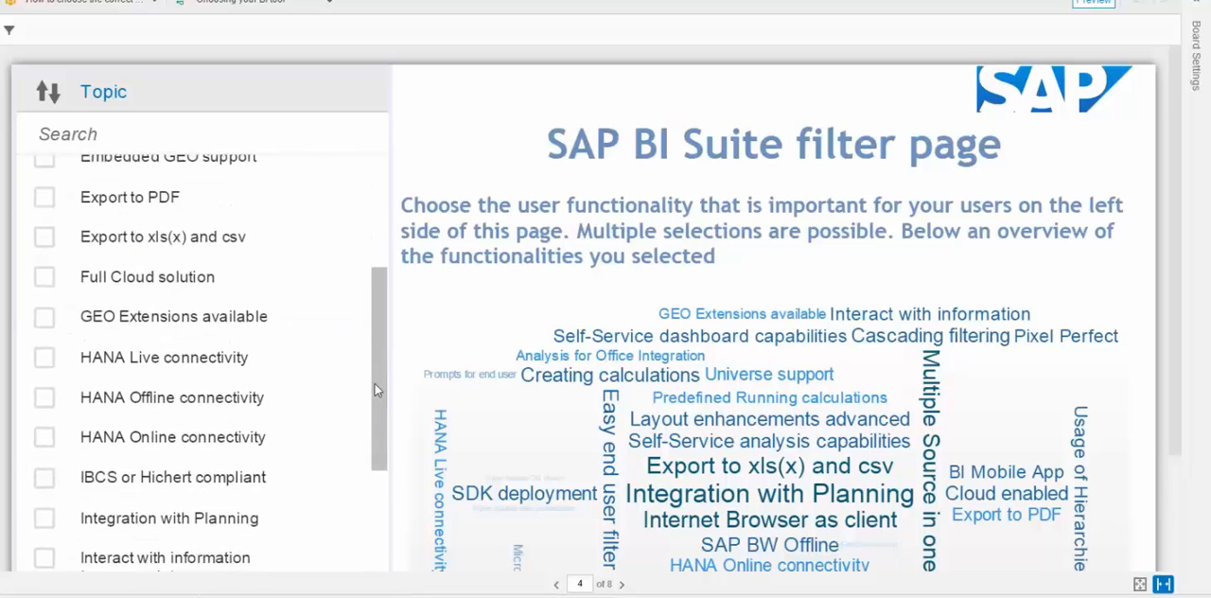
{"action": "scroll", "scroll_direction": "down", "scroll_amount": 3}
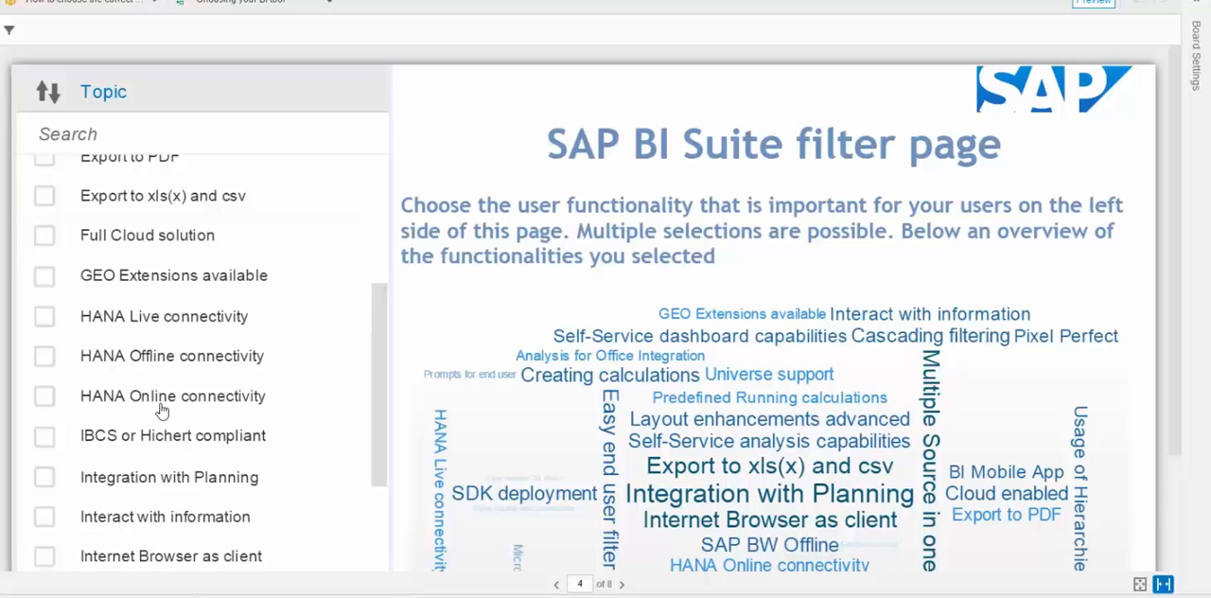
{"action": "scroll", "scroll_direction": "down", "scroll_amount": 3}
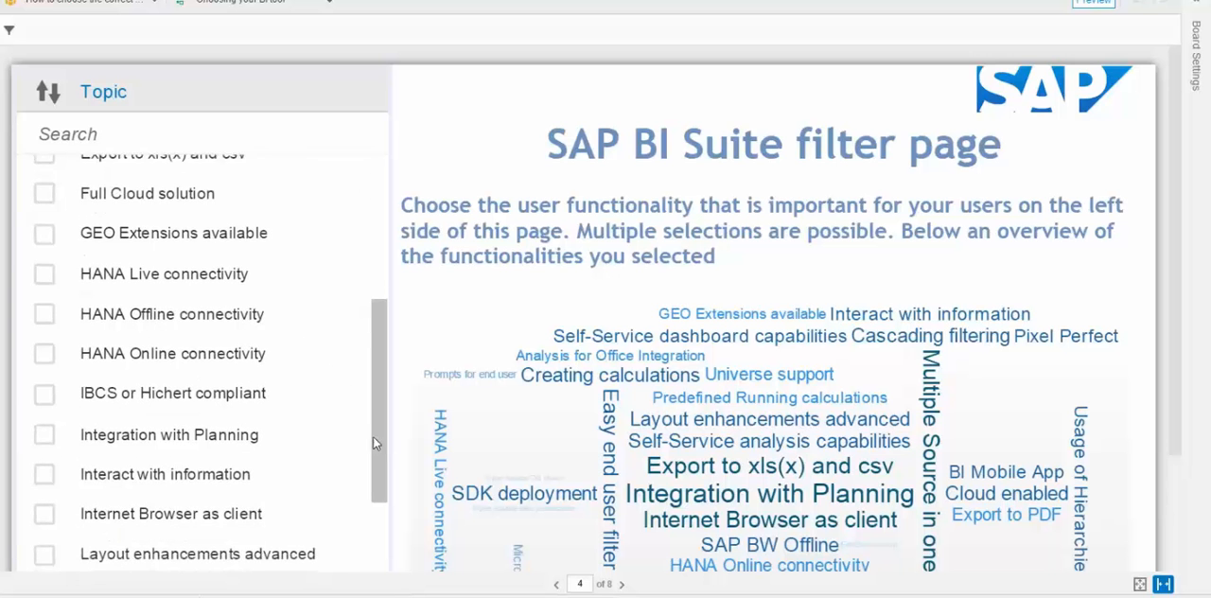
{"action": "scroll", "scroll_direction": "down", "scroll_amount": 3}
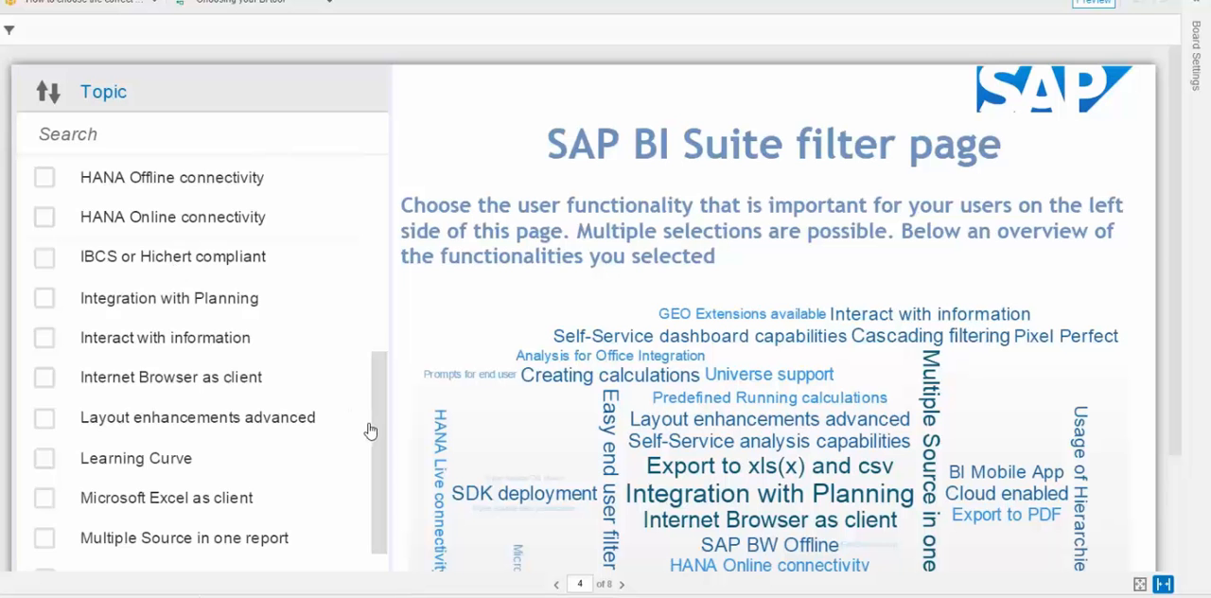
{"action": "scroll", "scroll_direction": "up", "scroll_amount": 3}
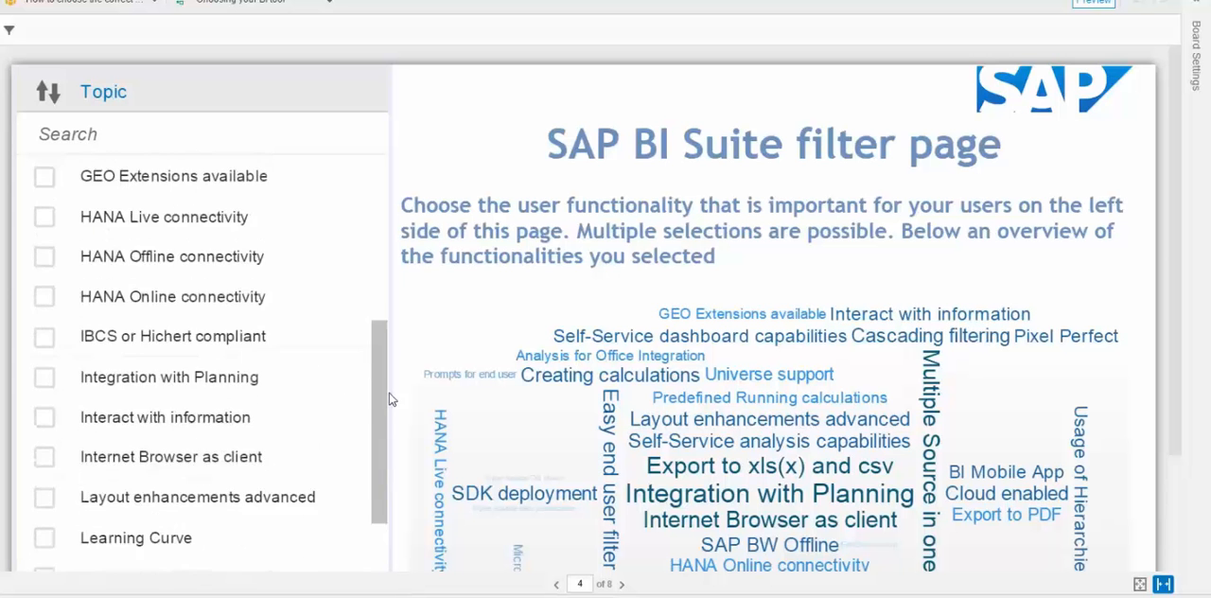
{"action": "scroll", "scroll_direction": "up", "scroll_amount": 3}
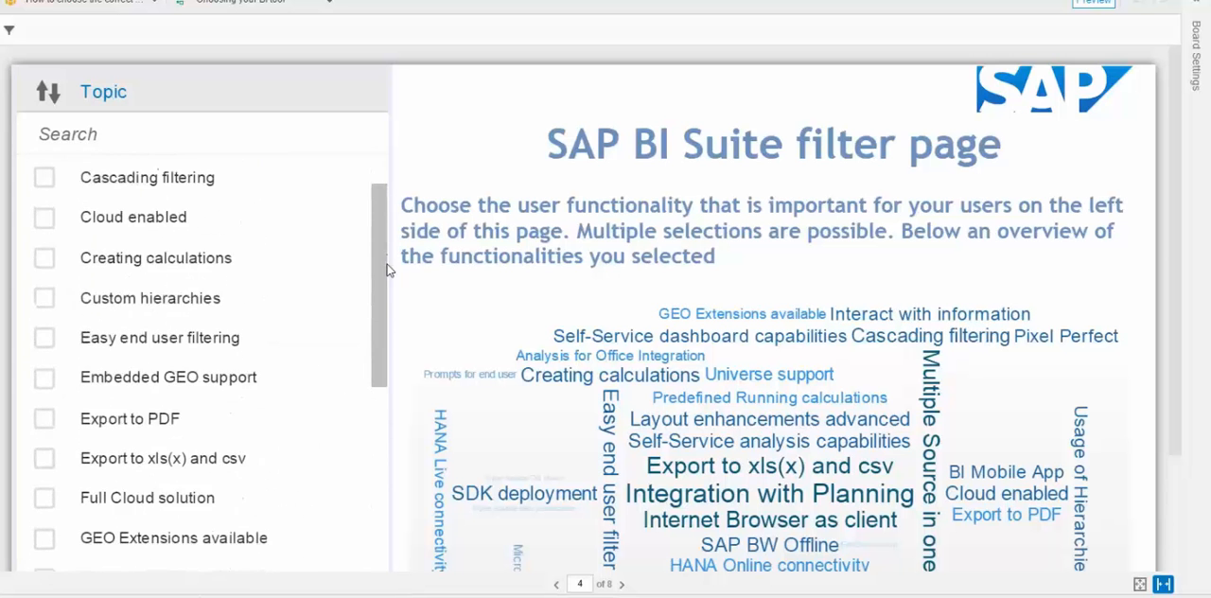
{"action": "scroll", "scroll_direction": "down", "scroll_amount": 3}
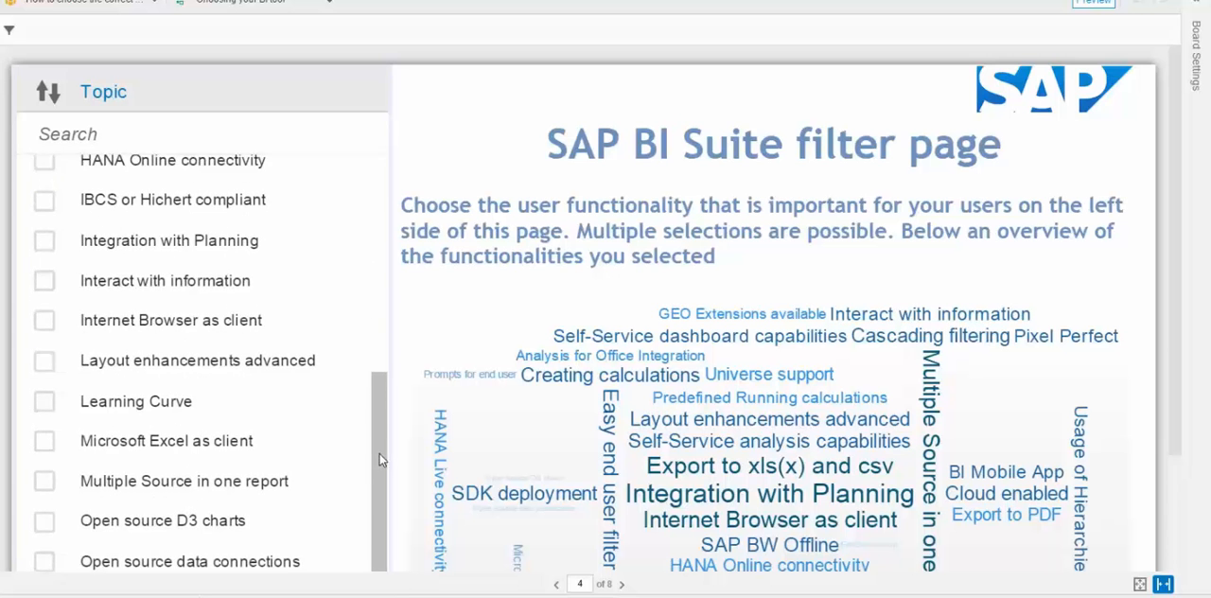
{"action": "scroll", "scroll_direction": "up", "scroll_amount": 3}
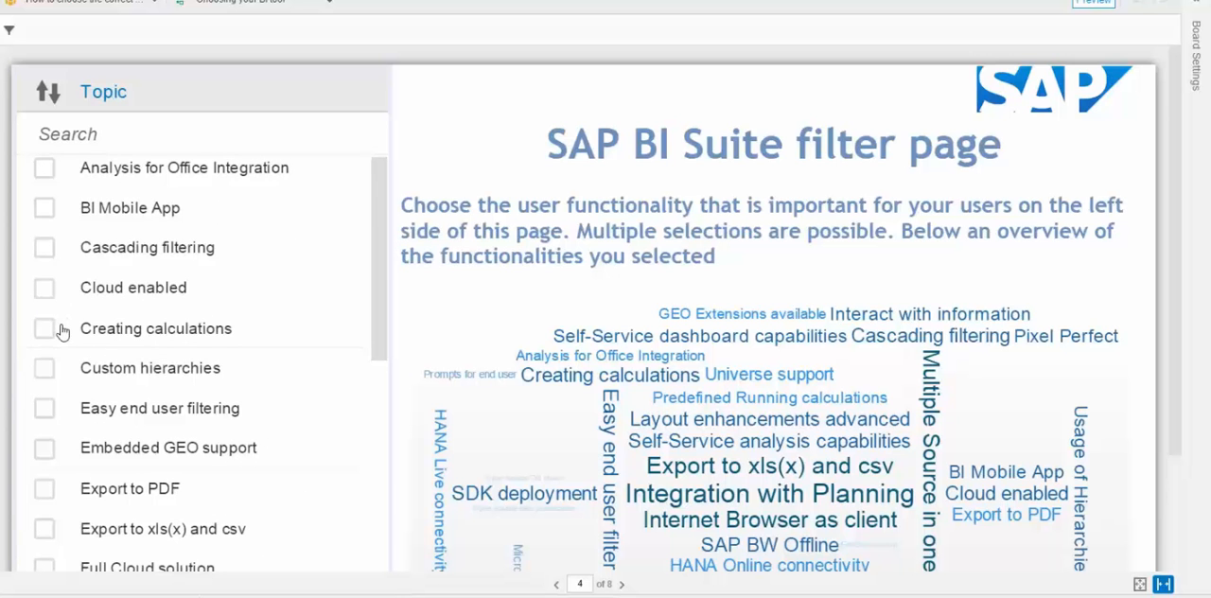
Step: Tick Creating calculations and two more functionalities in the Topic filter list
{"action": "left_click", "coordinate": [43, 328]}
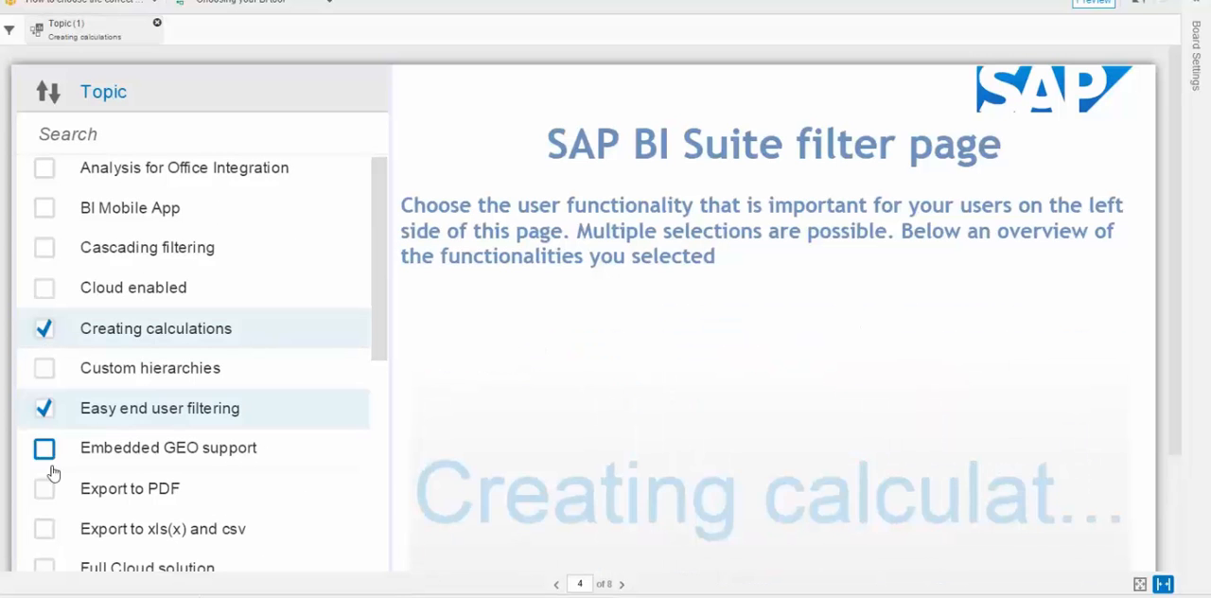
{"action": "left_click", "coordinate": [43, 488]}
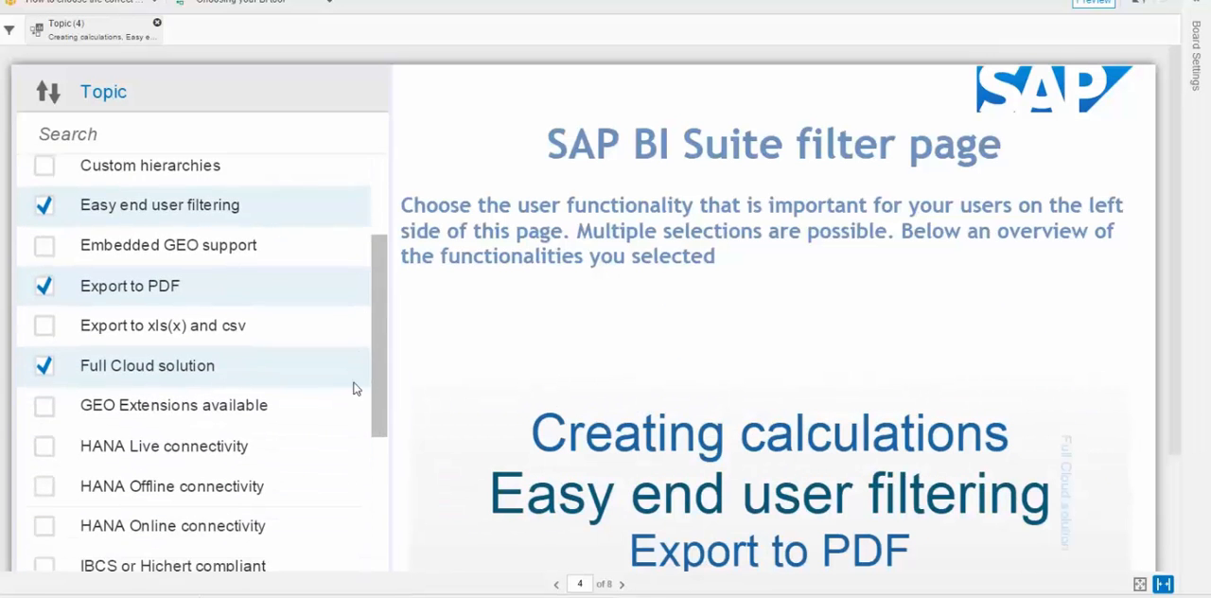
{"action": "scroll", "scroll_direction": "down", "scroll_amount": 3}
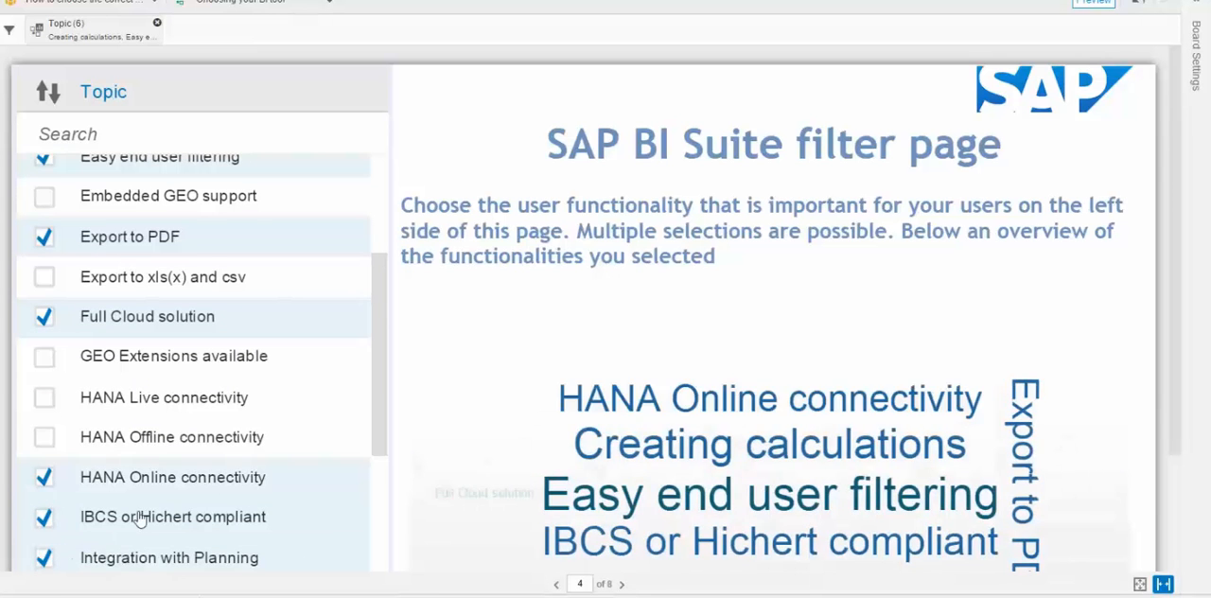
{"action": "left_click", "coordinate": [44, 557]}
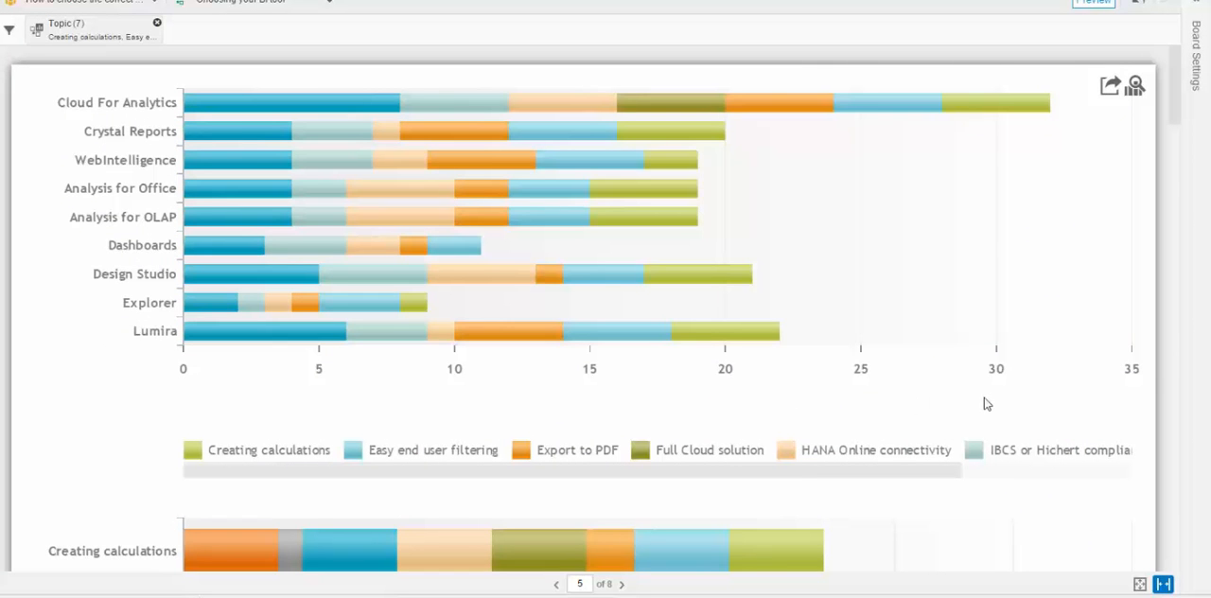
{"action": "mouse_move", "coordinate": [333, 416]}
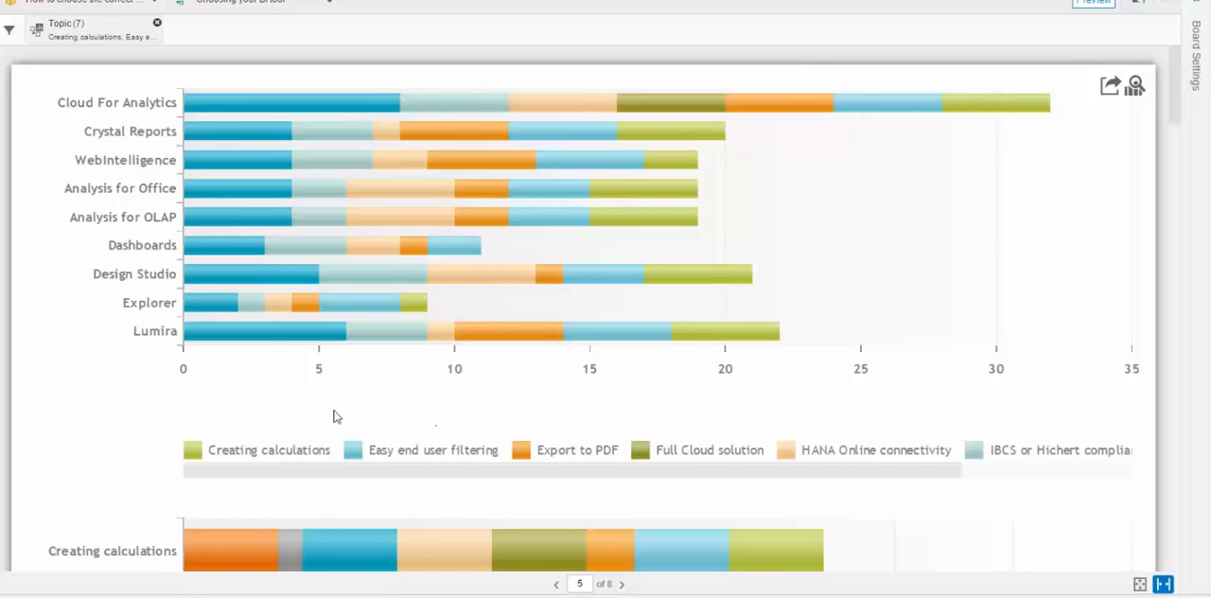
{"action": "mouse_move", "coordinate": [147, 401]}
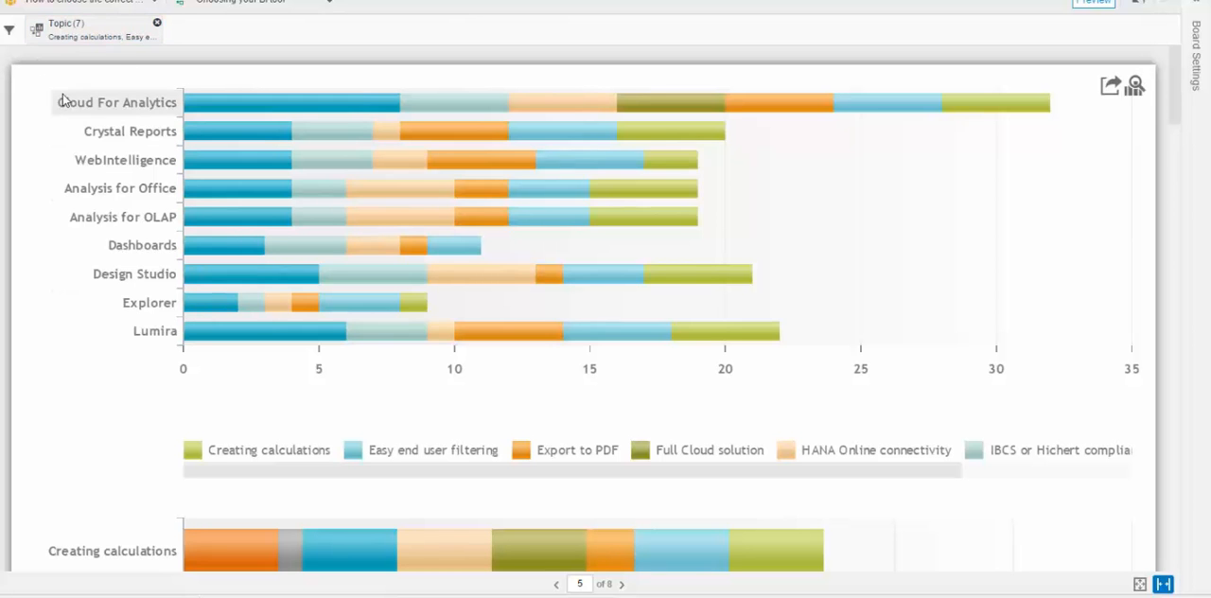
Step: Go back to page 4 and scroll its word cloud of selected functionalities
{"action": "left_click", "coordinate": [557, 584]}
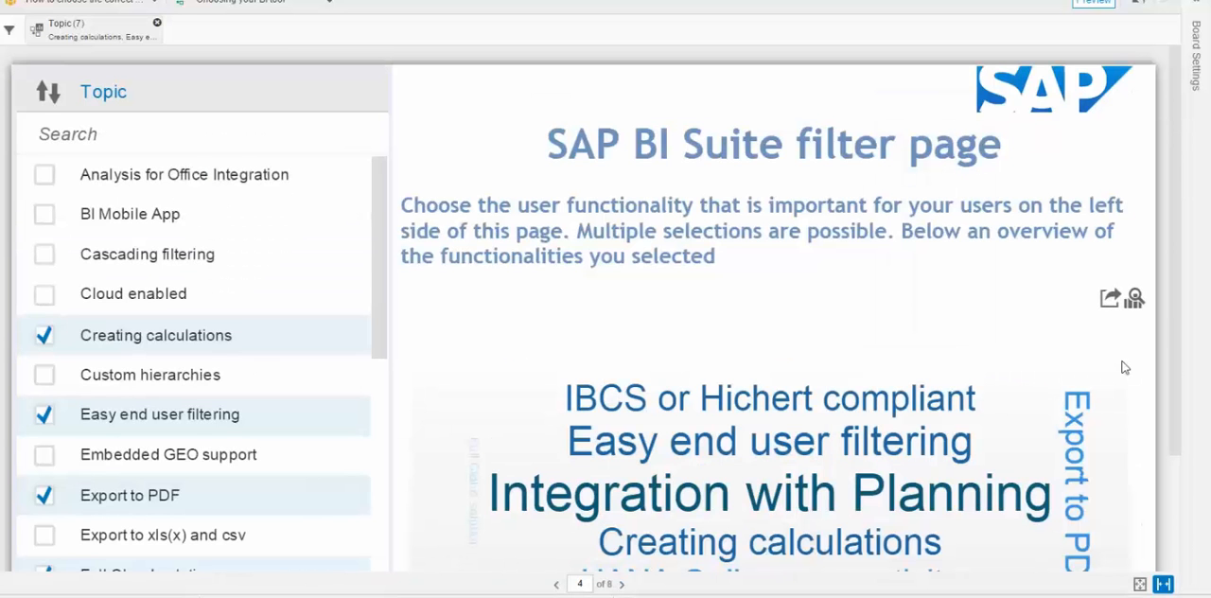
{"action": "scroll", "scroll_direction": "down", "scroll_amount": 3}
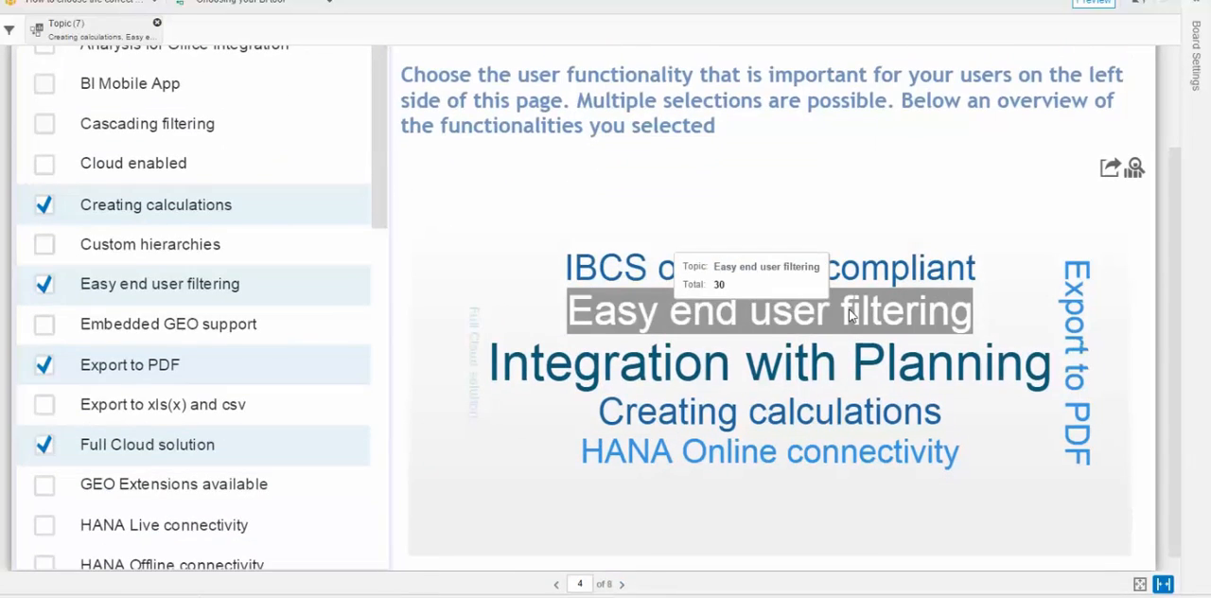
{"action": "mouse_move", "coordinate": [833, 268]}
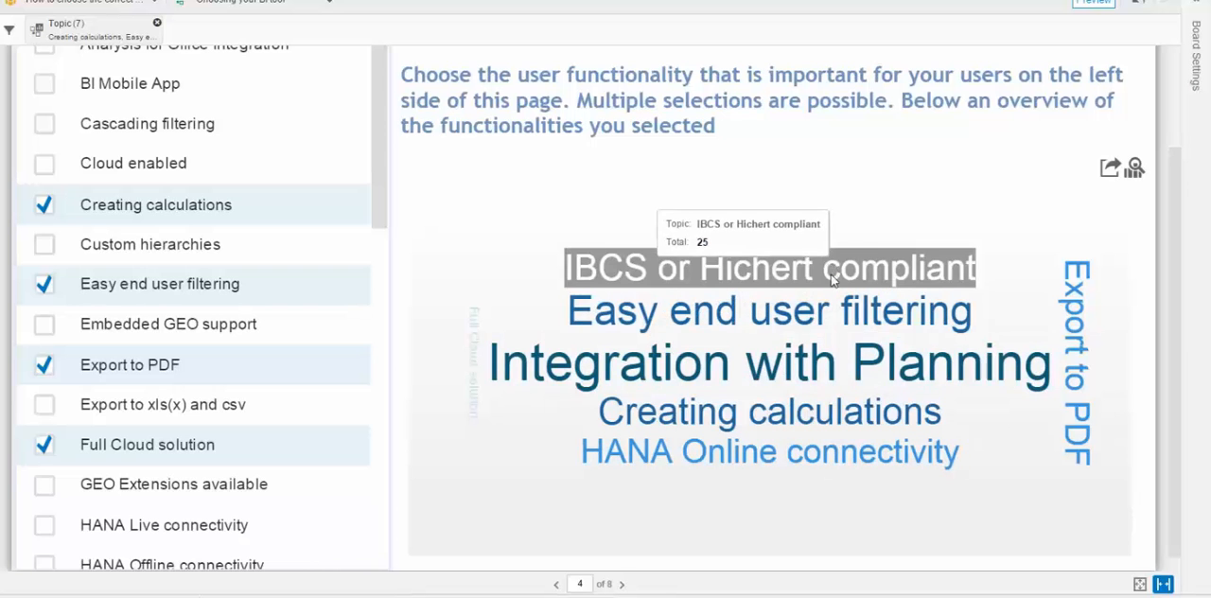
{"action": "mouse_move", "coordinate": [624, 587]}
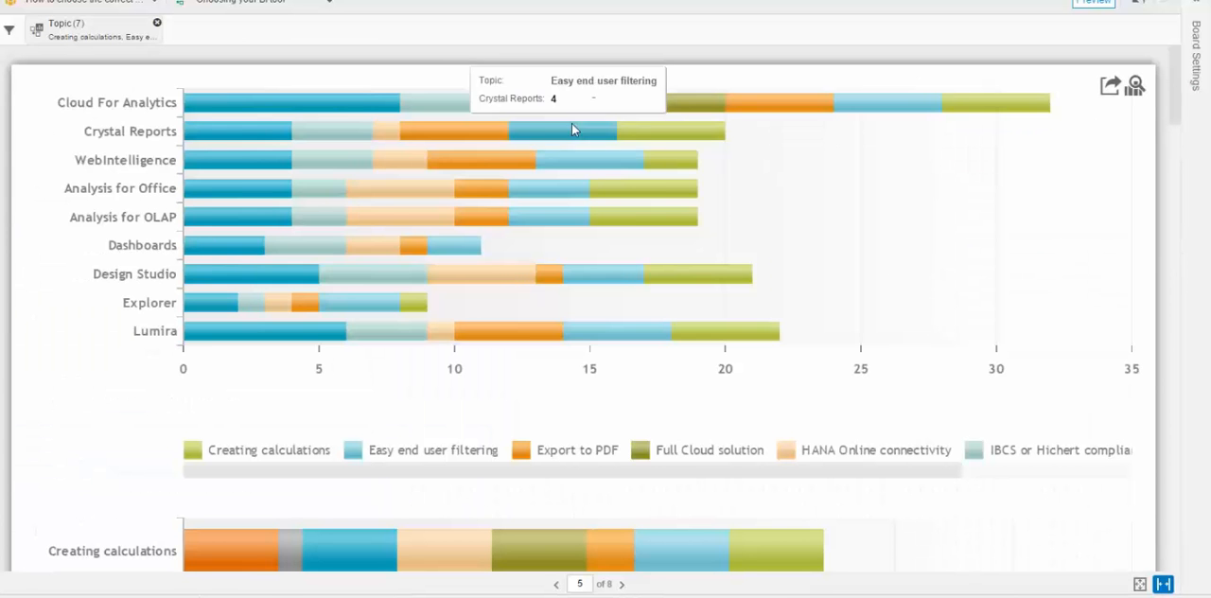
{"action": "mouse_move", "coordinate": [239, 353]}
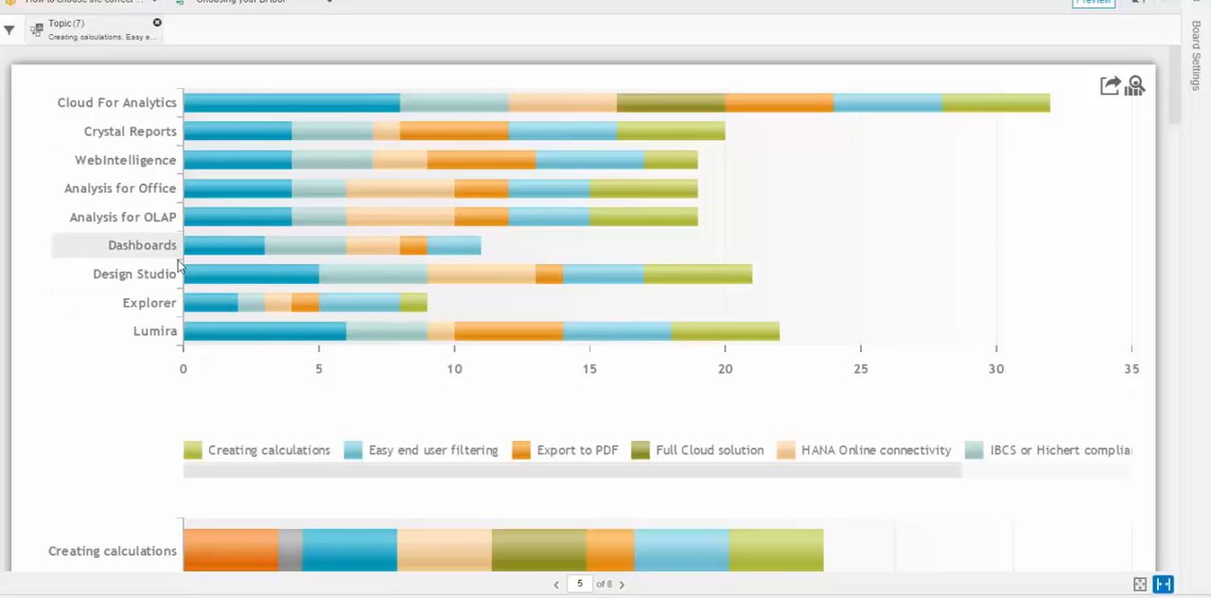
{"action": "mouse_move", "coordinate": [239, 459]}
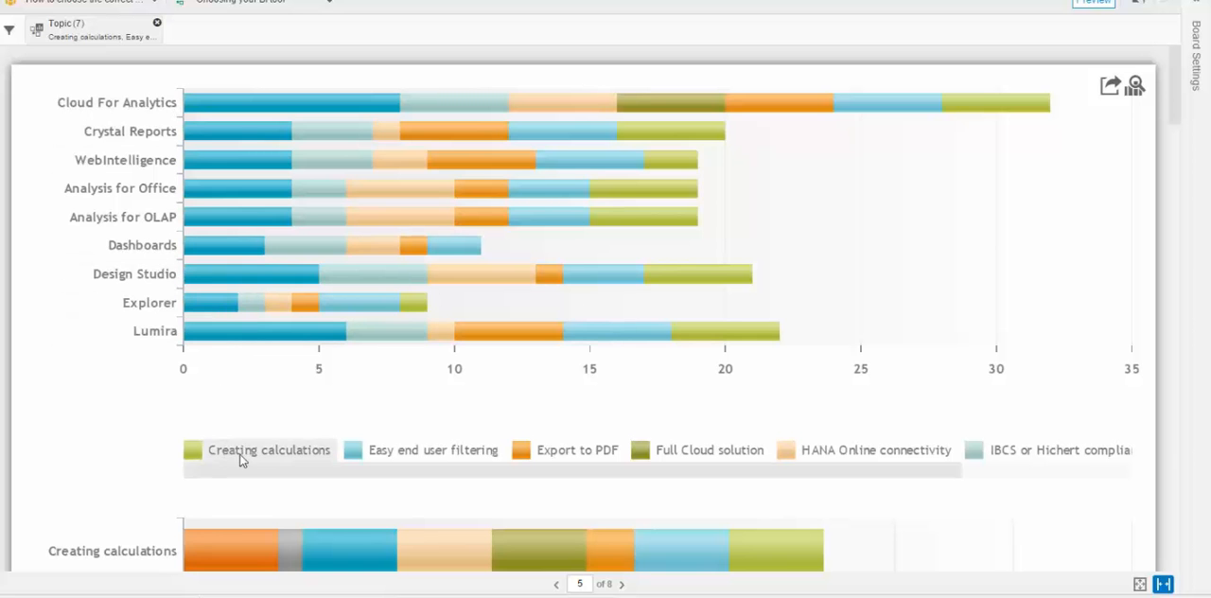
{"action": "mouse_move", "coordinate": [1041, 456]}
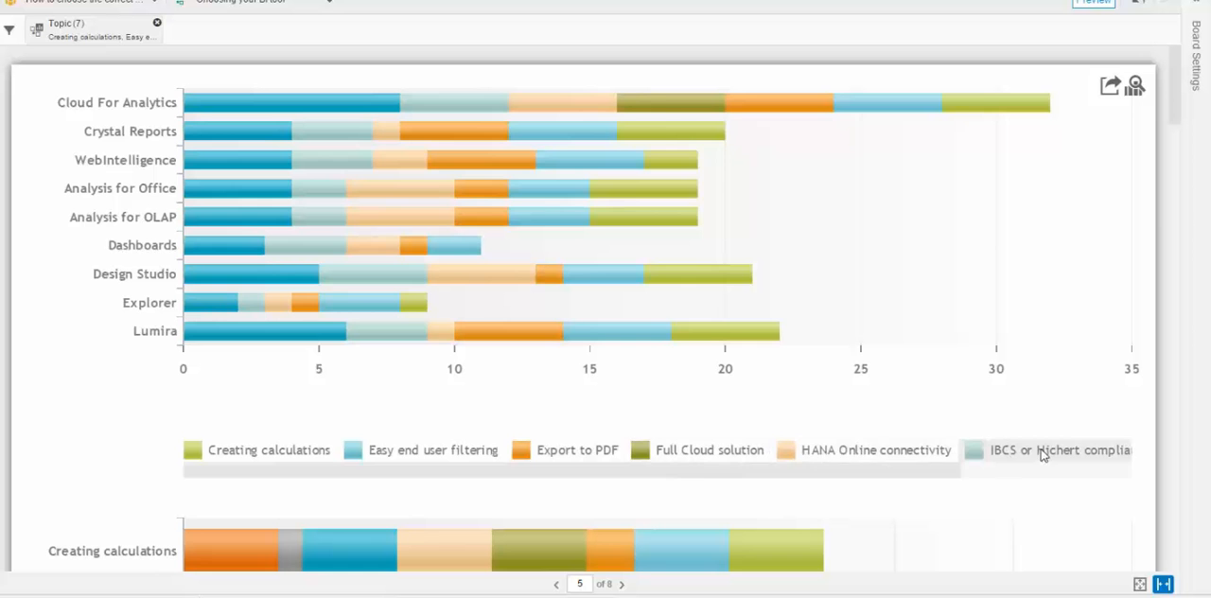
{"action": "mouse_move", "coordinate": [585, 134]}
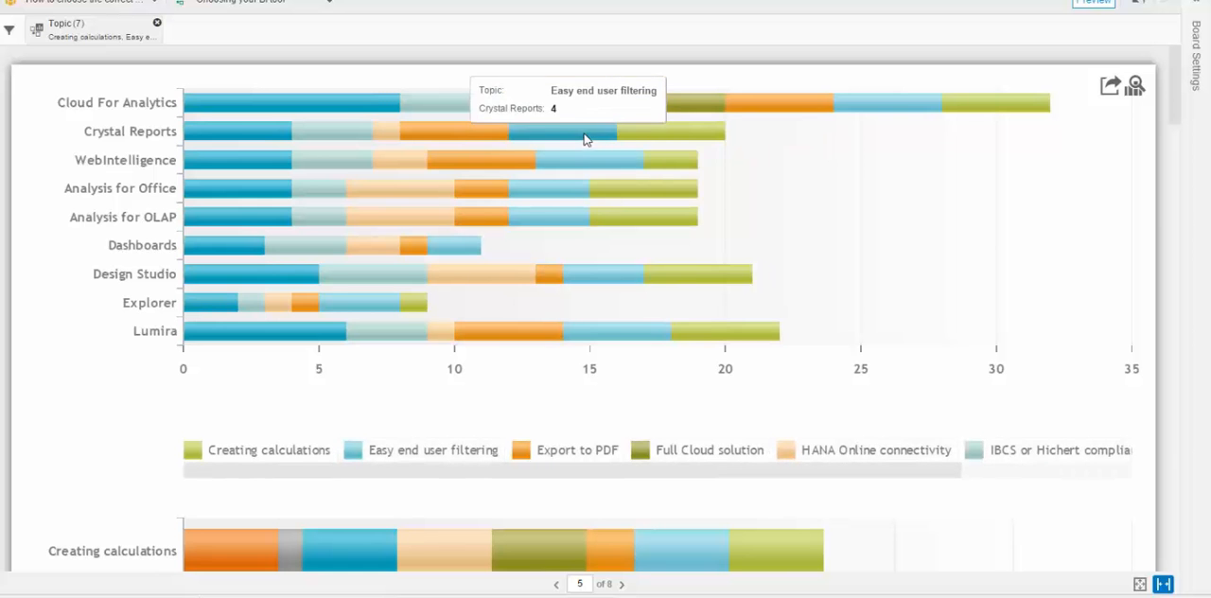
{"action": "mouse_move", "coordinate": [293, 102]}
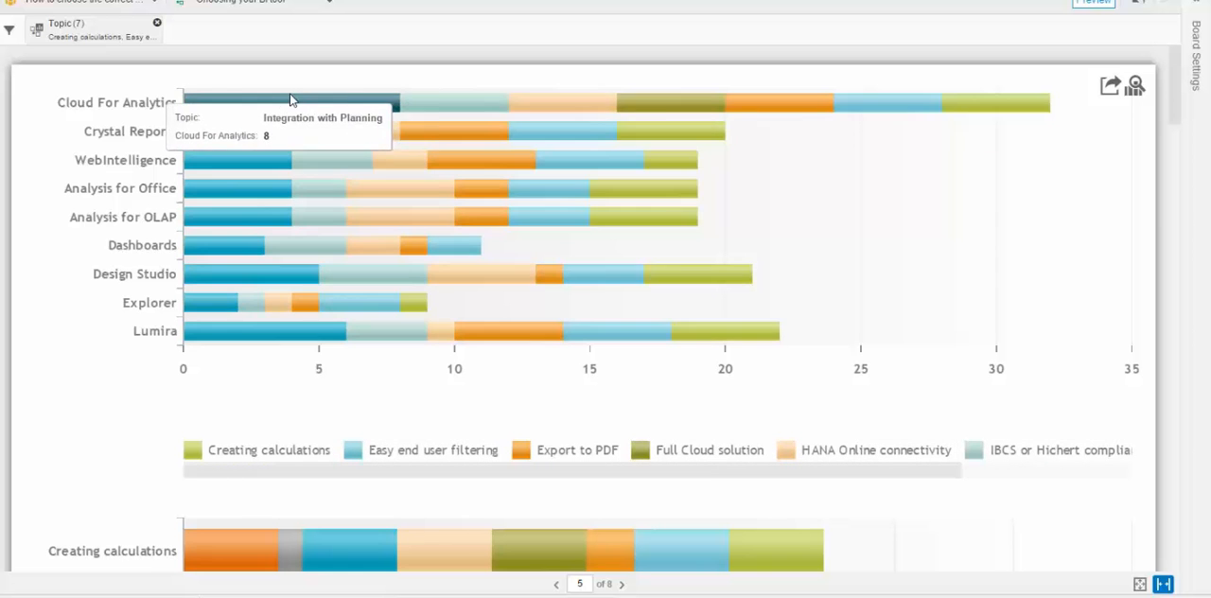
{"action": "mouse_move", "coordinate": [923, 158]}
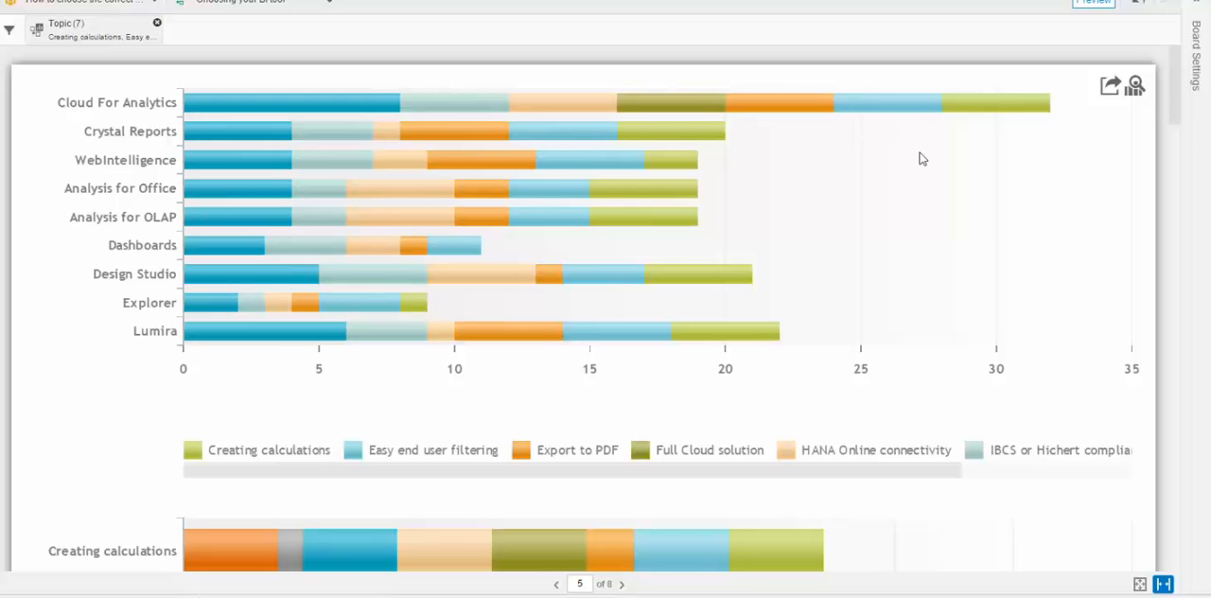
{"action": "mouse_move", "coordinate": [928, 154]}
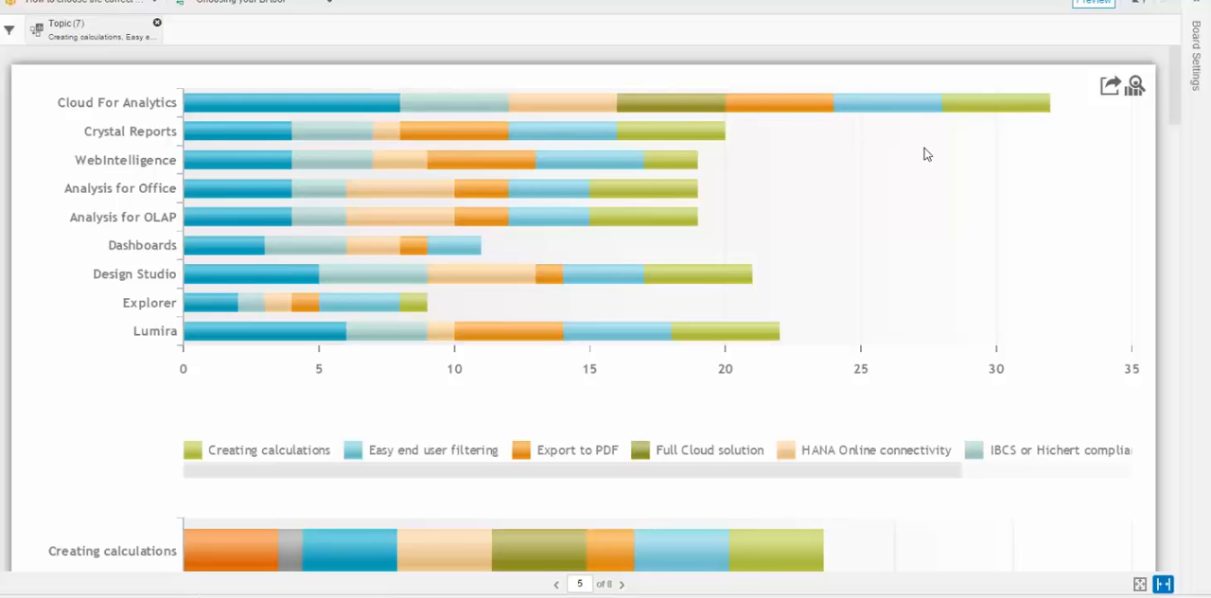
{"action": "mouse_move", "coordinate": [970, 106]}
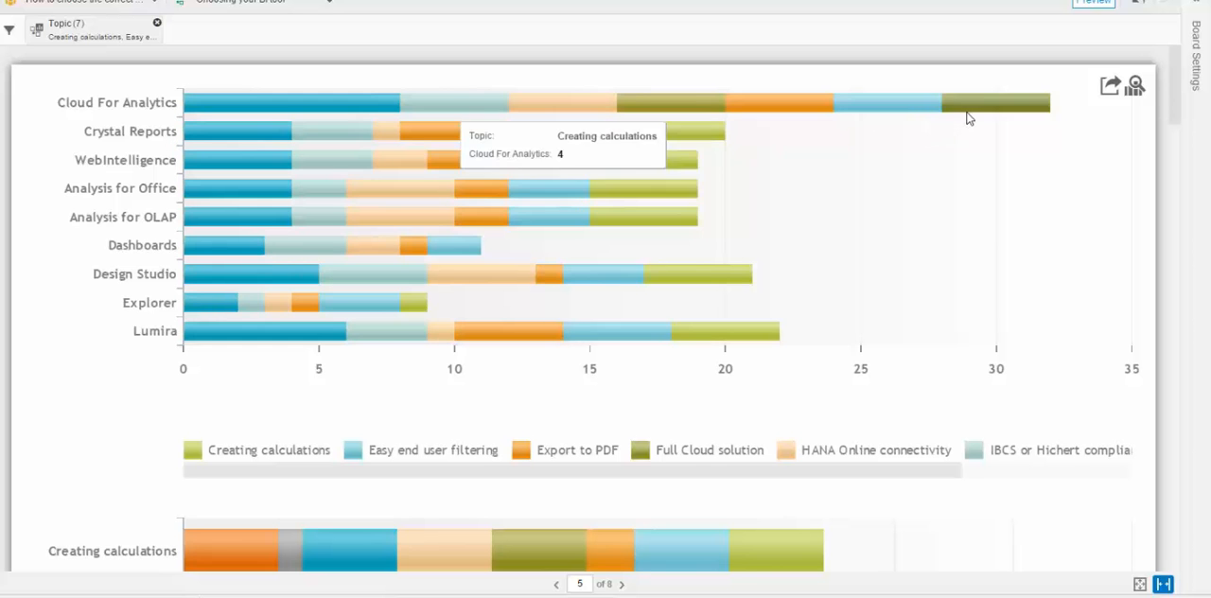
{"action": "mouse_move", "coordinate": [587, 323]}
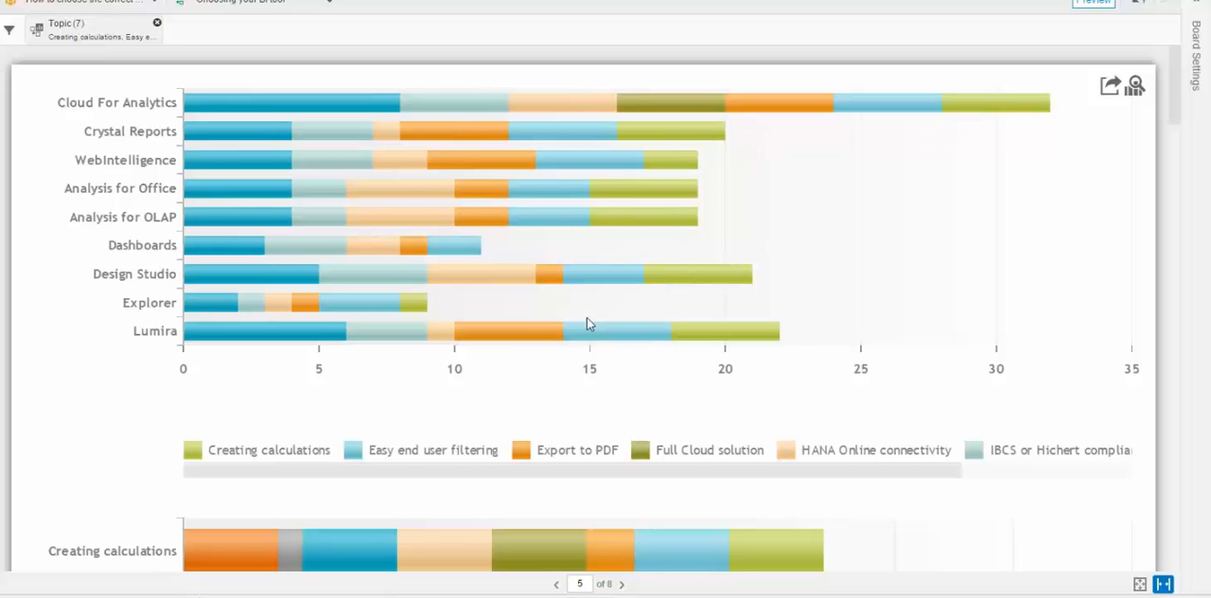
{"action": "mouse_move", "coordinate": [1137, 214]}
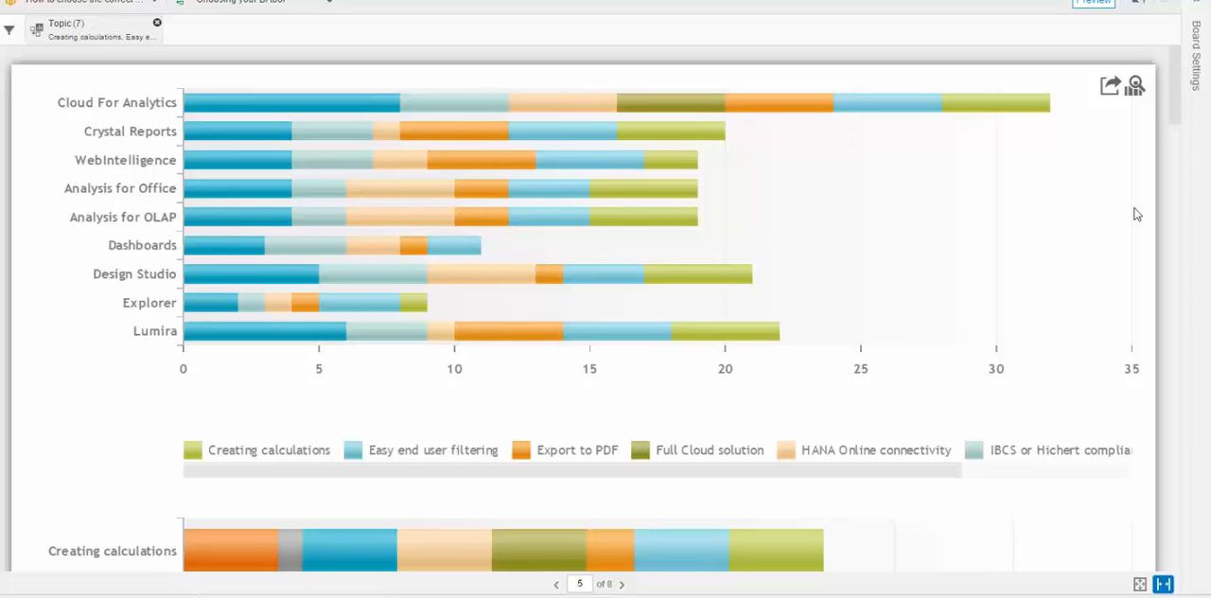
Step: Scroll page 5 to the stacked topic chart, where Integration with Planning scores 40
{"action": "scroll", "scroll_direction": "down", "scroll_amount": 3}
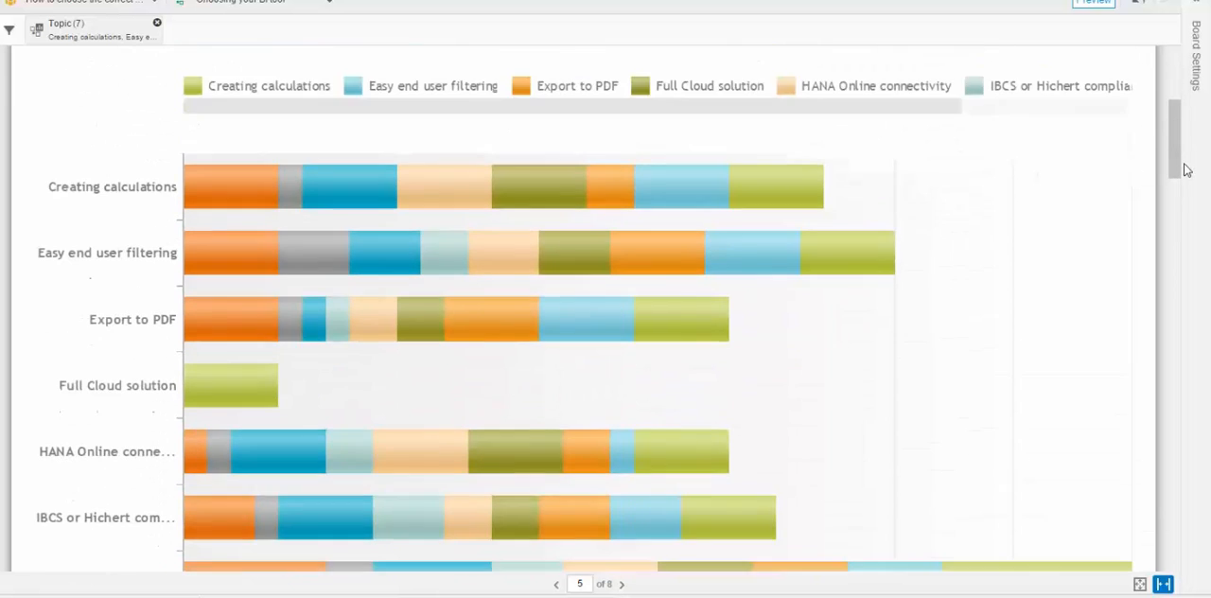
{"action": "scroll", "scroll_direction": "down", "scroll_amount": 3}
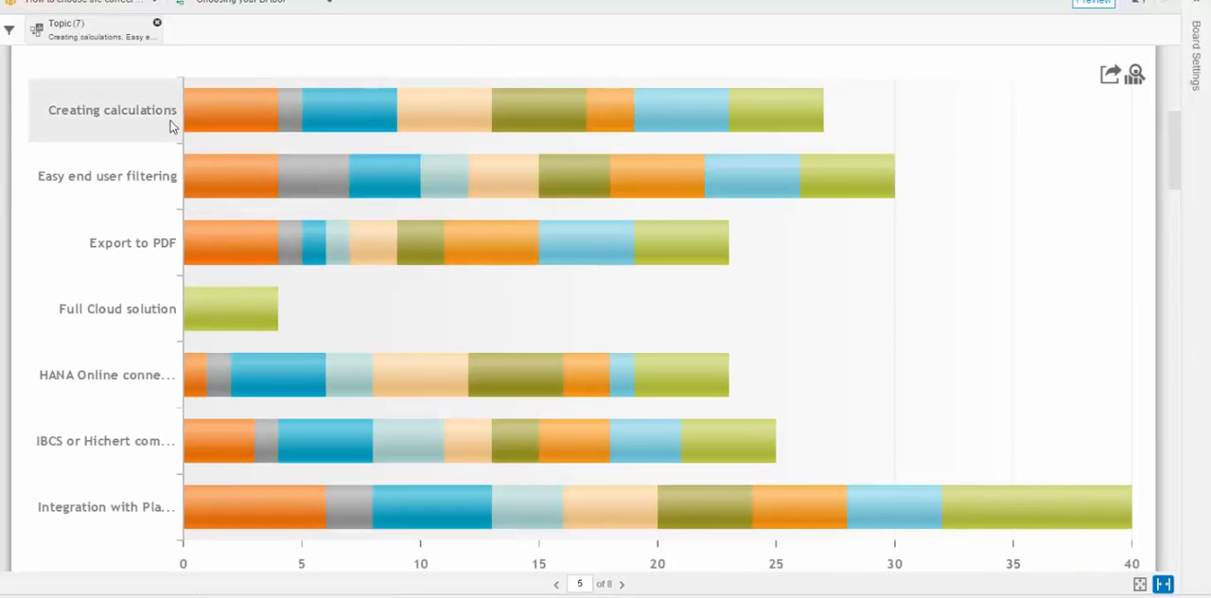
{"action": "mouse_move", "coordinate": [1197, 255]}
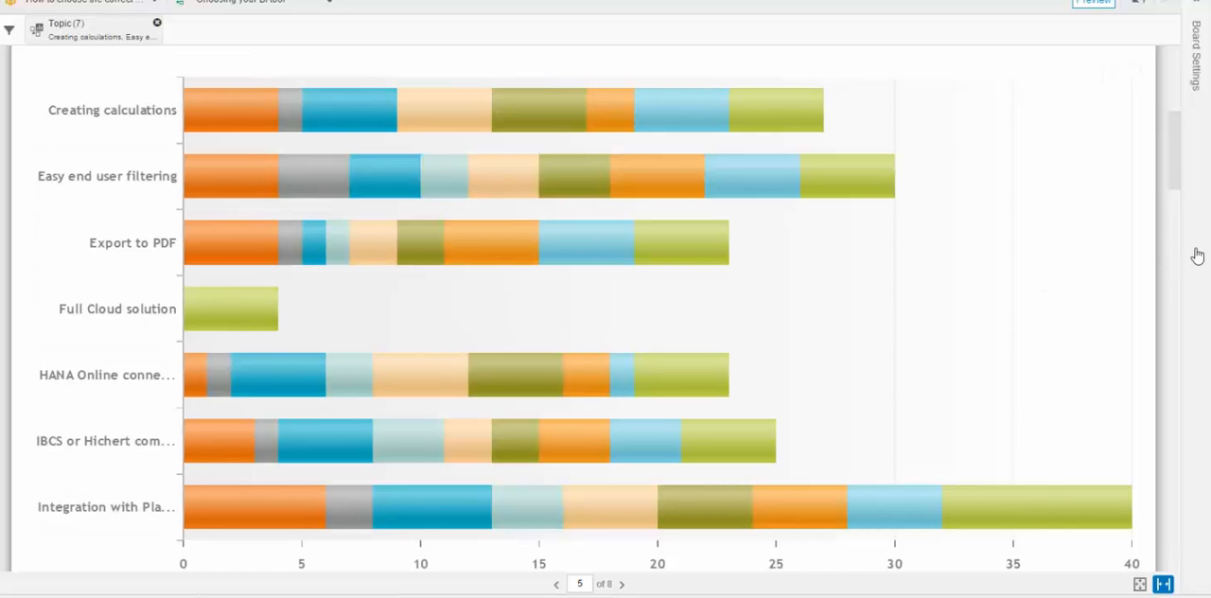
{"action": "scroll", "scroll_direction": "down", "scroll_amount": 3}
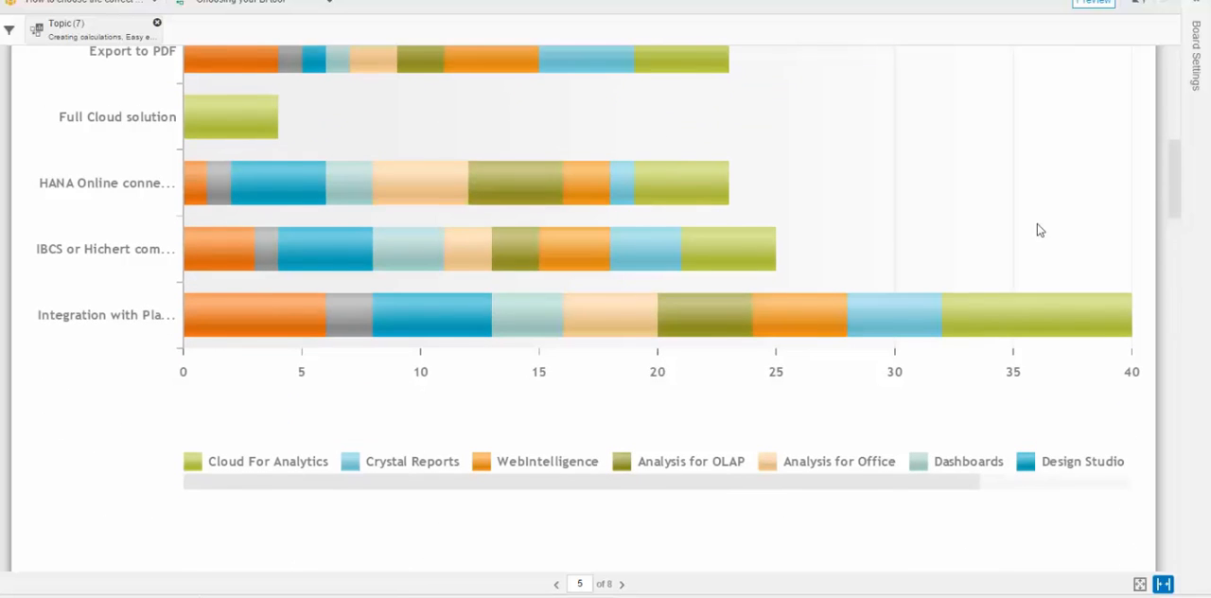
{"action": "mouse_move", "coordinate": [1088, 449]}
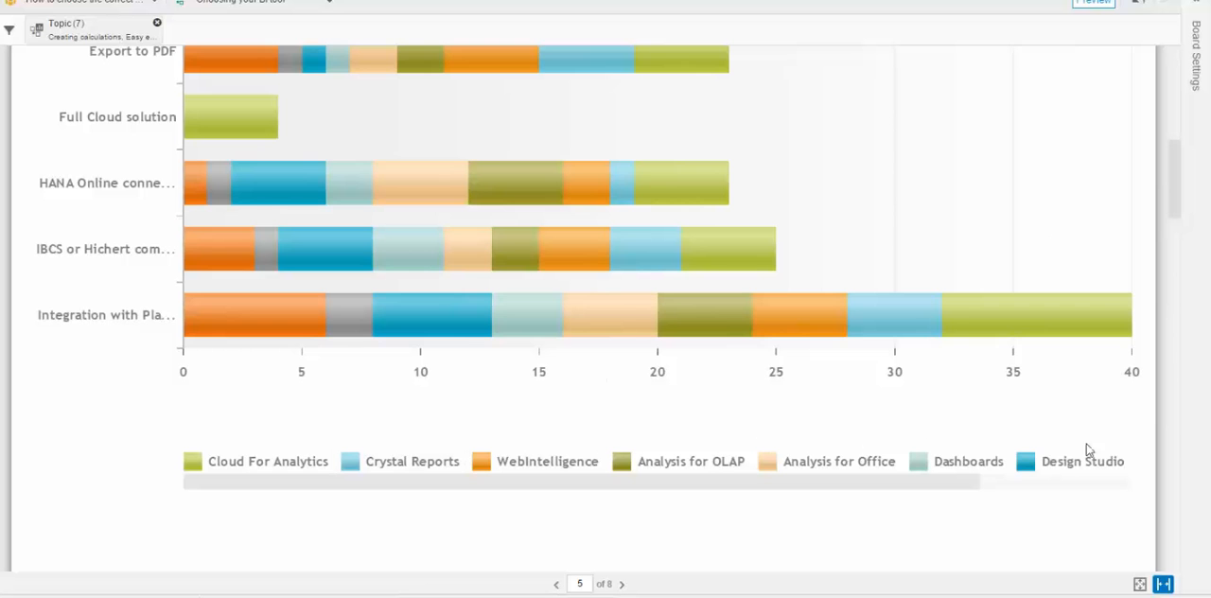
{"action": "mouse_move", "coordinate": [1158, 274]}
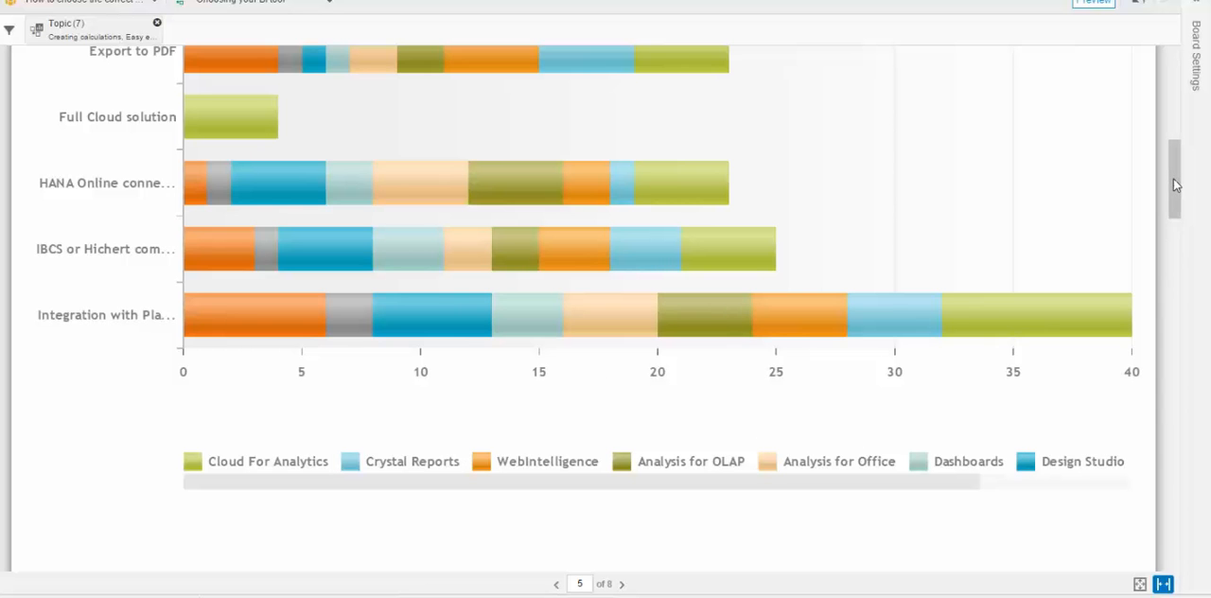
{"action": "scroll", "scroll_direction": "down", "scroll_amount": 3}
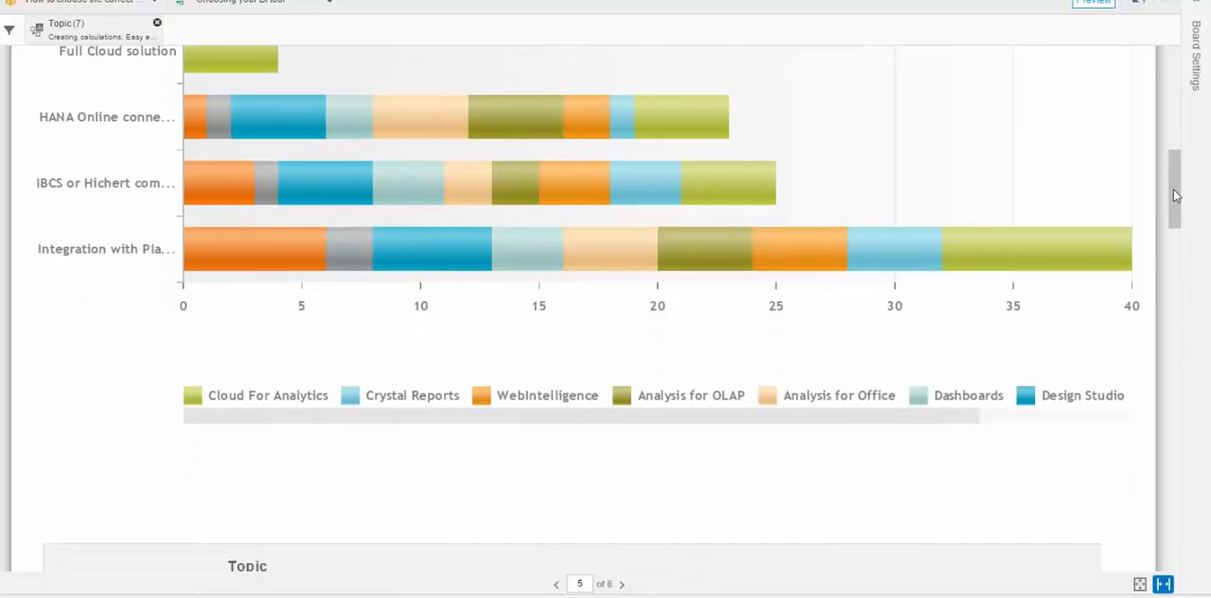
Step: Scroll to the colour-coded crosstab and through its rows to Lumira and Explorer
{"action": "scroll", "scroll_direction": "down", "scroll_amount": 3}
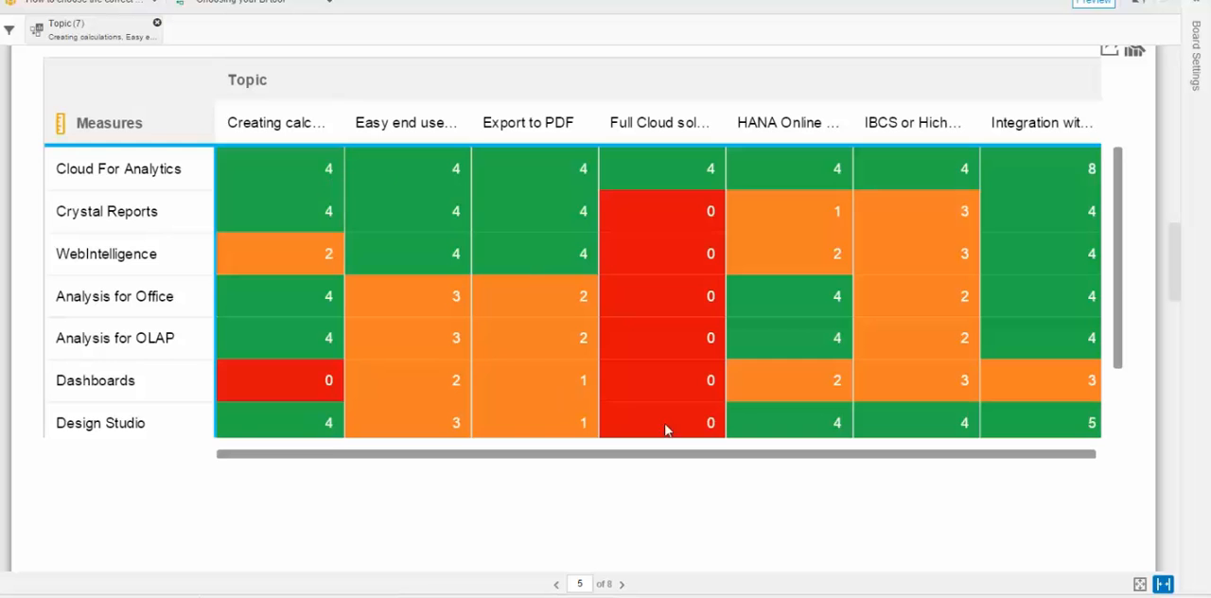
{"action": "mouse_move", "coordinate": [343, 188]}
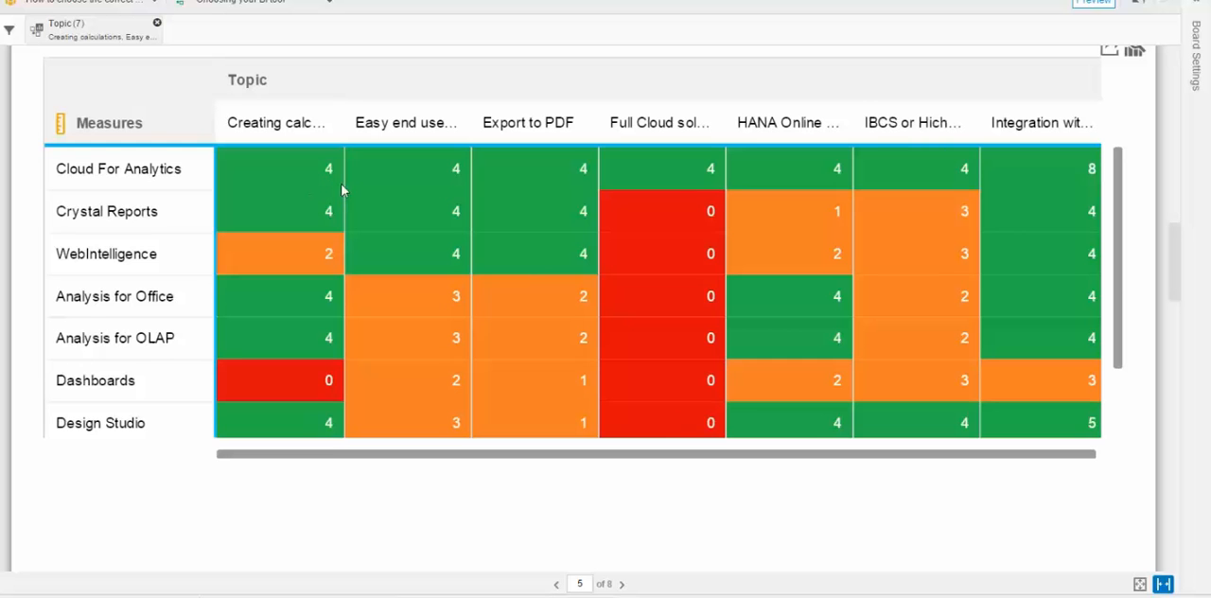
{"action": "mouse_move", "coordinate": [124, 410]}
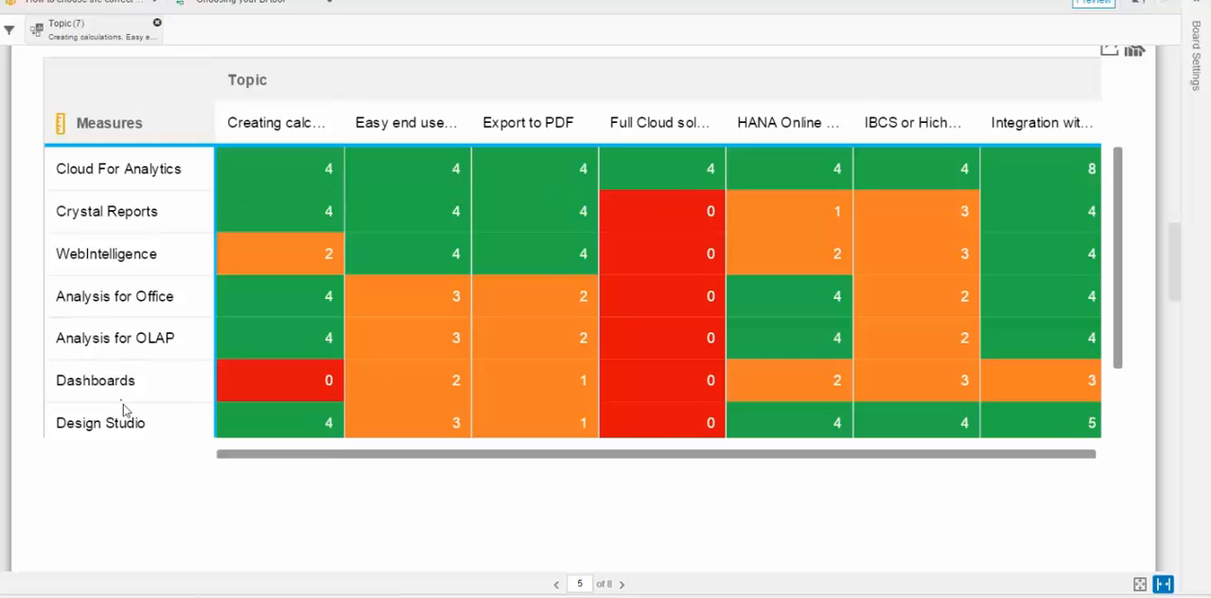
{"action": "mouse_move", "coordinate": [1041, 353]}
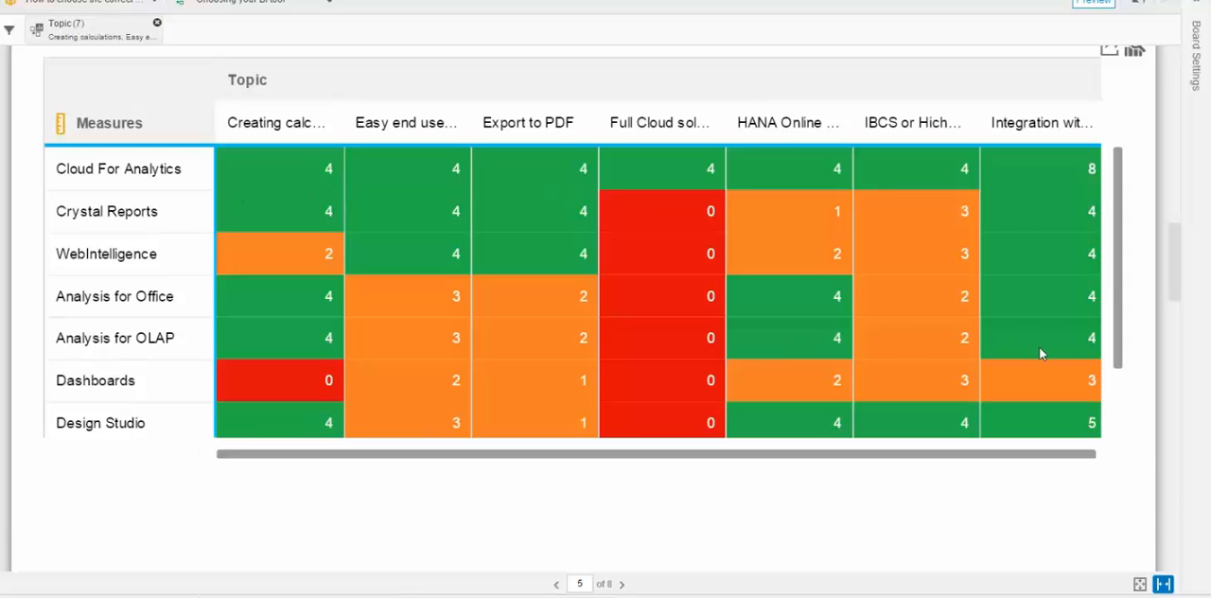
{"action": "mouse_move", "coordinate": [766, 148]}
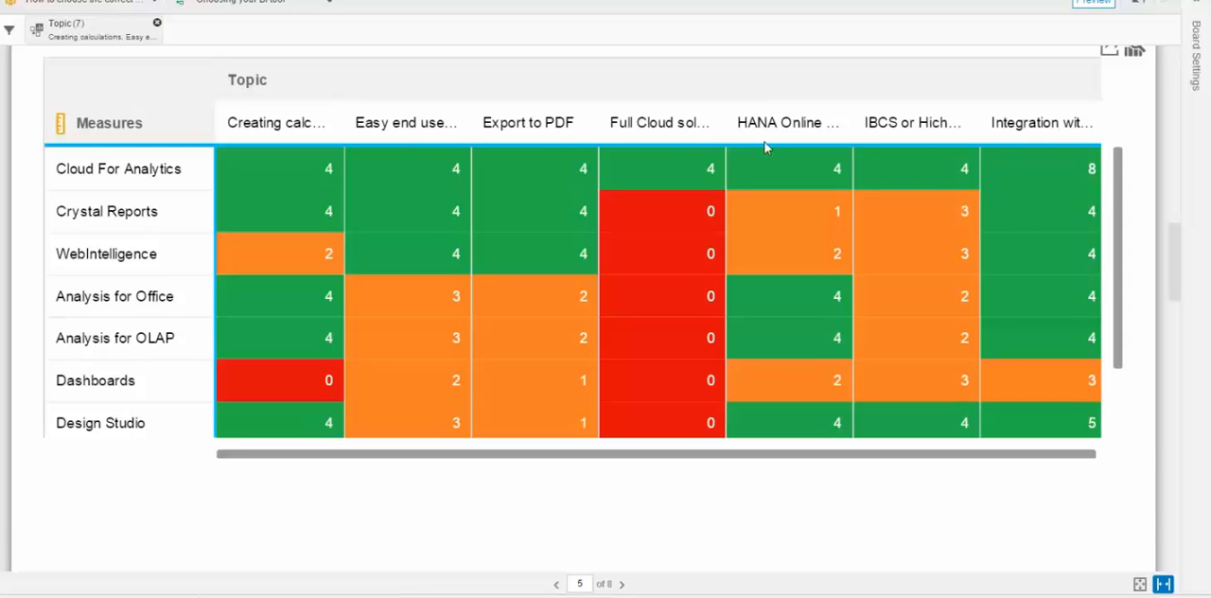
{"action": "scroll", "scroll_direction": "down", "scroll_amount": 3}
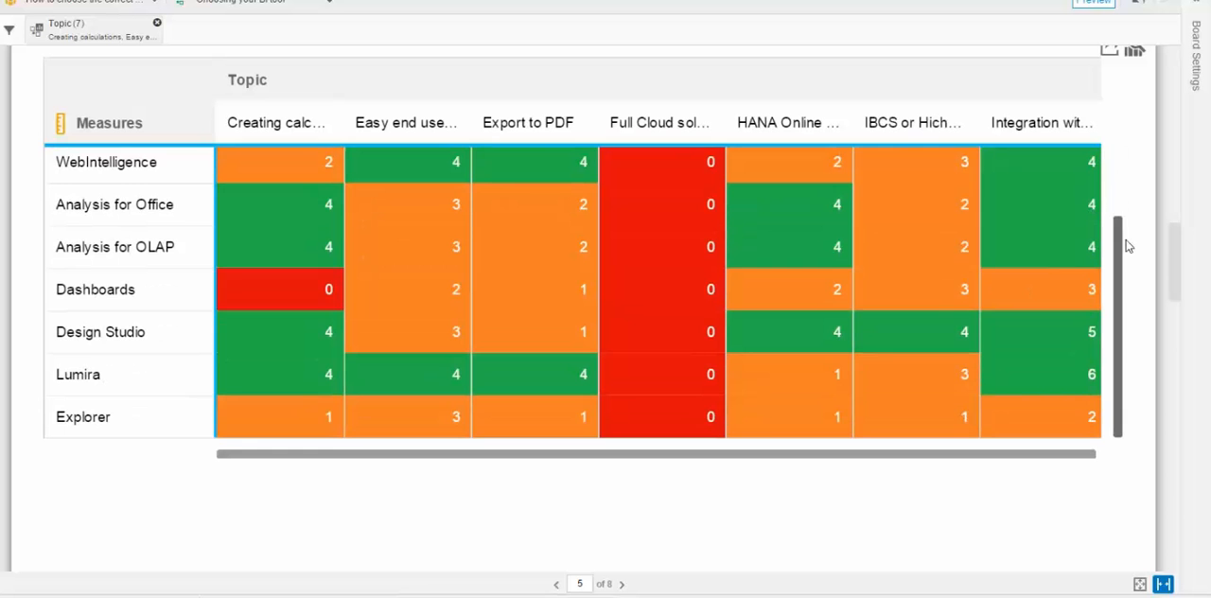
{"action": "scroll", "scroll_direction": "up", "scroll_amount": 3}
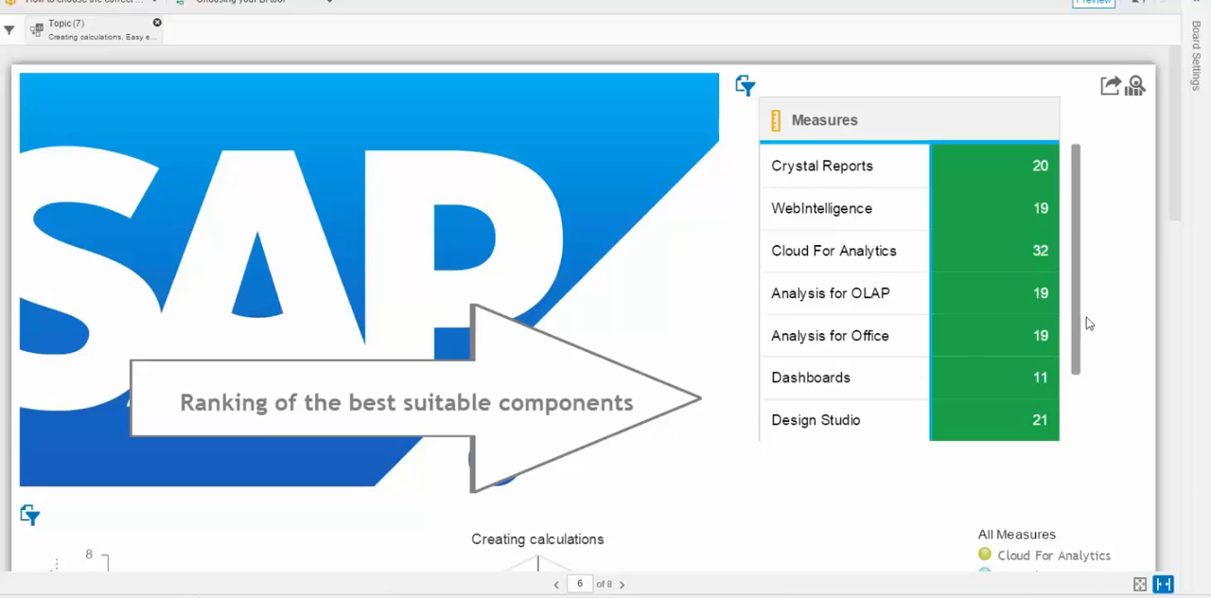
{"action": "mouse_move", "coordinate": [1037, 294]}
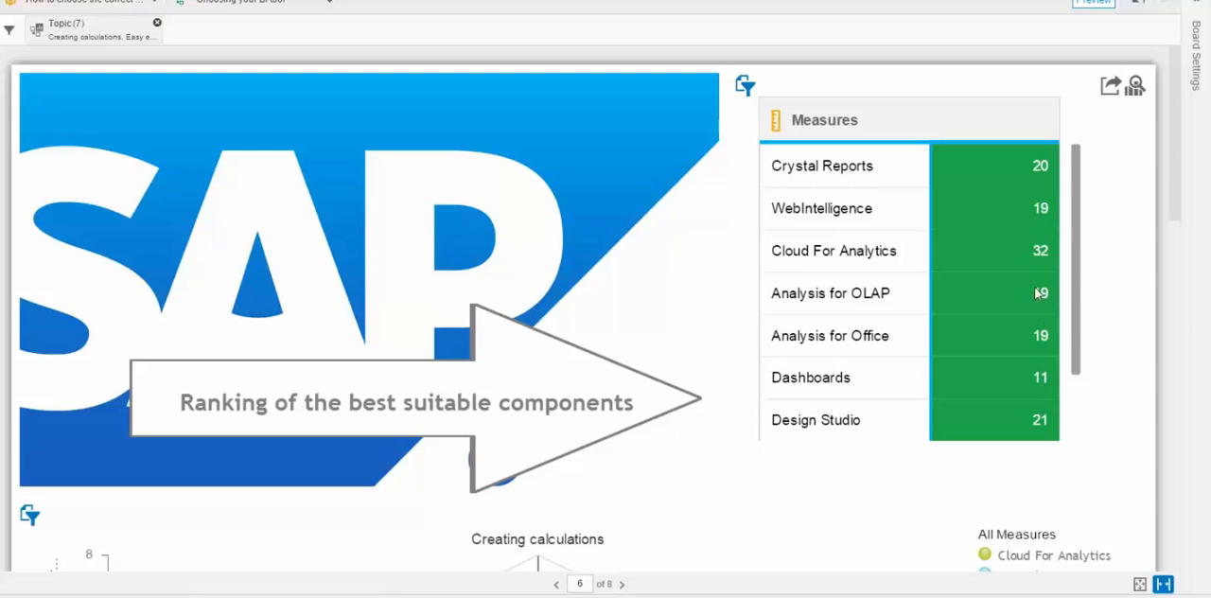
Step: Scroll the Measures ranking list, then down page 6 to the seven-topic radar chart
{"action": "scroll", "scroll_direction": "down", "scroll_amount": 3}
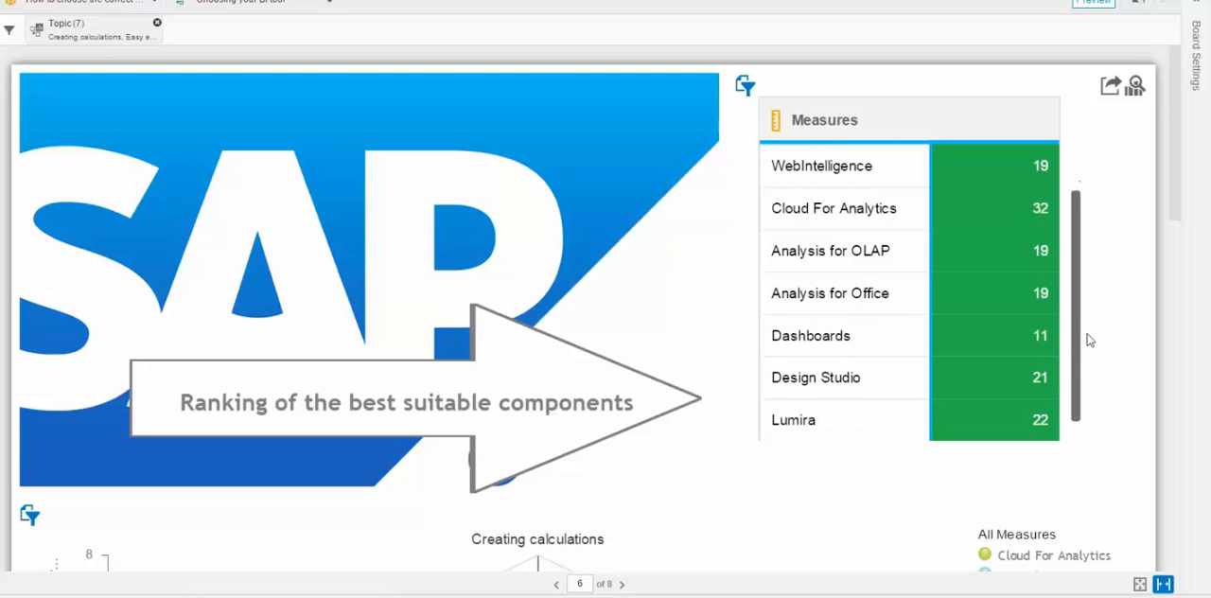
{"action": "scroll", "scroll_direction": "up", "scroll_amount": 3}
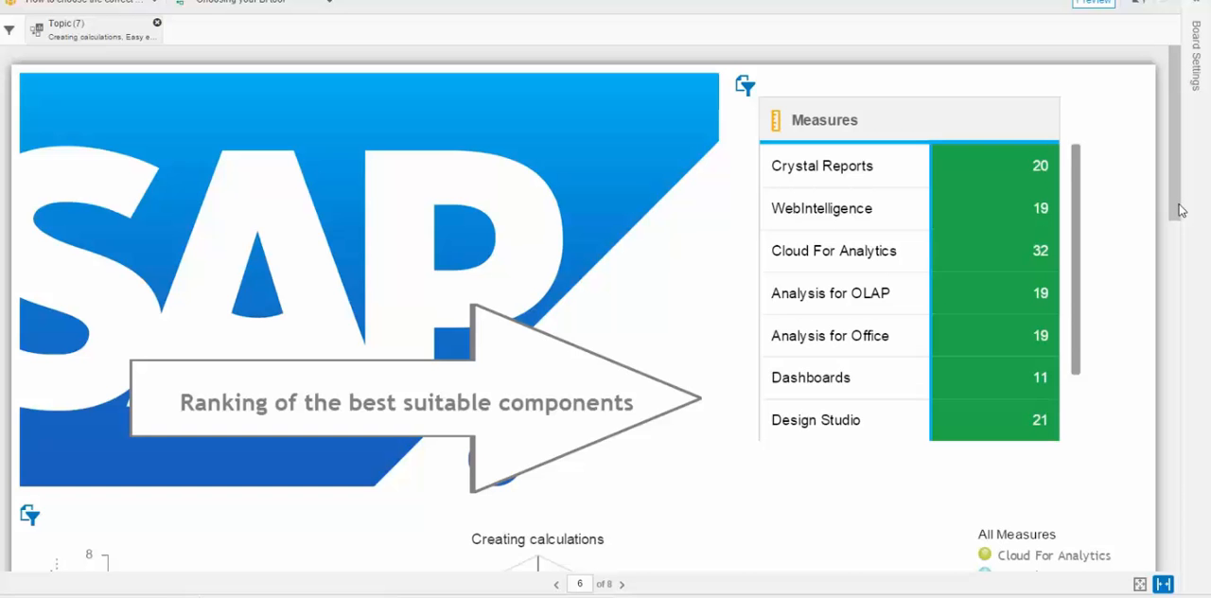
{"action": "scroll", "scroll_direction": "down", "scroll_amount": 3}
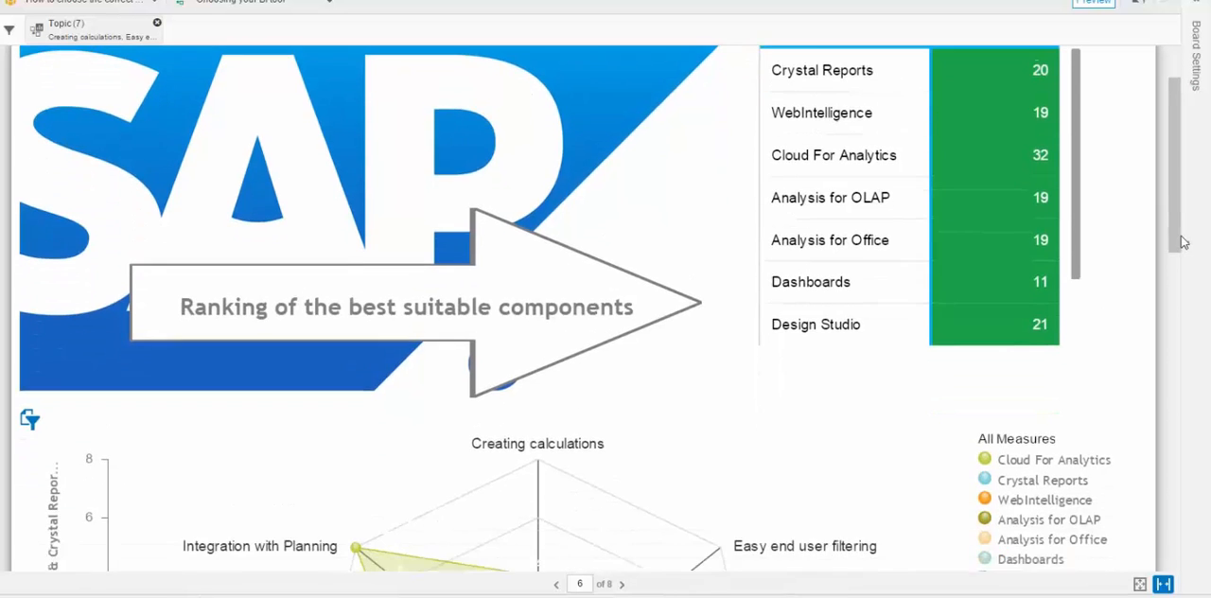
{"action": "scroll", "scroll_direction": "down", "scroll_amount": 3}
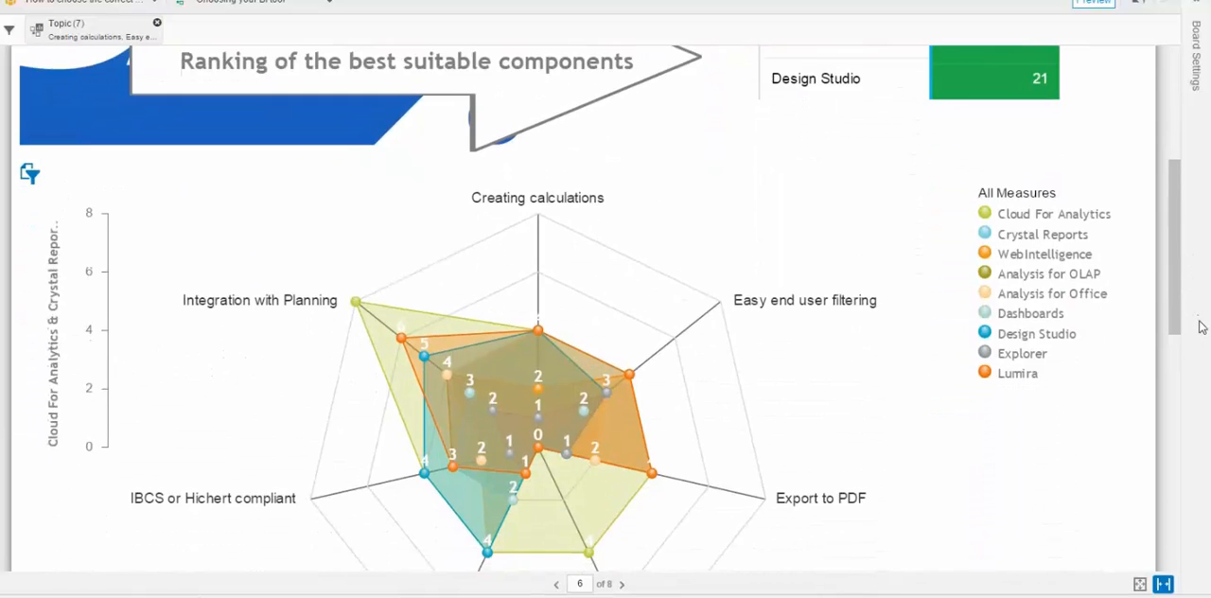
{"action": "scroll", "scroll_direction": "down", "scroll_amount": 3}
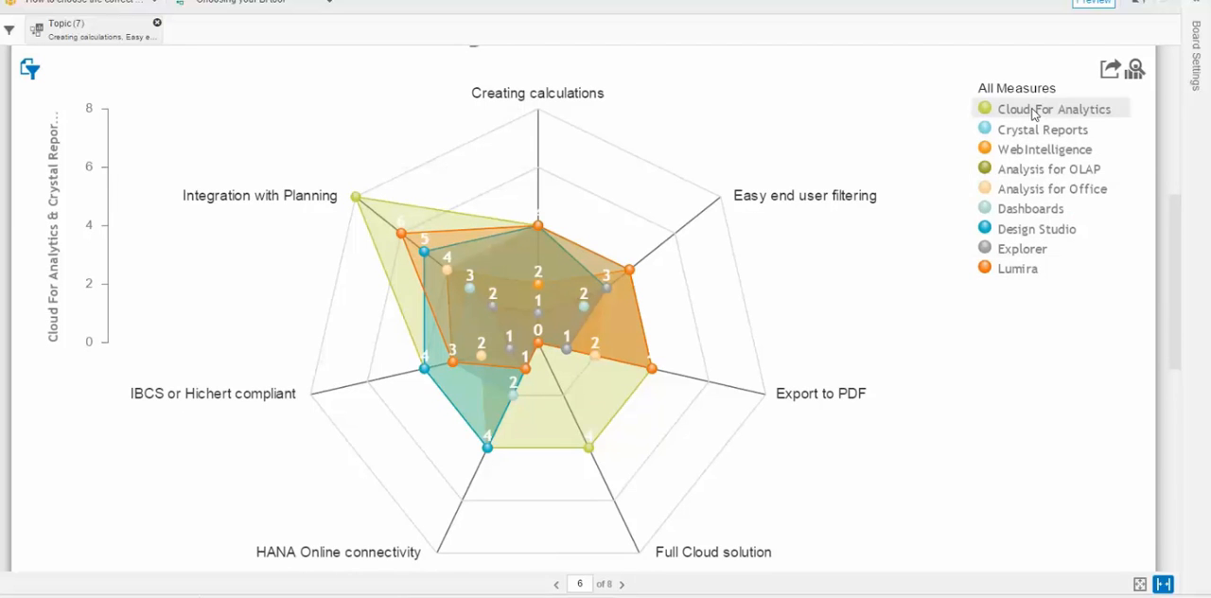
{"action": "mouse_move", "coordinate": [623, 224]}
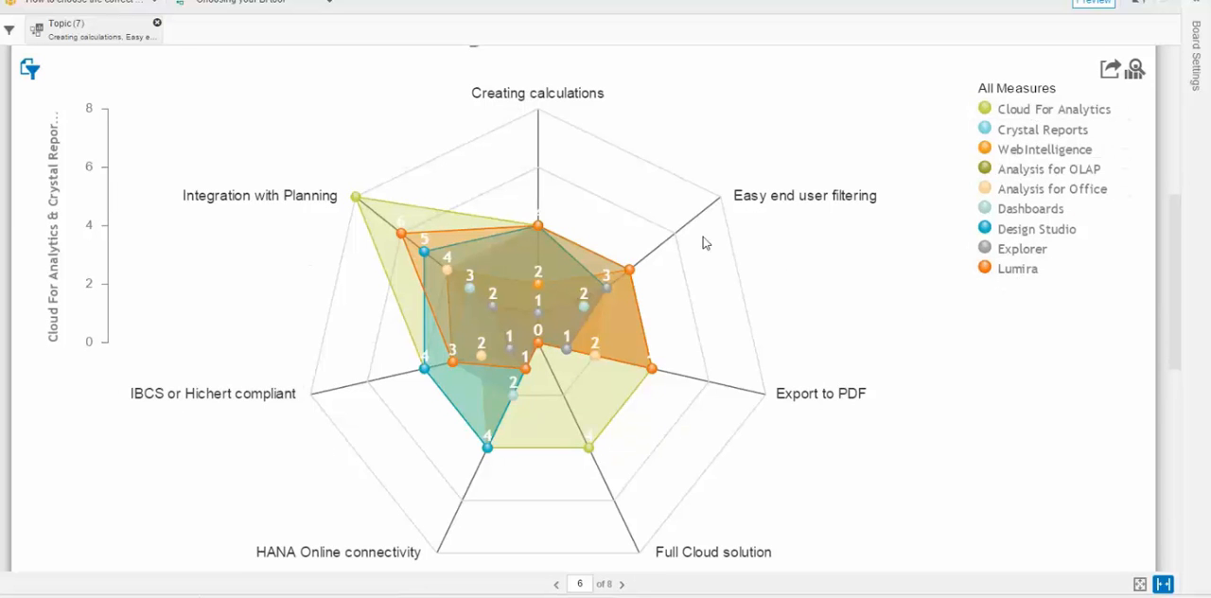
{"action": "mouse_move", "coordinate": [399, 203]}
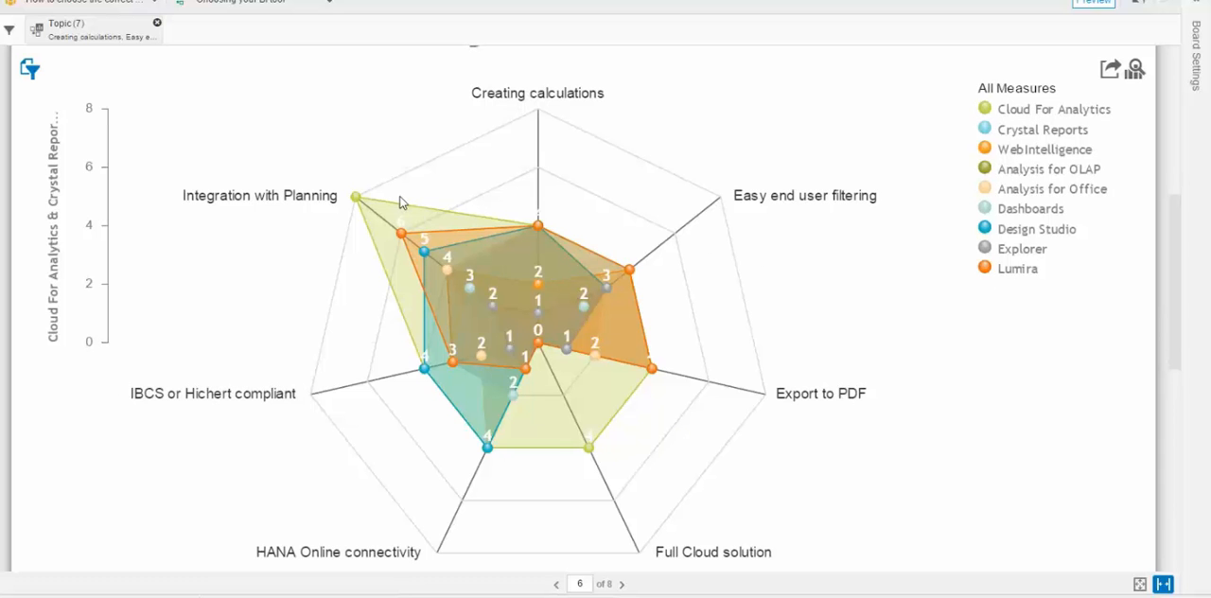
{"action": "mouse_move", "coordinate": [352, 208]}
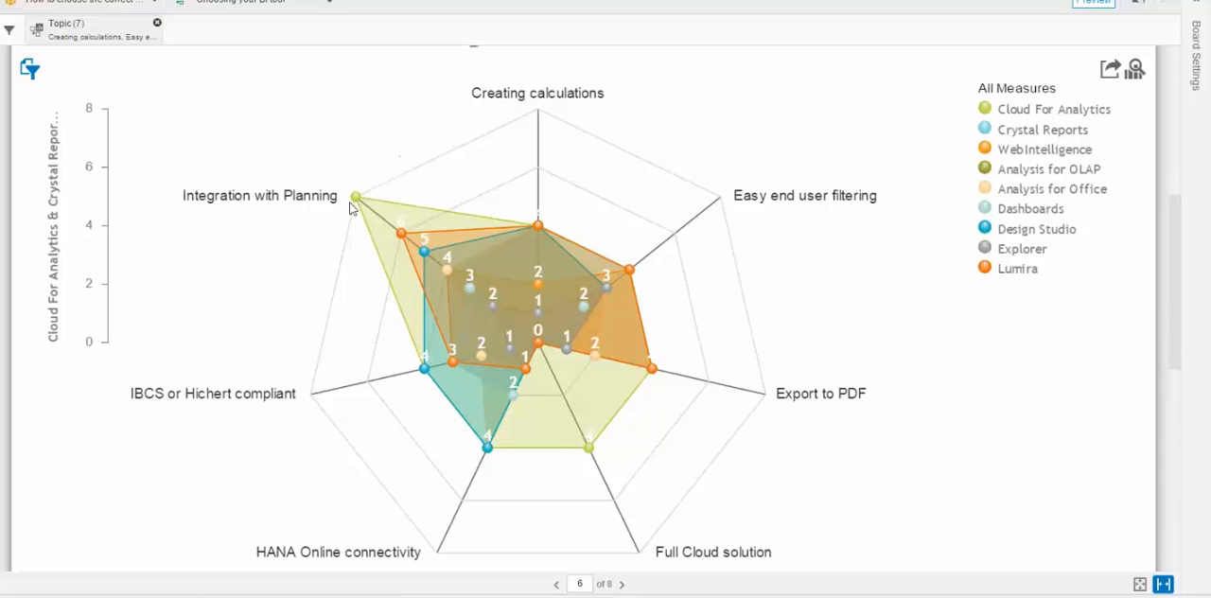
{"action": "mouse_move", "coordinate": [355, 200]}
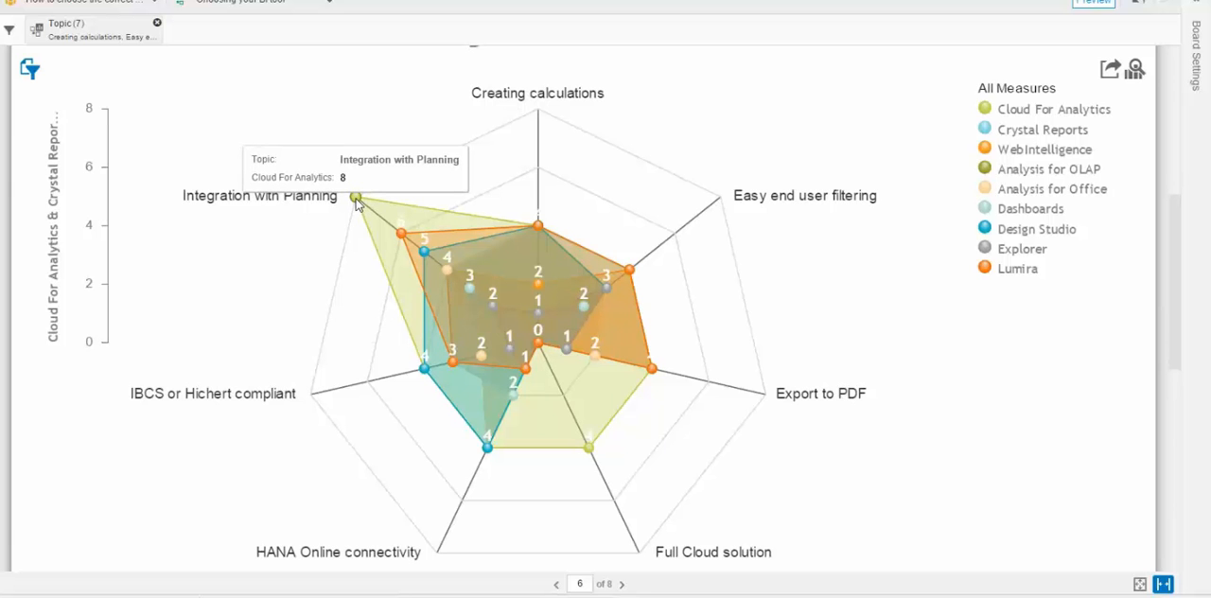
{"action": "mouse_move", "coordinate": [427, 379]}
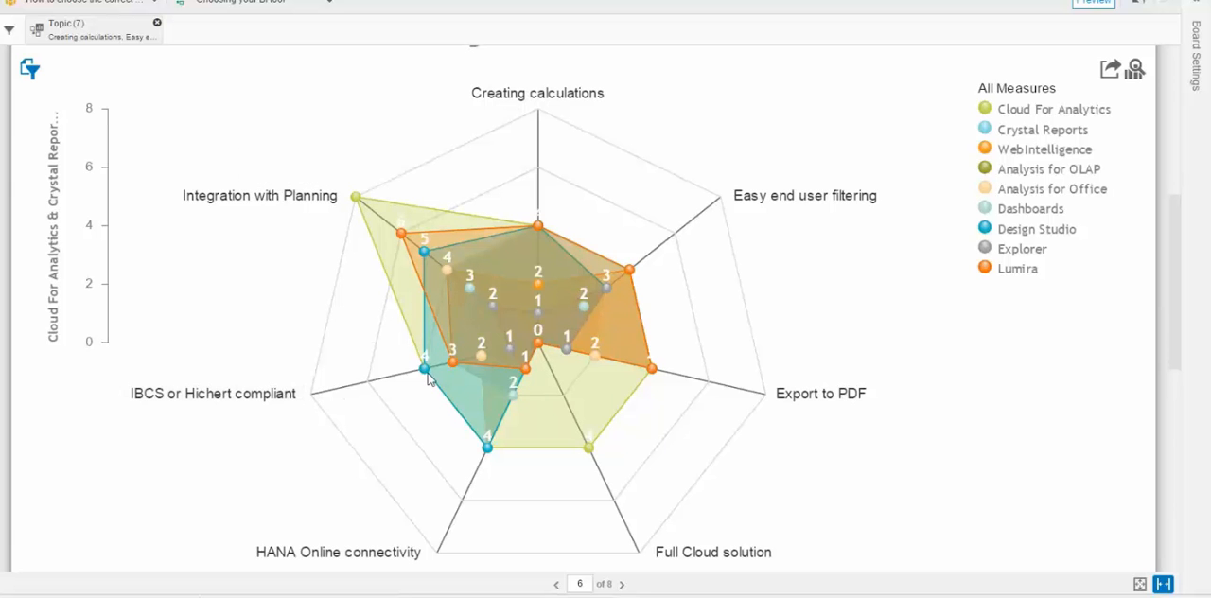
{"action": "mouse_move", "coordinate": [423, 369]}
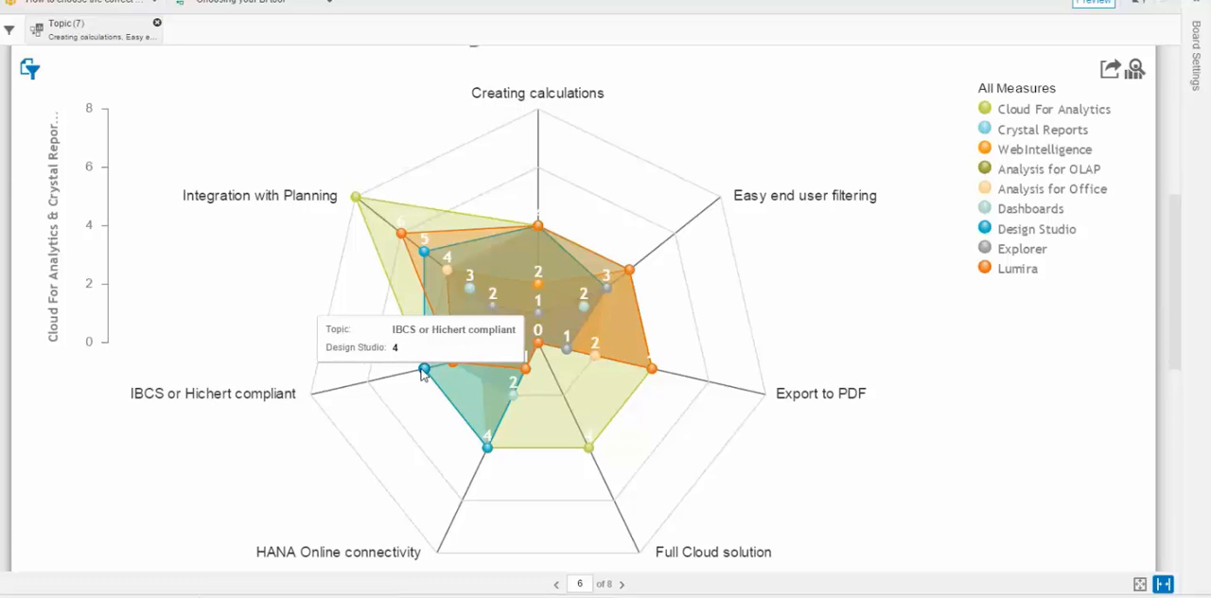
{"action": "mouse_move", "coordinate": [425, 378]}
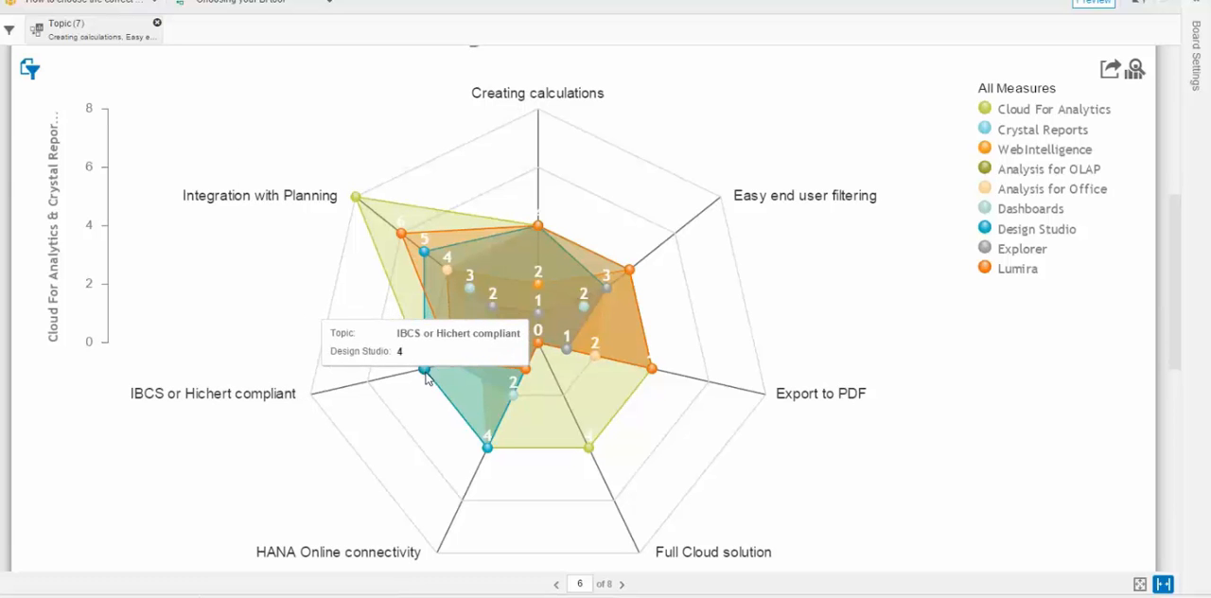
{"action": "mouse_move", "coordinate": [424, 367]}
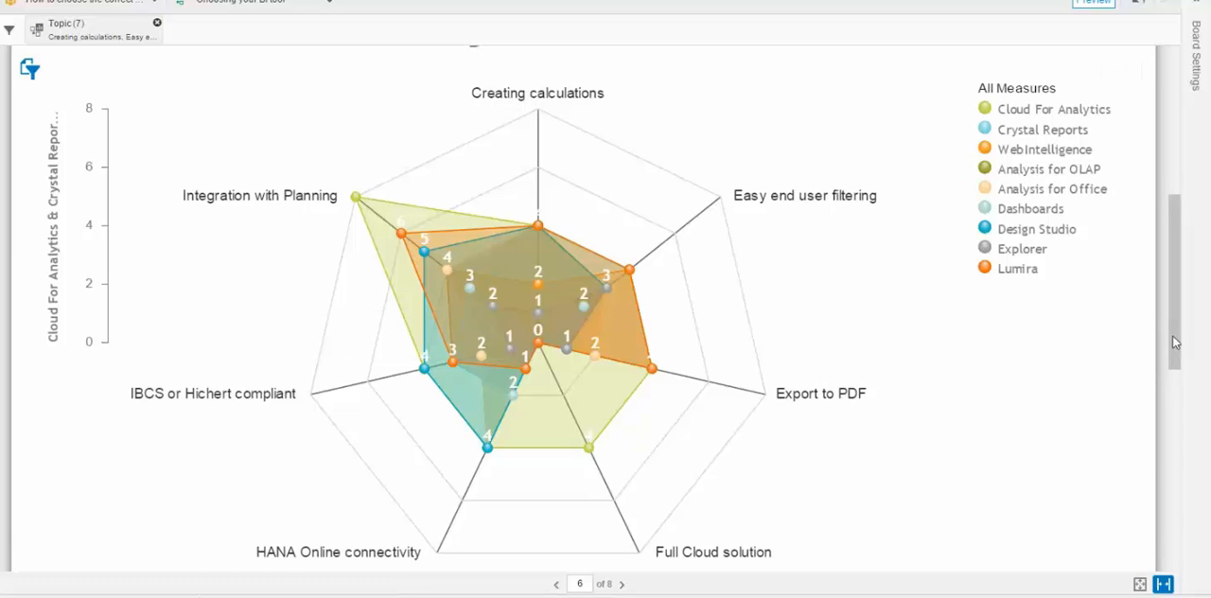
Step: Scroll below the radar chart to the stacked bars of scores per topic and component
{"action": "scroll", "scroll_direction": "down", "scroll_amount": 3}
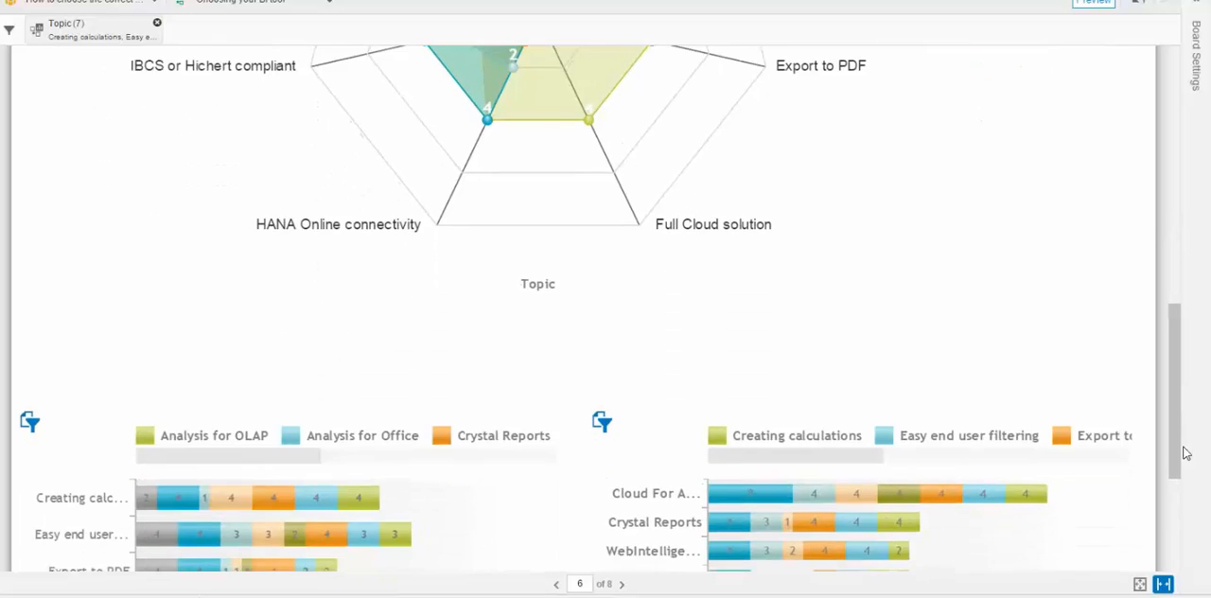
{"action": "scroll", "scroll_direction": "down", "scroll_amount": 3}
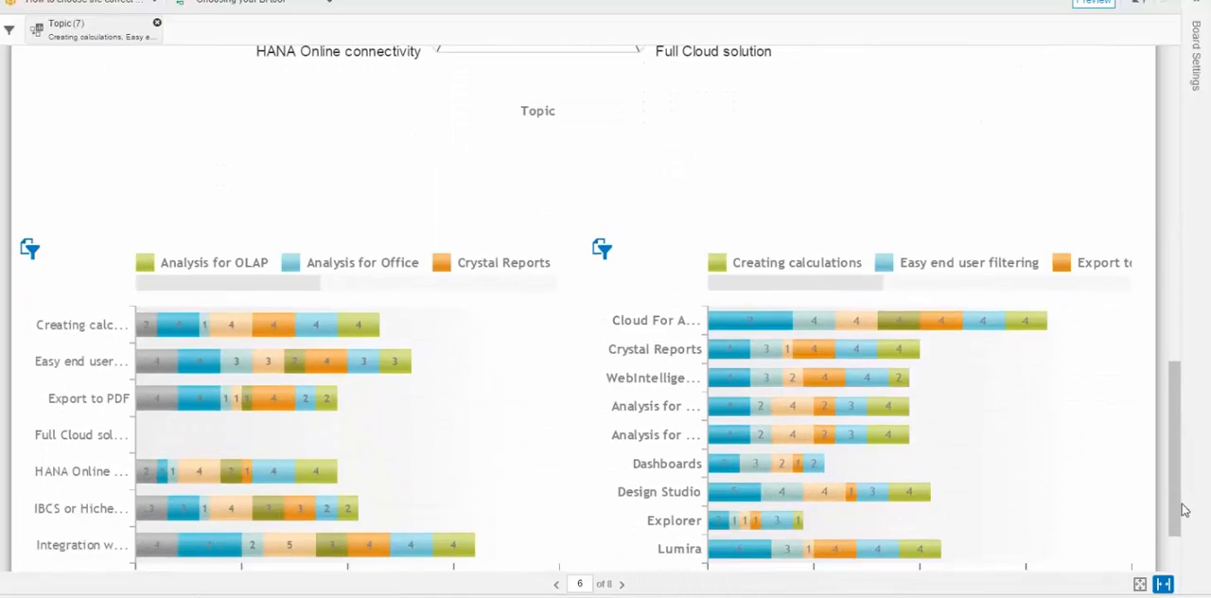
{"action": "scroll", "scroll_direction": "down", "scroll_amount": 3}
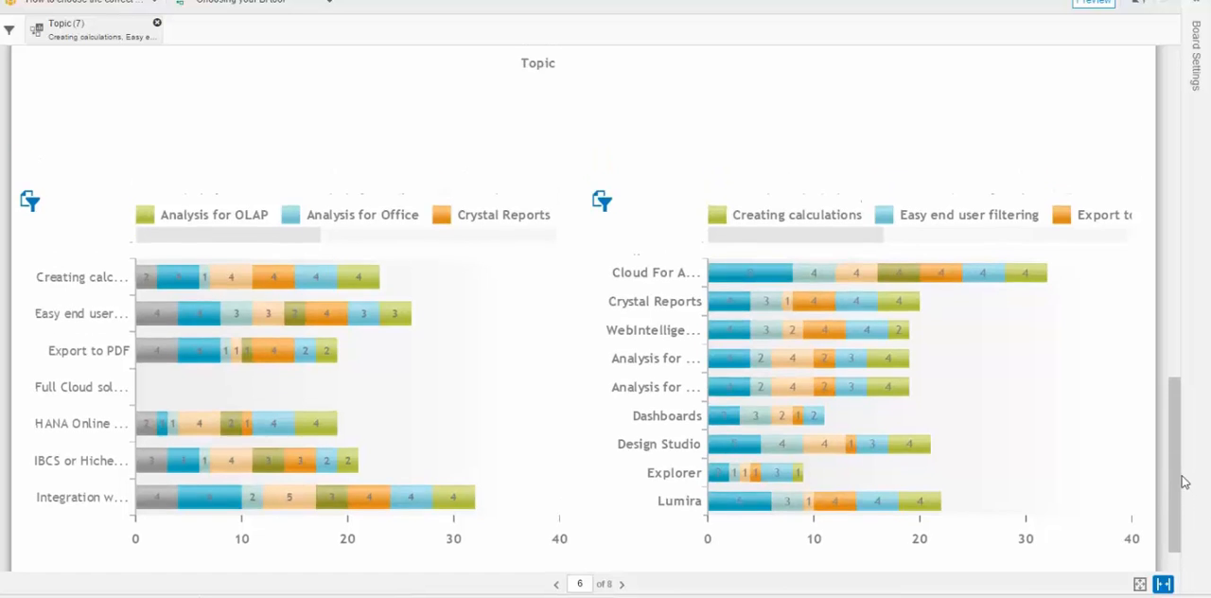
{"action": "scroll", "scroll_direction": "up", "scroll_amount": 3}
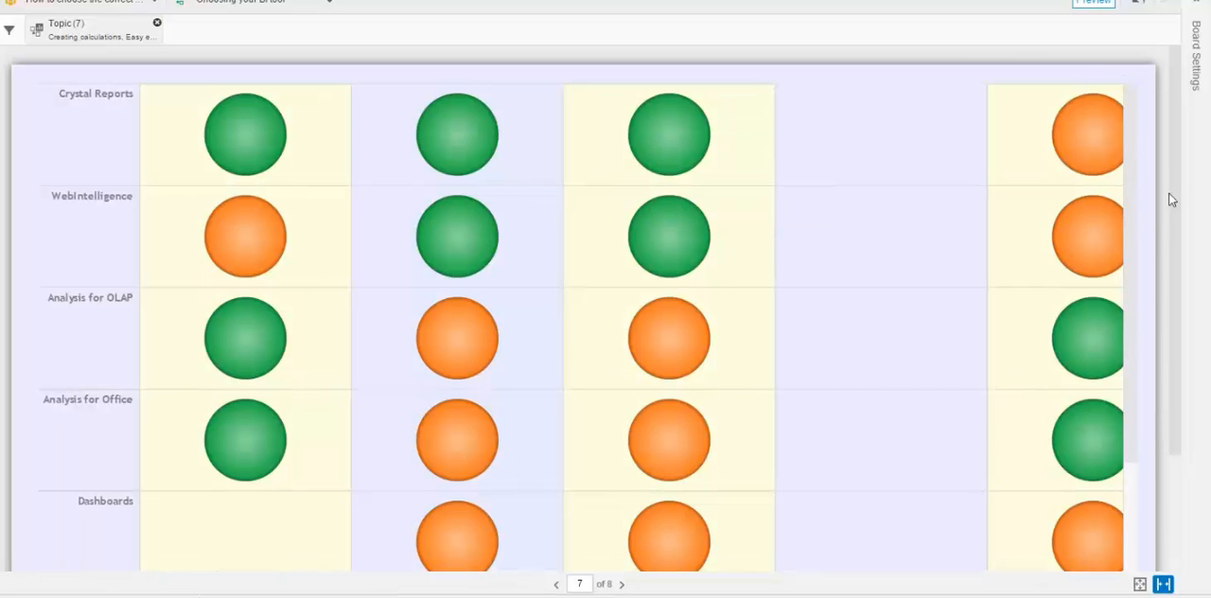
{"action": "scroll", "scroll_direction": "down", "scroll_amount": 3}
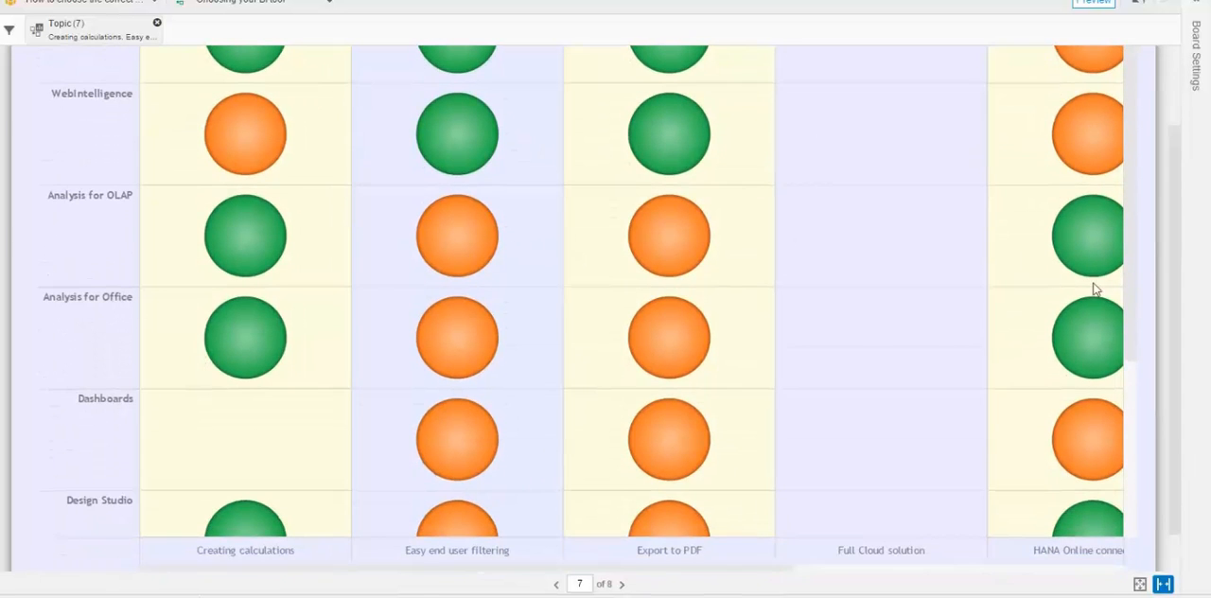
{"action": "left_click", "coordinate": [622, 584]}
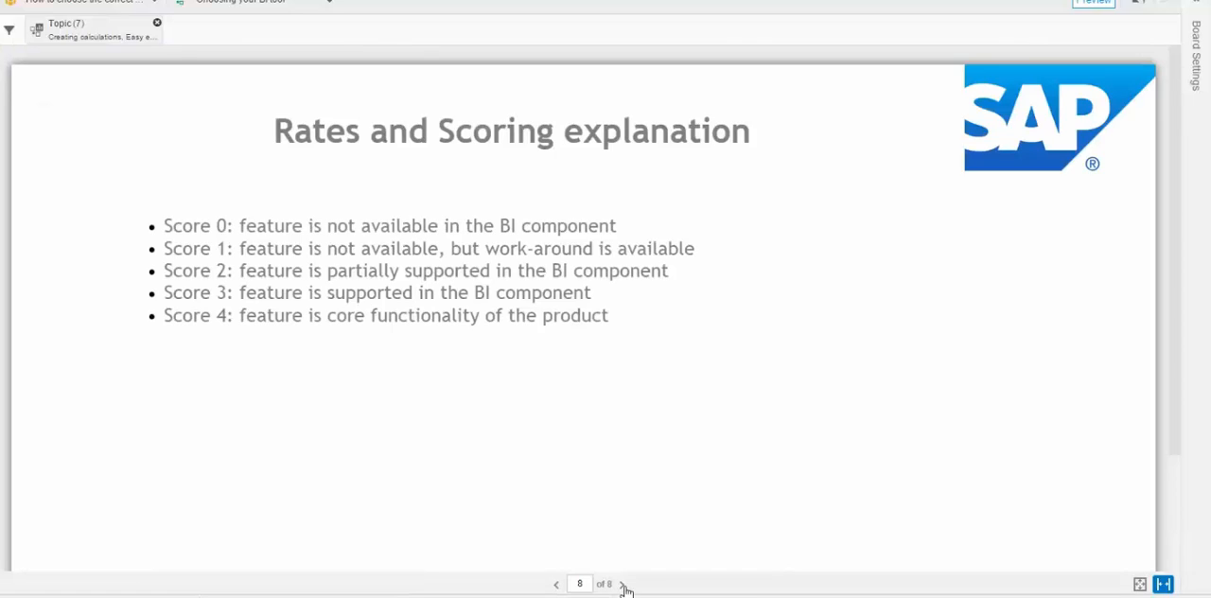
{"action": "left_click", "coordinate": [556, 584]}
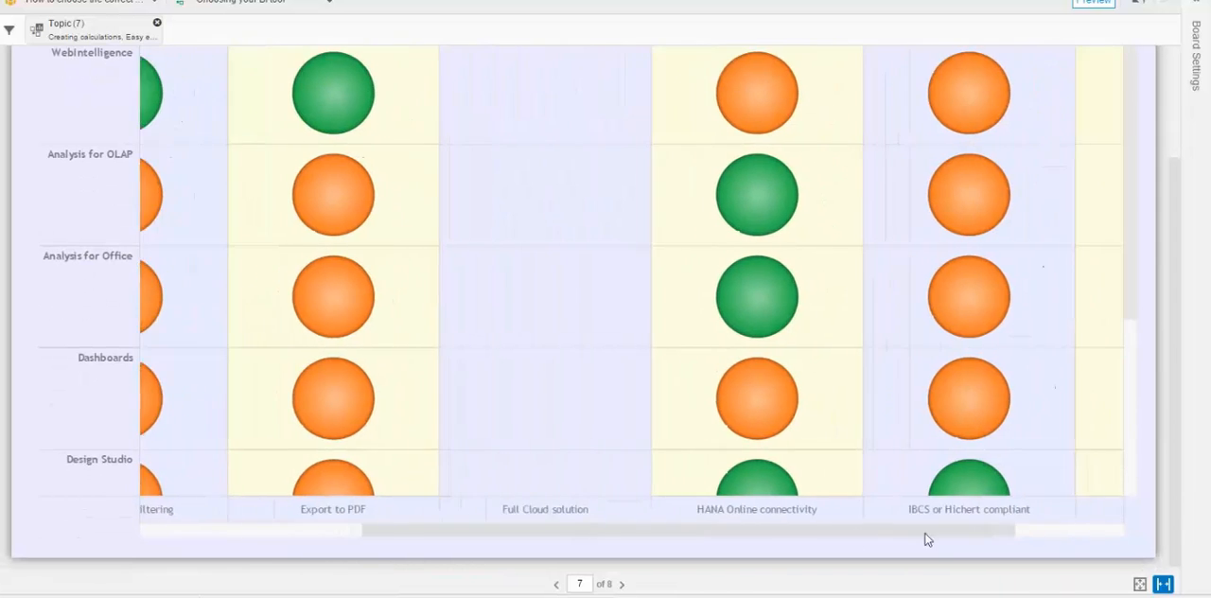
{"action": "scroll", "scroll_direction": "right", "scroll_amount": 3}
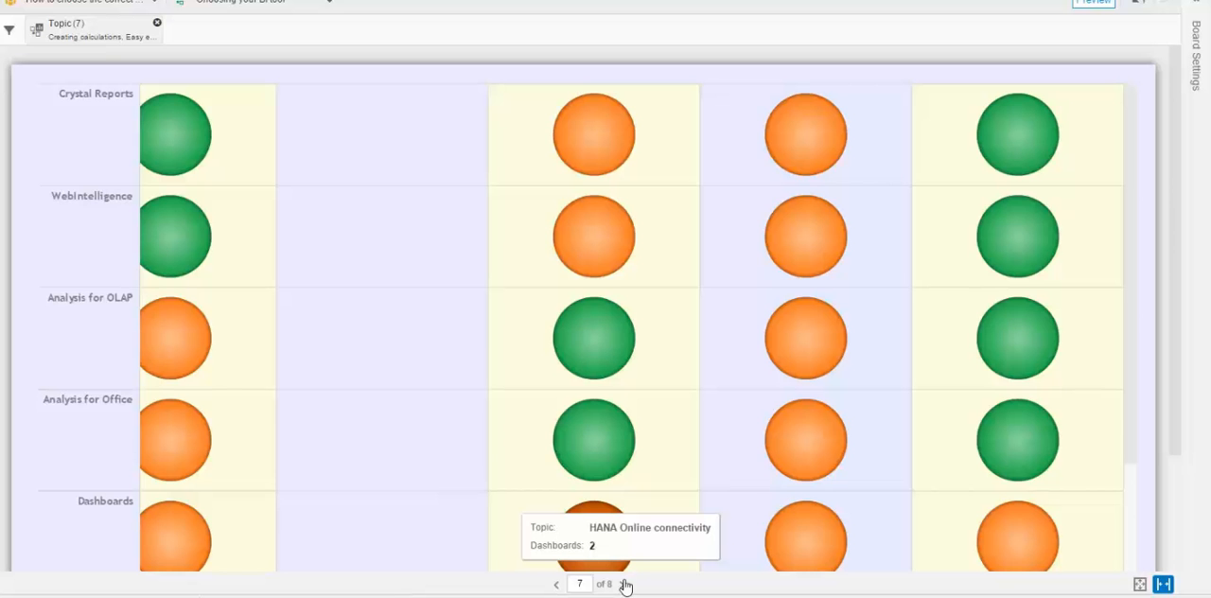
{"action": "mouse_move", "coordinate": [556, 584]}
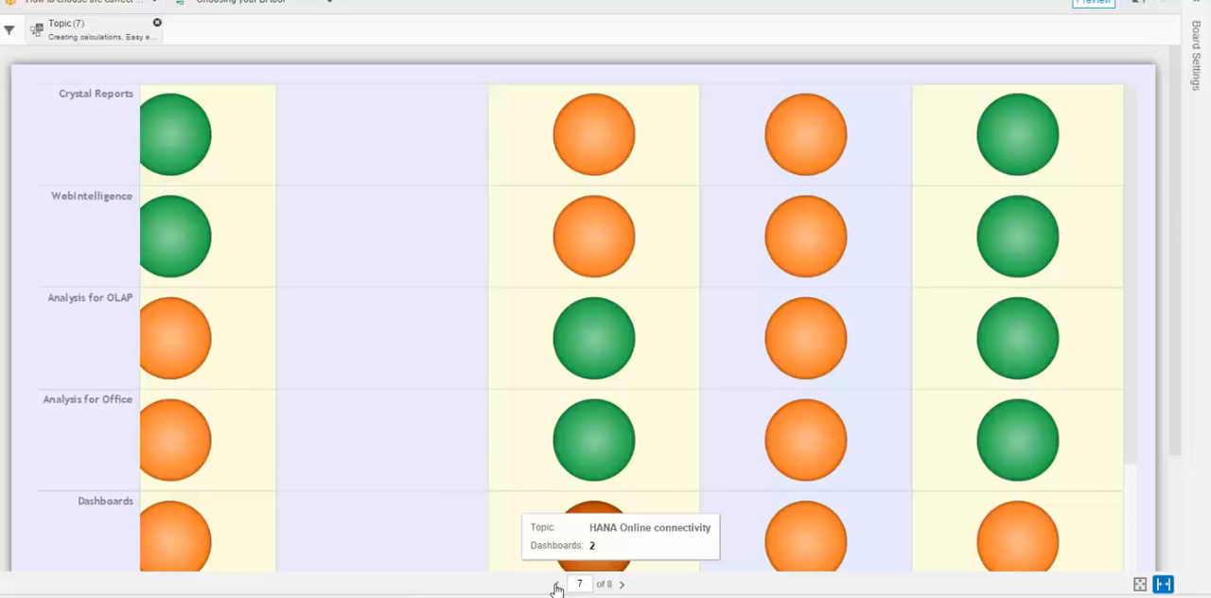
{"action": "left_click", "coordinate": [556, 584]}
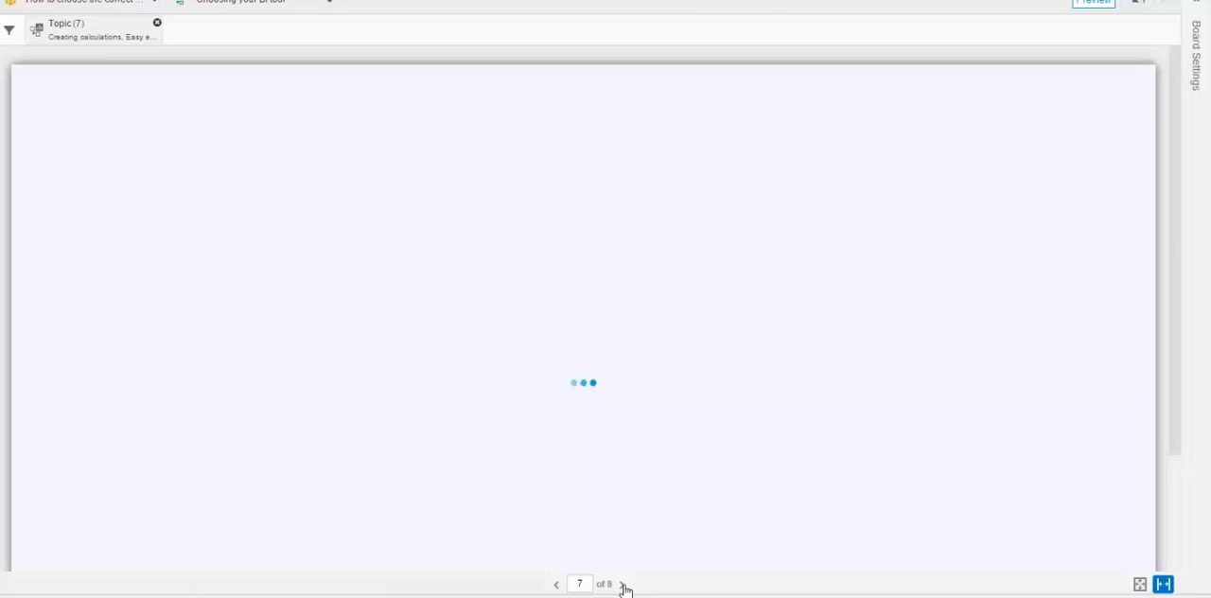
Step: Advance to page 8, the Rates and Scoring explanation of scores 0 to 4
{"action": "left_click", "coordinate": [622, 584]}
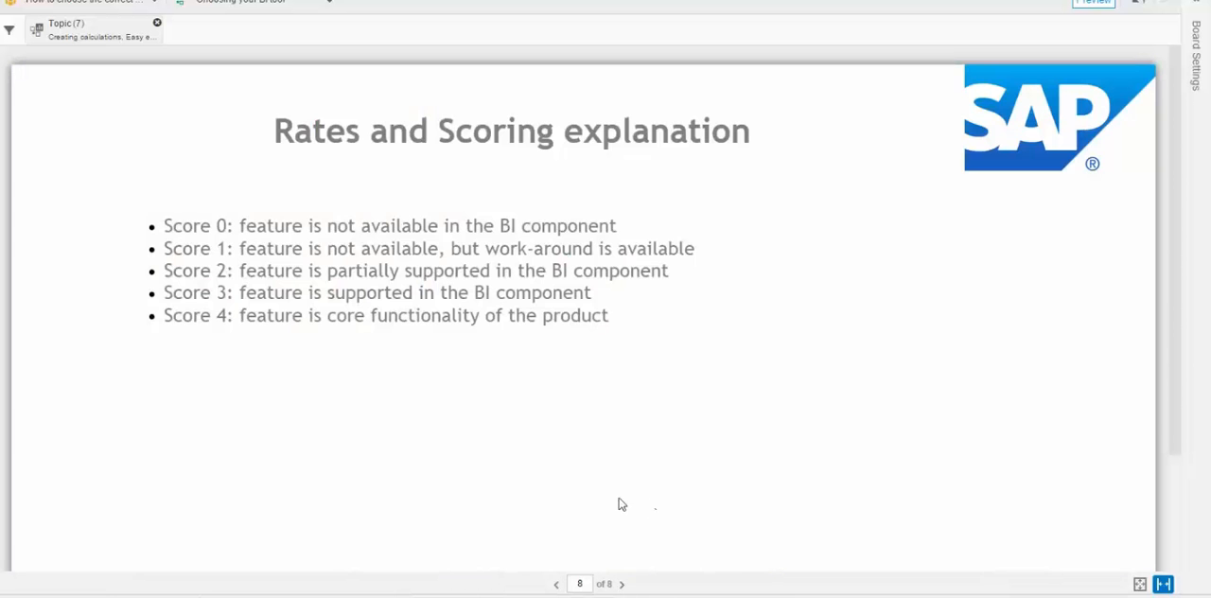
{"action": "mouse_move", "coordinate": [321, 253]}
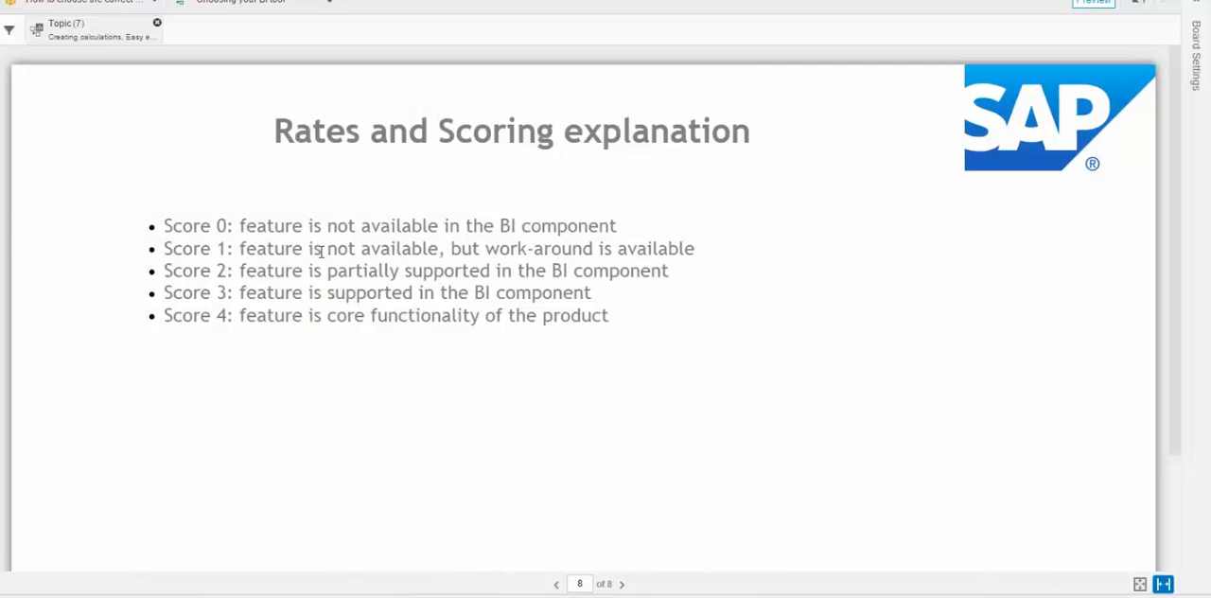
{"action": "mouse_move", "coordinate": [639, 319]}
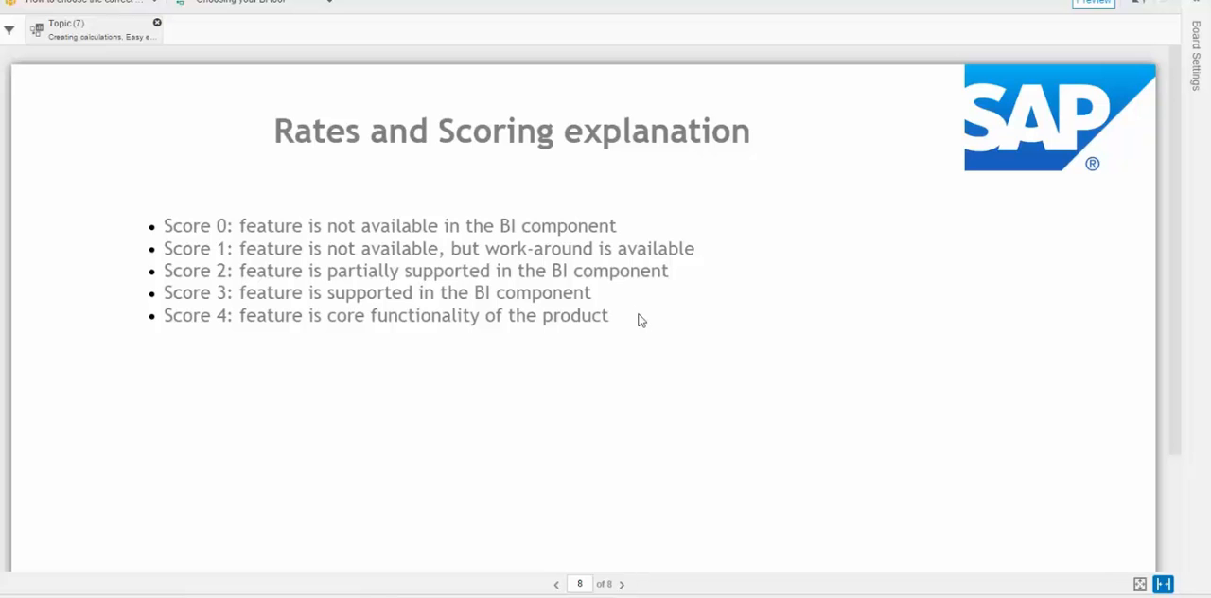
{"action": "mouse_move", "coordinate": [1003, 373]}
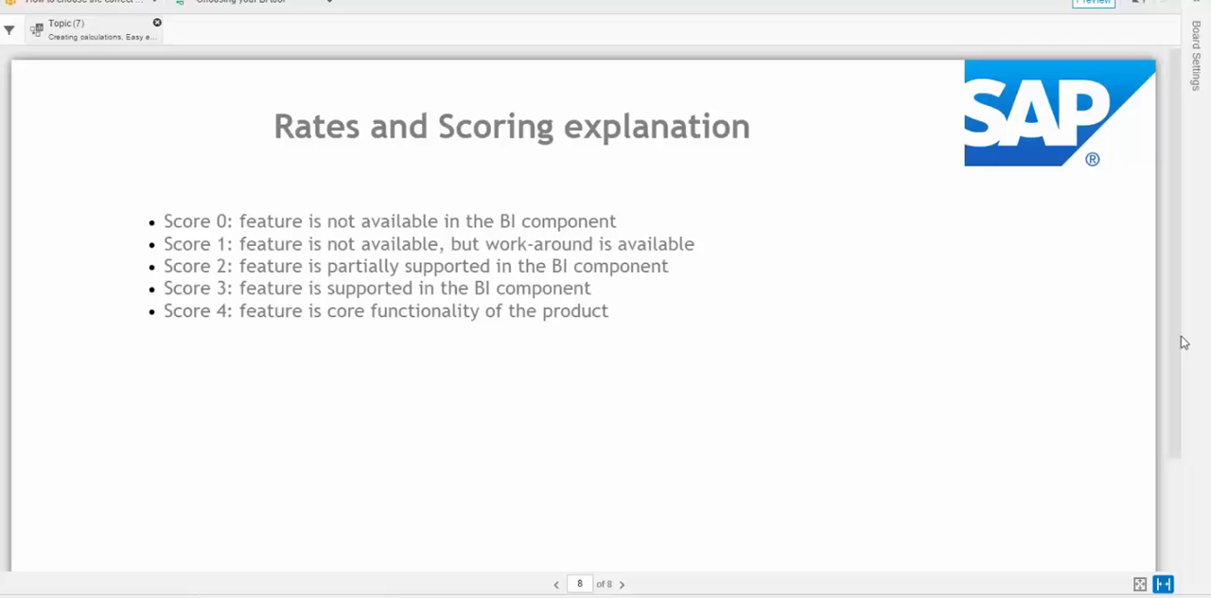
{"action": "mouse_move", "coordinate": [943, 38]}
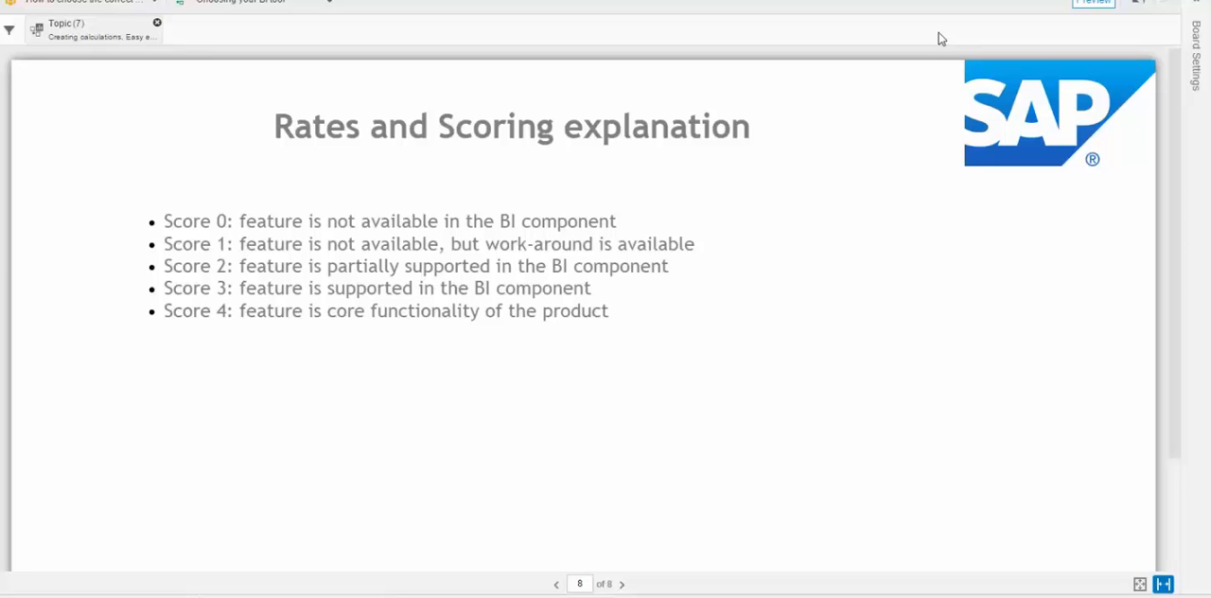
{"action": "mouse_move", "coordinate": [880, 339]}
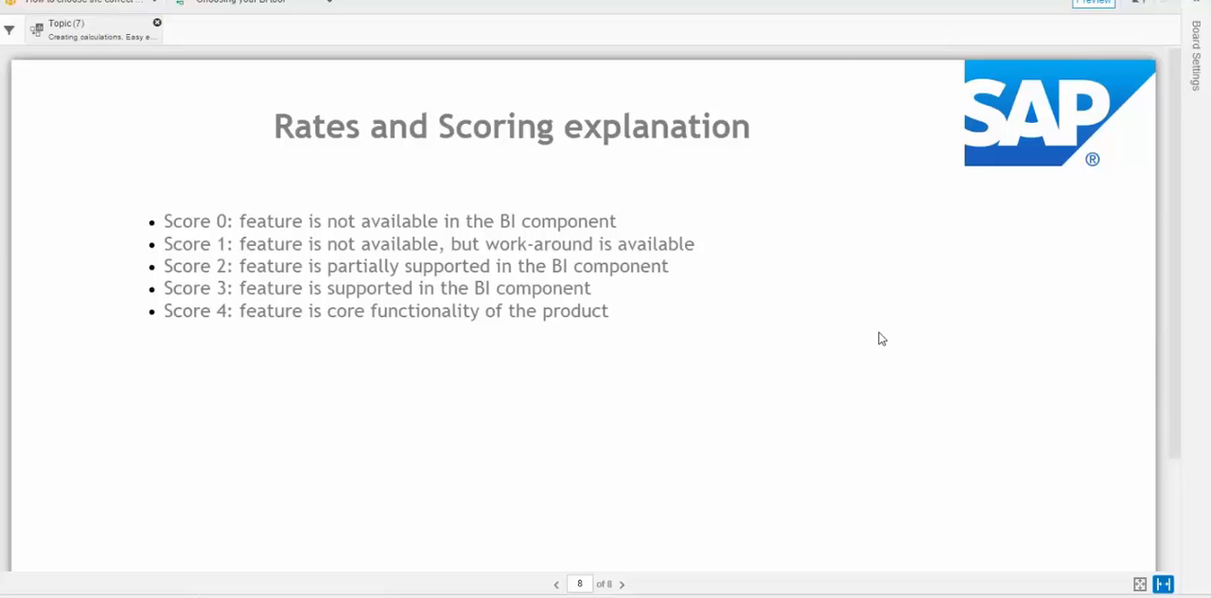